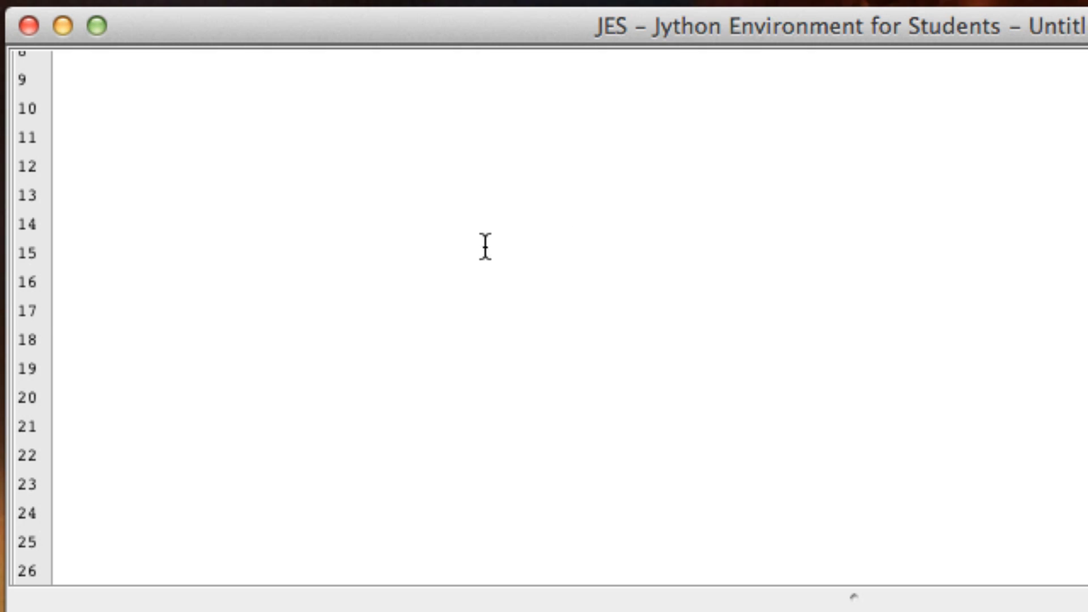
mouse_move(368, 332)
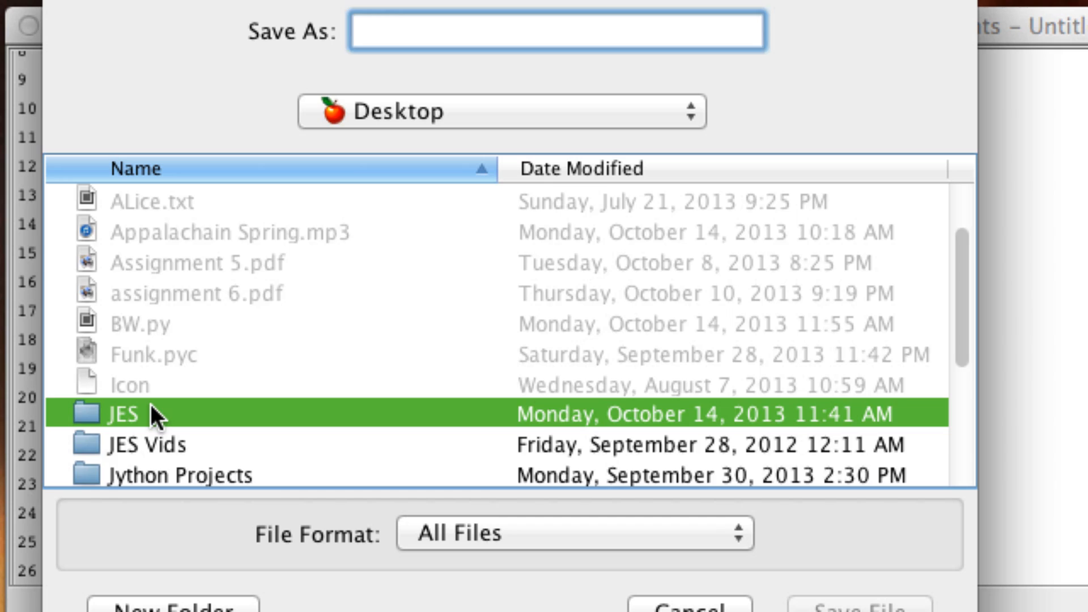
Save the empty program as BW.py in the JES Vid4 folder
double_click(125, 413)
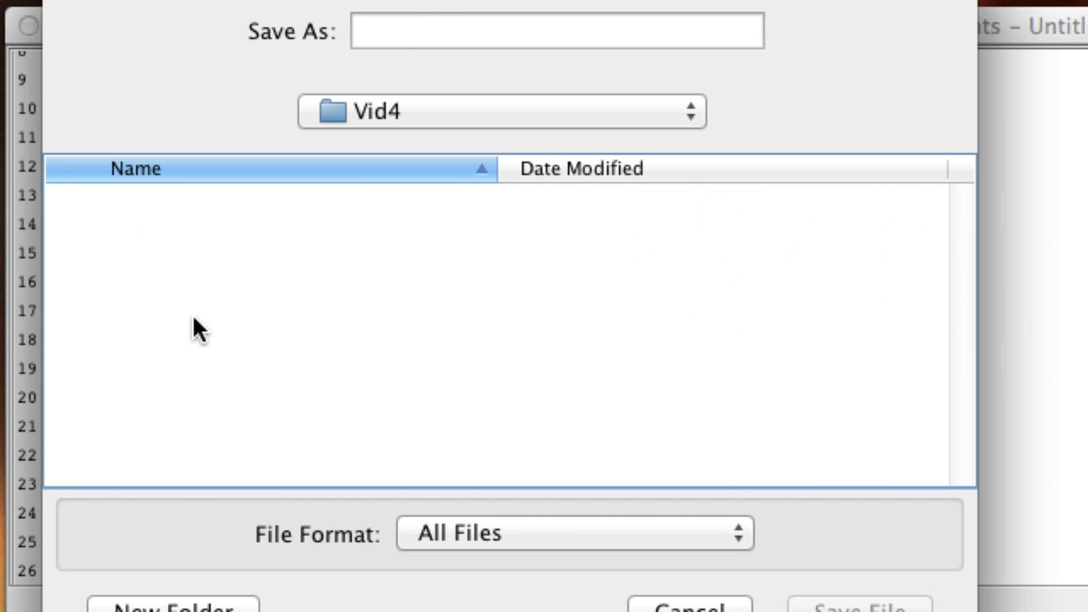
type("BW")
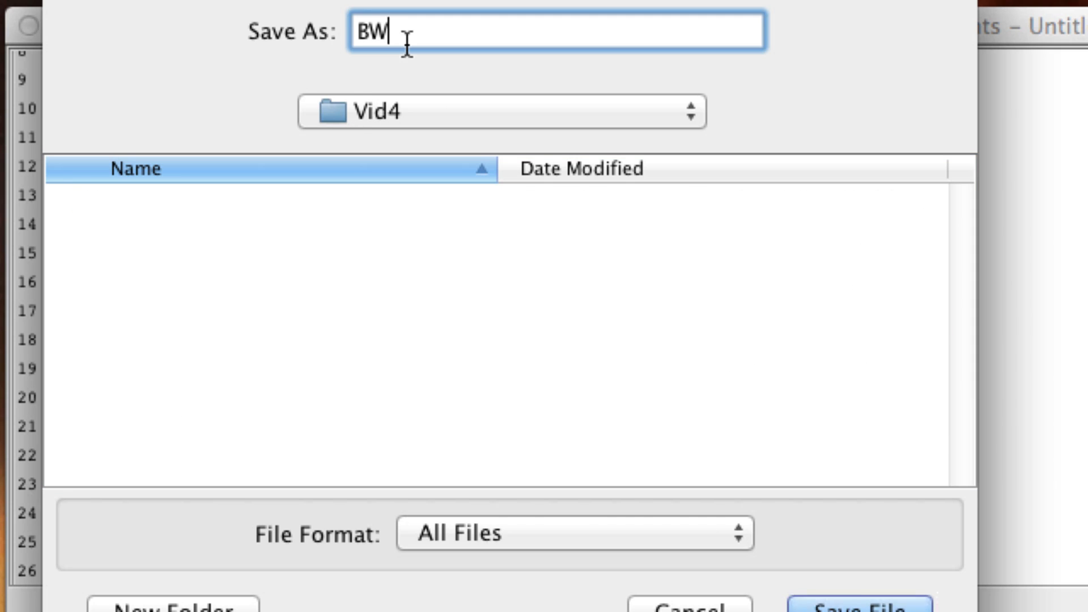
type(".py")
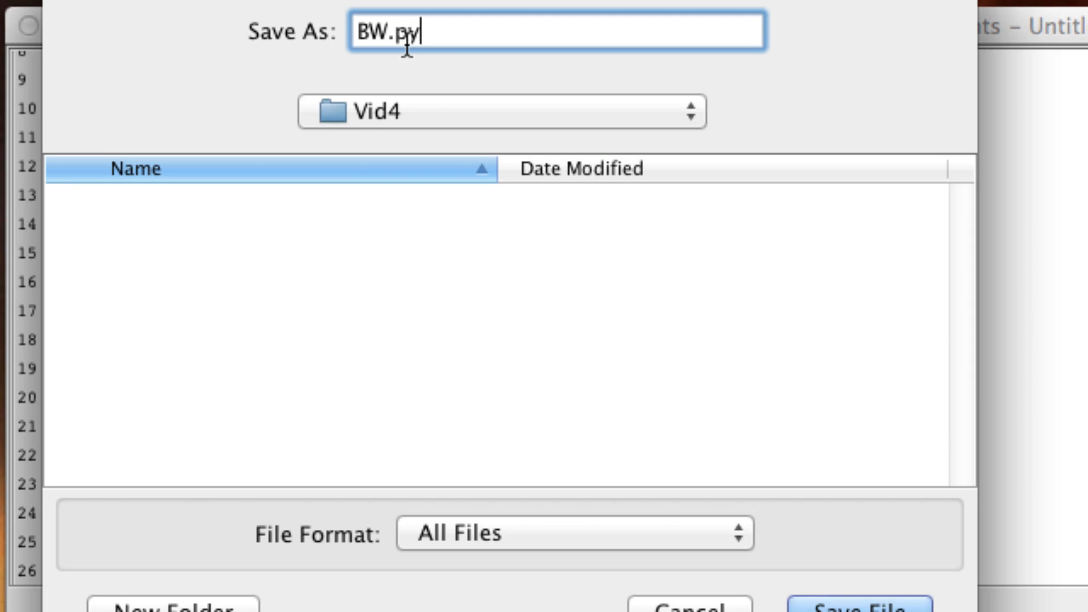
left_click(860, 600)
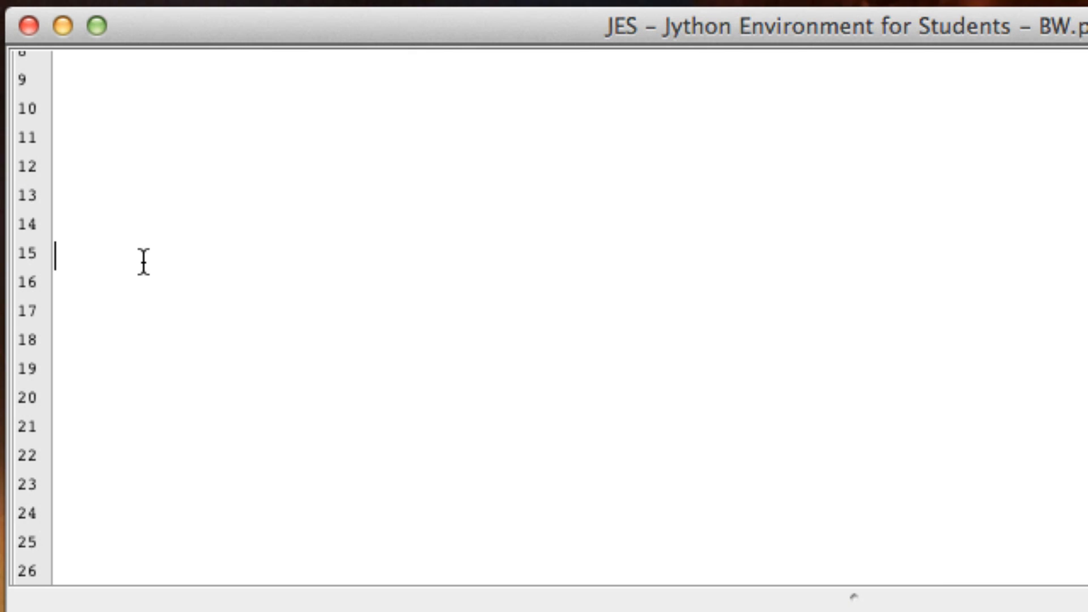
Write the function header def BW(pic): and start its body
type("def")
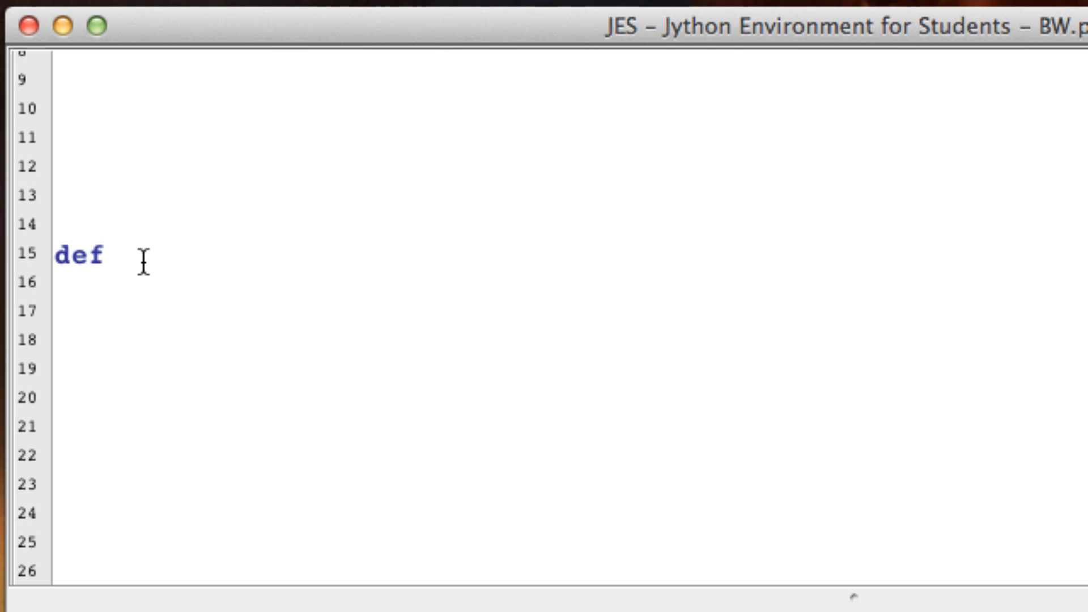
type("BW()")
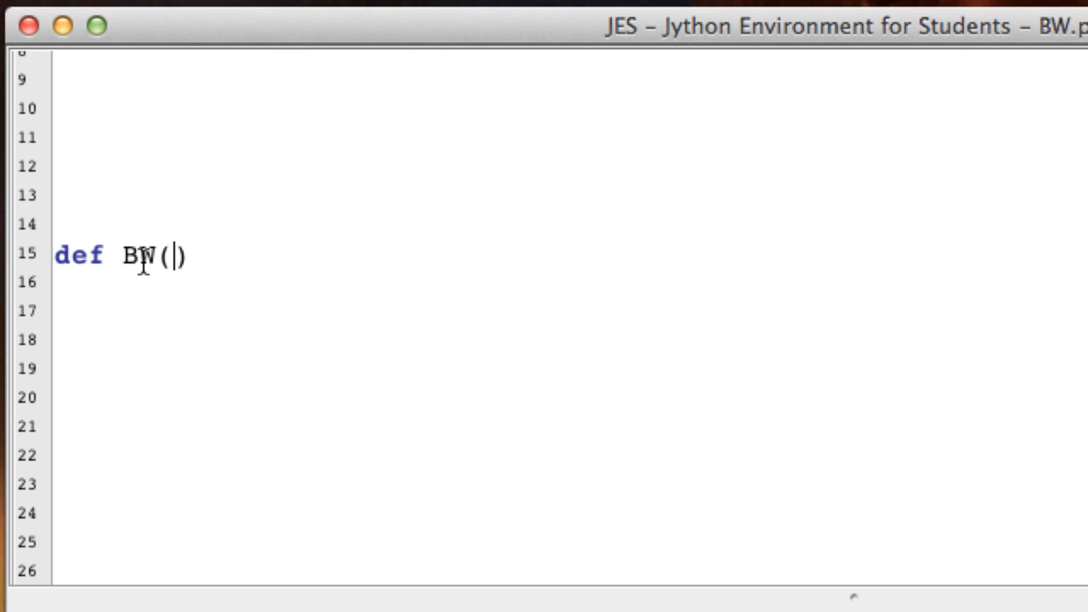
type("pic):")
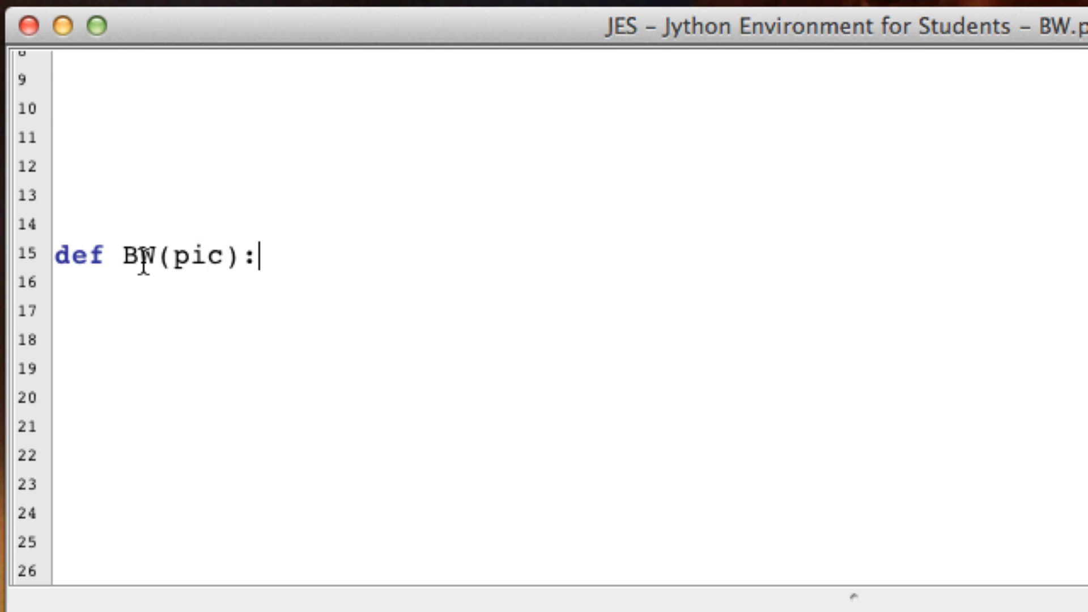
key("enter")
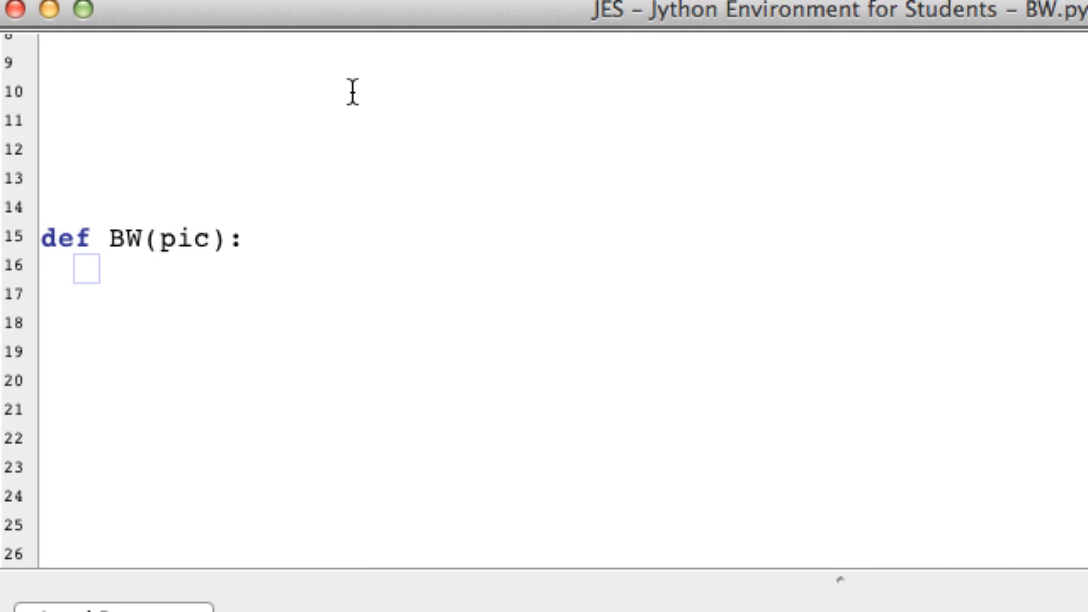
Add the line picture = duplicatePicture(pic)
type("pictu")
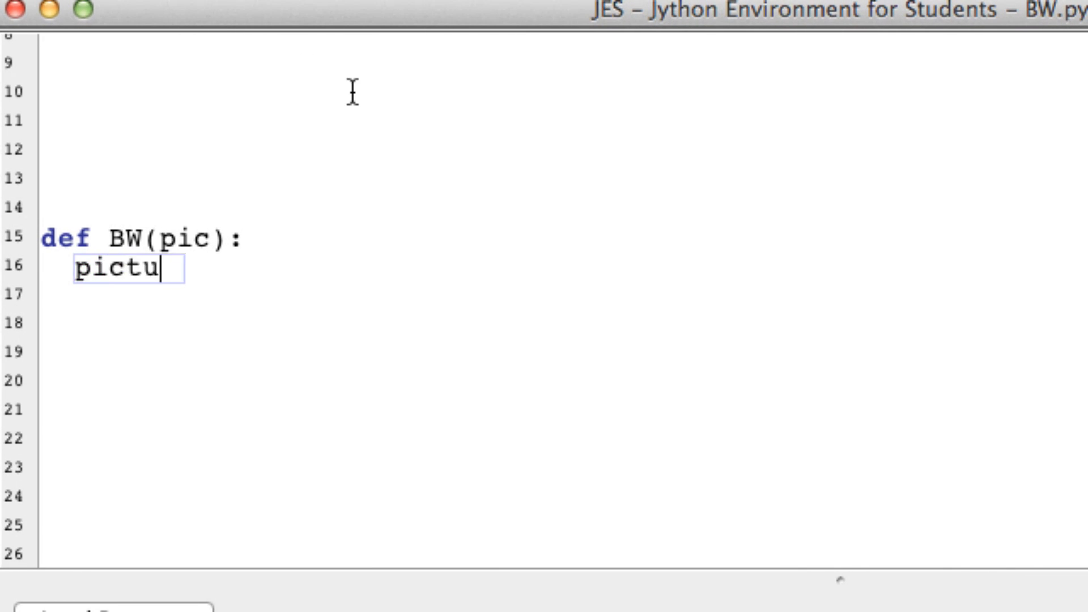
type("re")
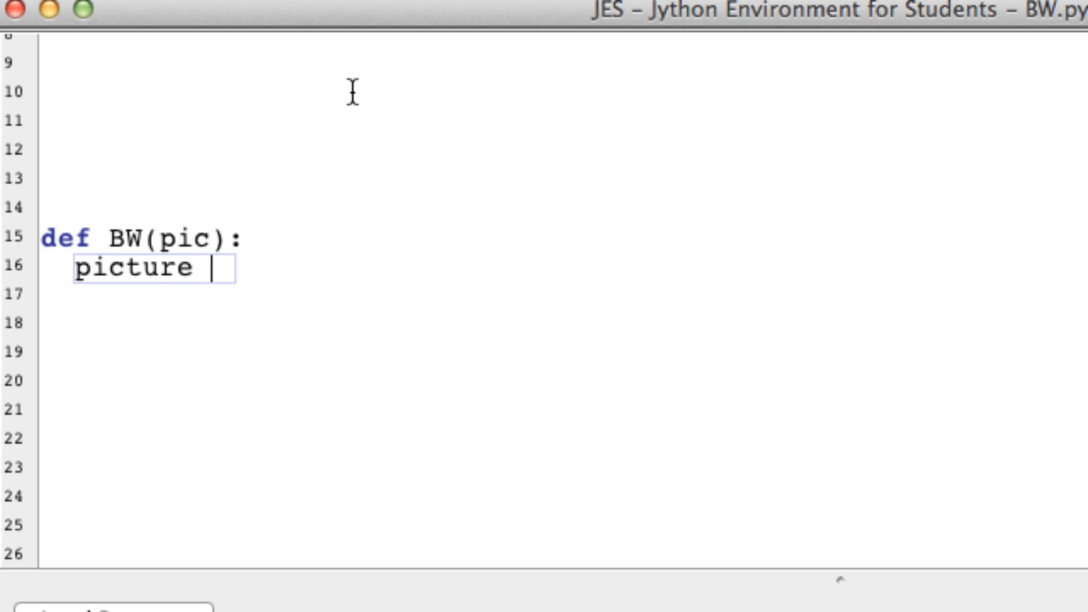
type("= duplicatePicture(")
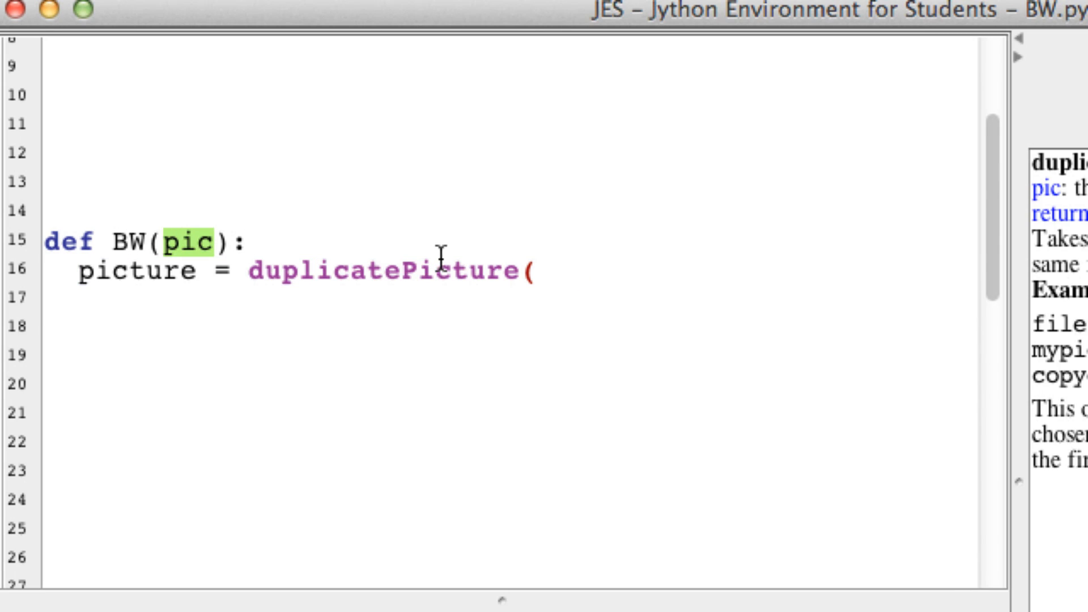
type("pic")
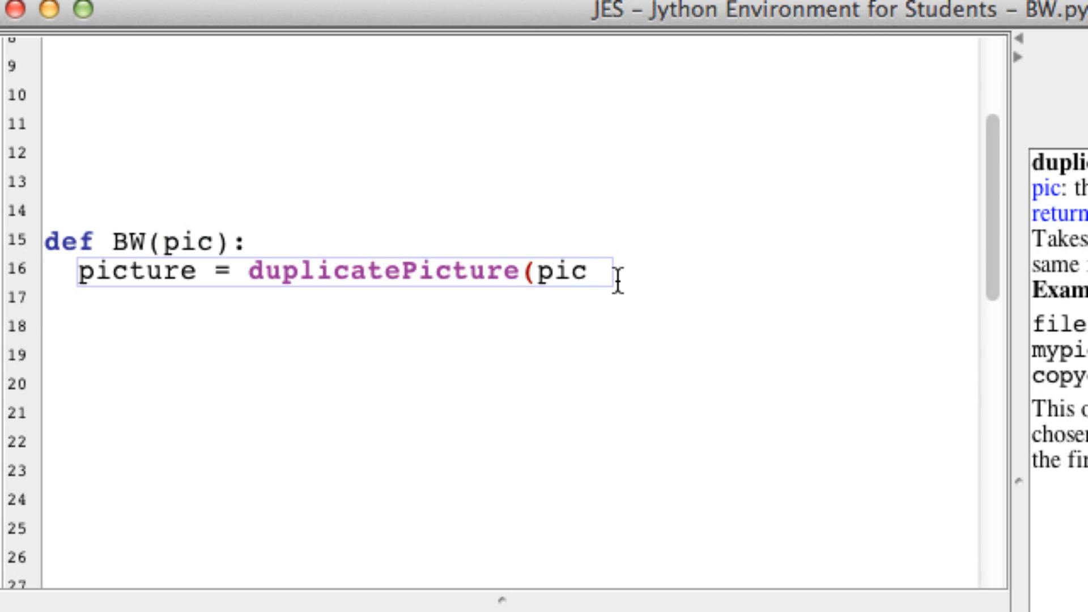
type(")")
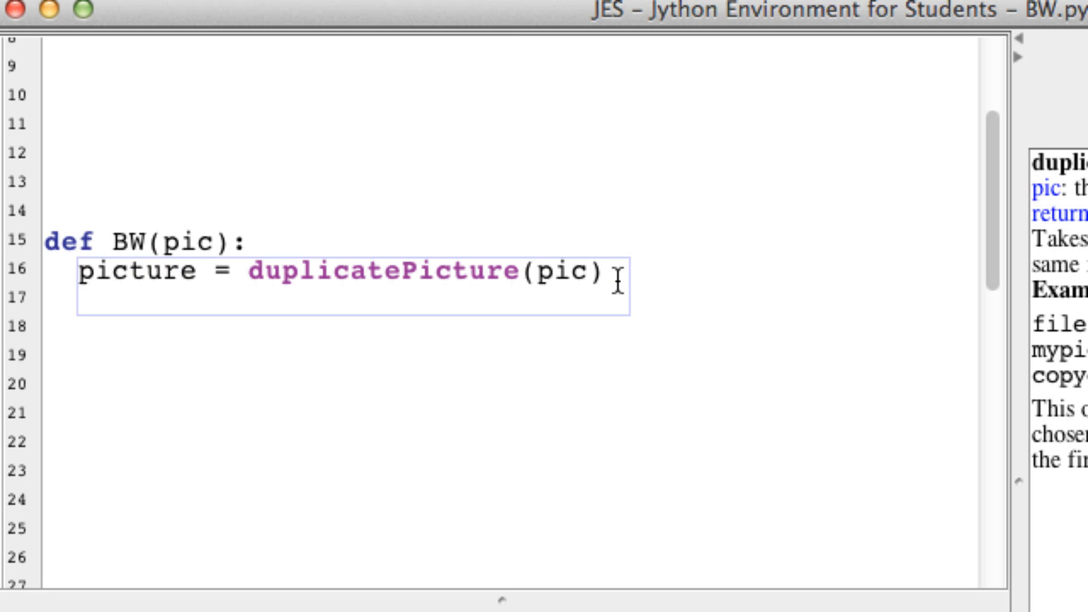
Add the loop for px in getPixels(picture): with a pass placeholder
type("for px in")
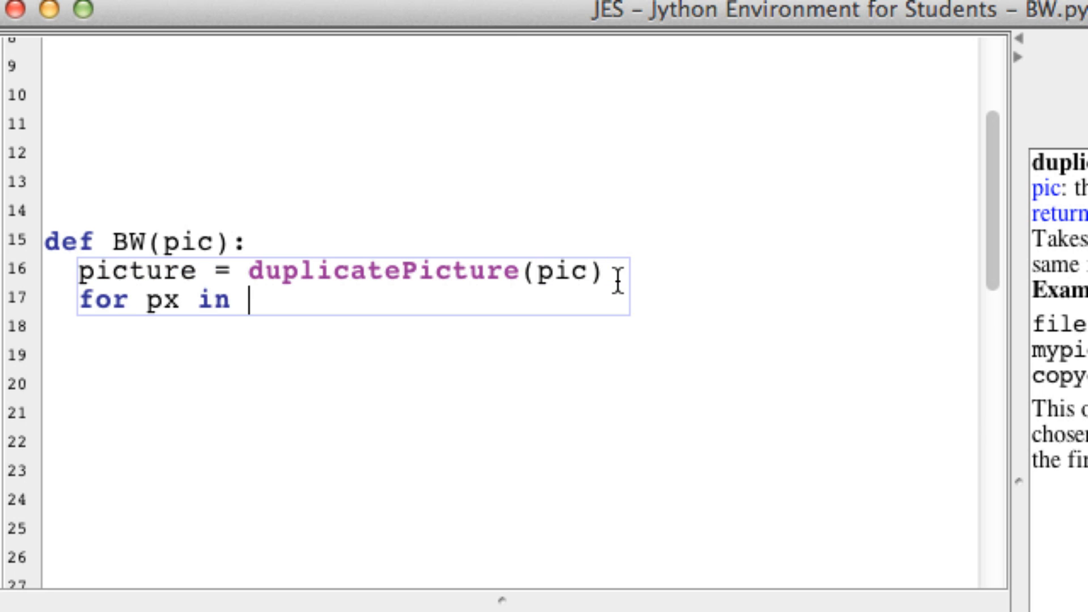
type("getPixels")
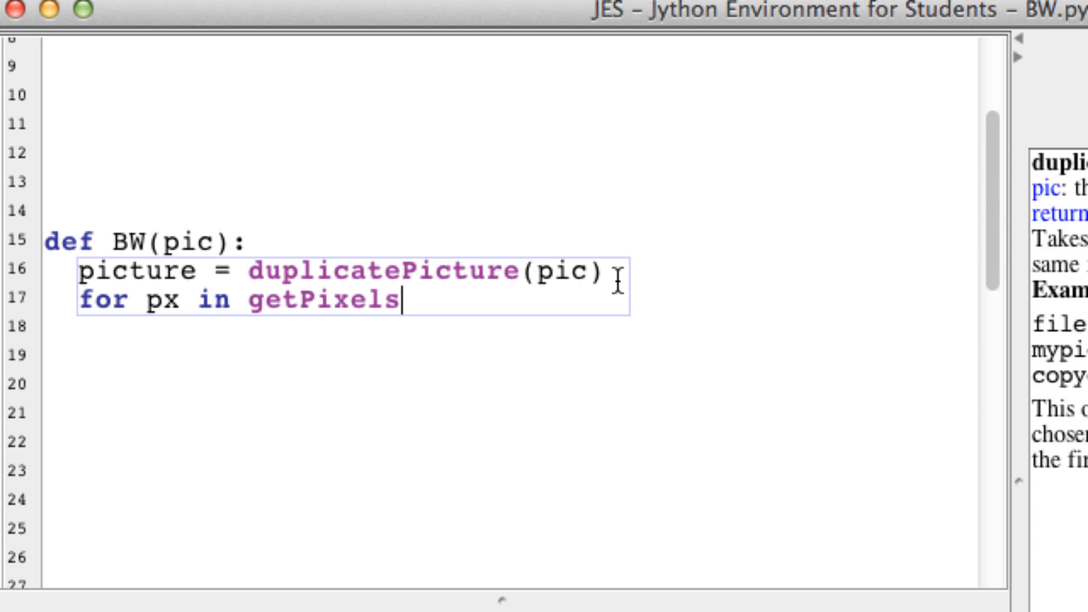
type("(")
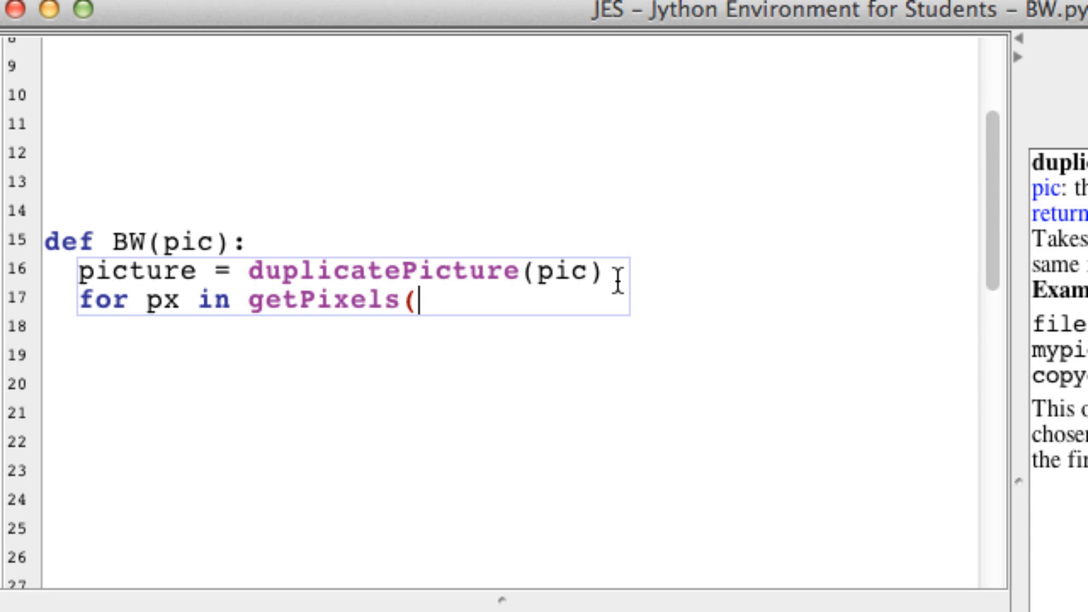
type("picture):")
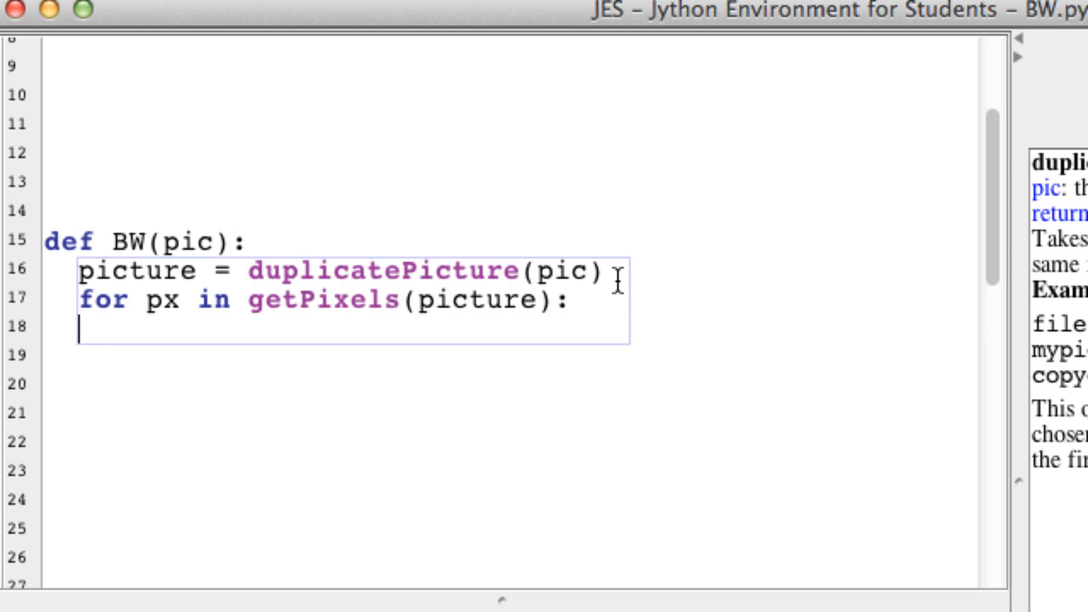
type("pass")
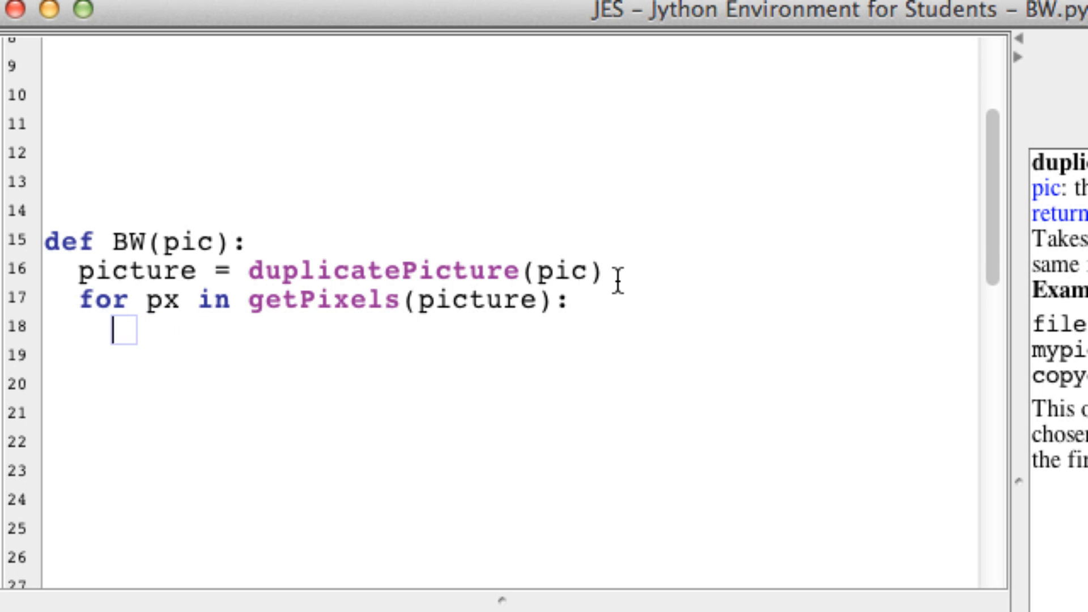
Start the line luminance = ( )/3, correcting typos in the variable name
type("l")
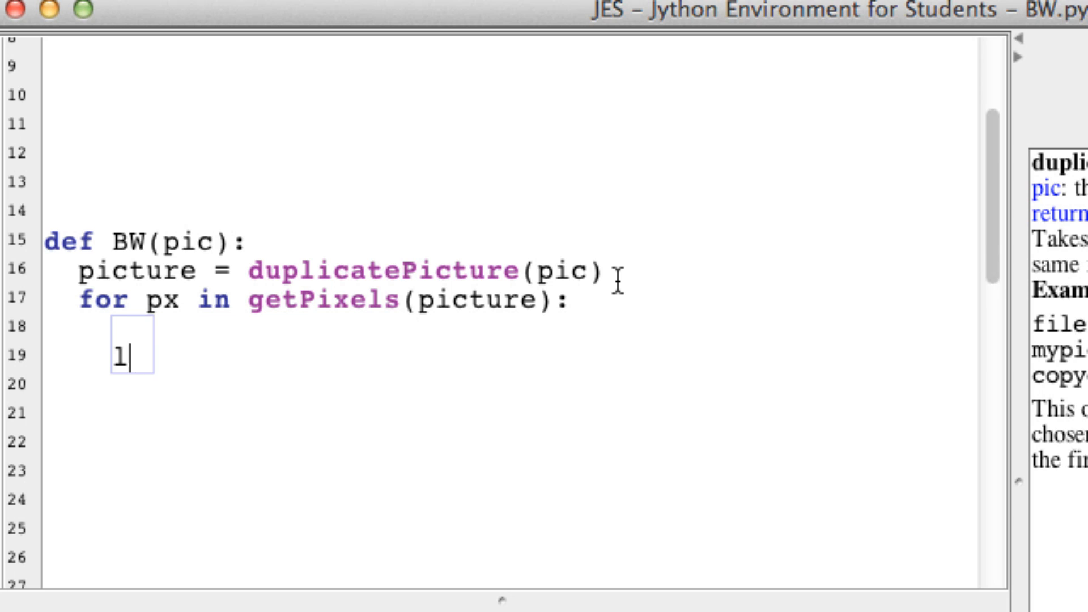
type("uminan")
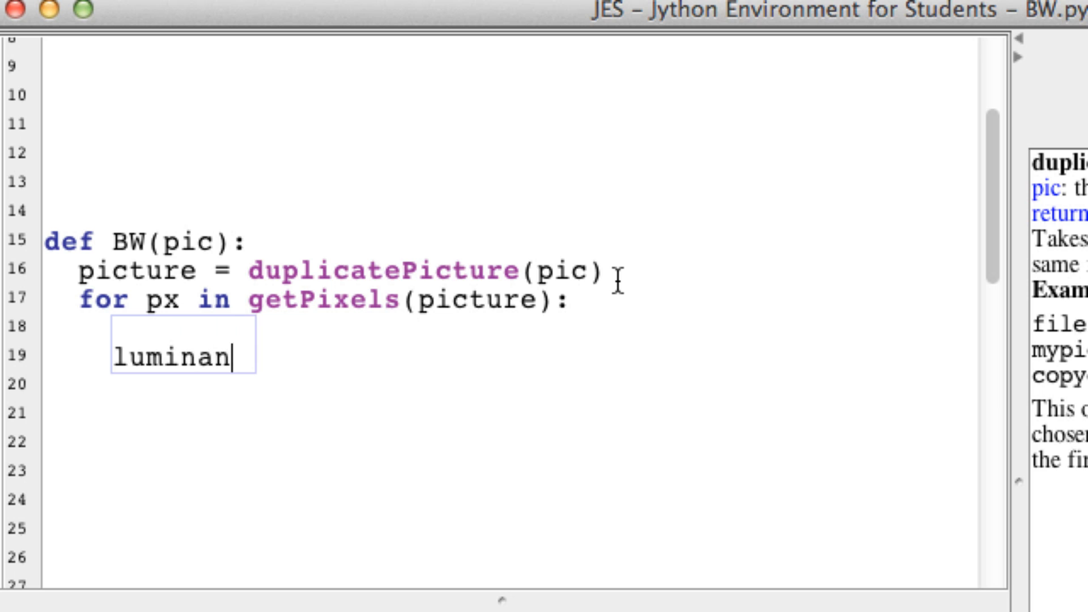
key("BackSpace")
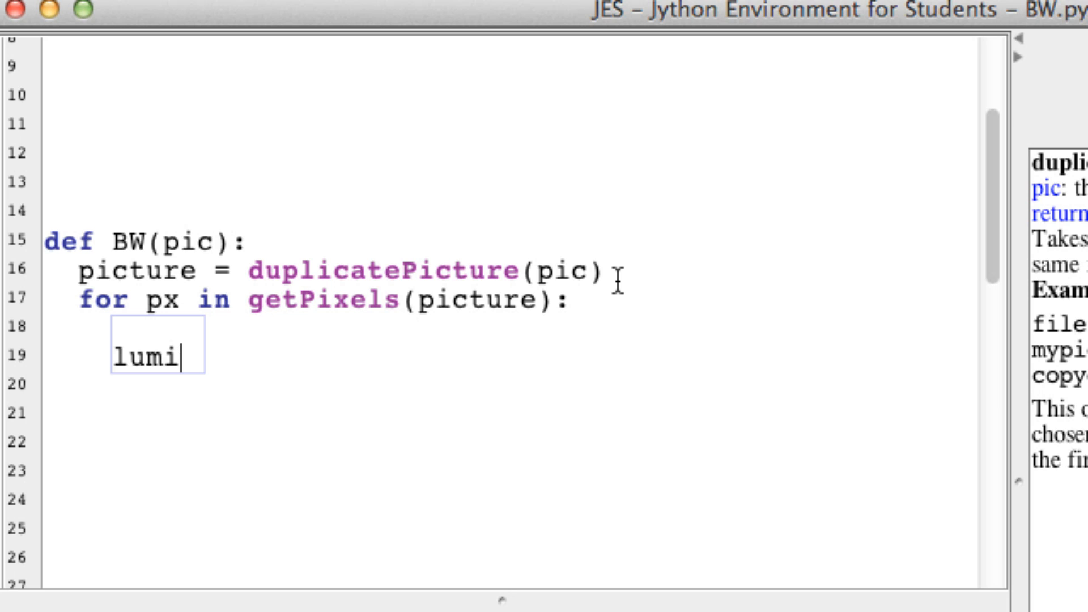
type("na")
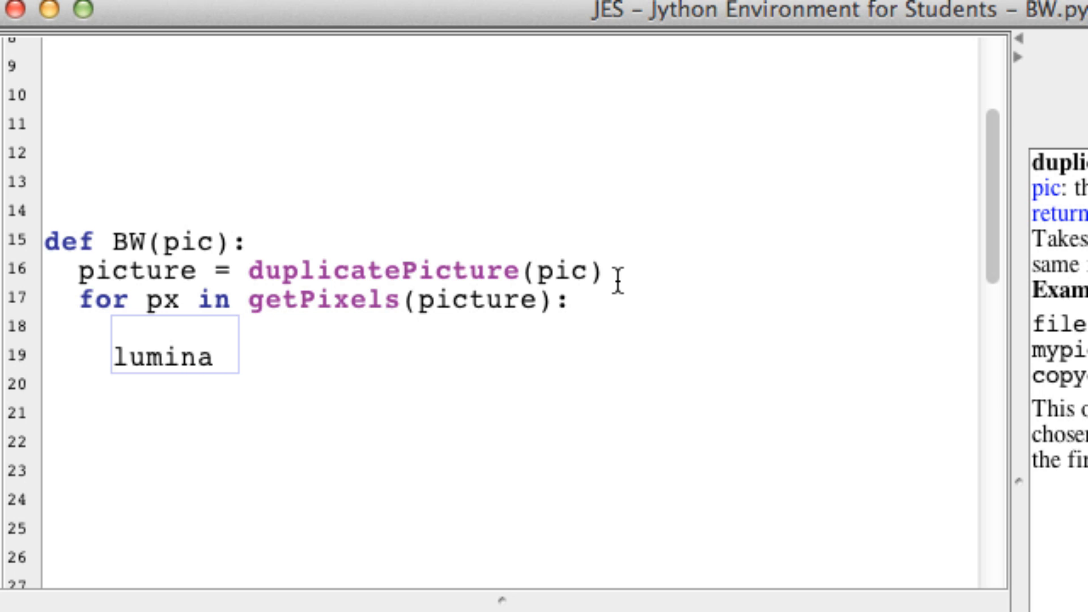
key("BackSpace")
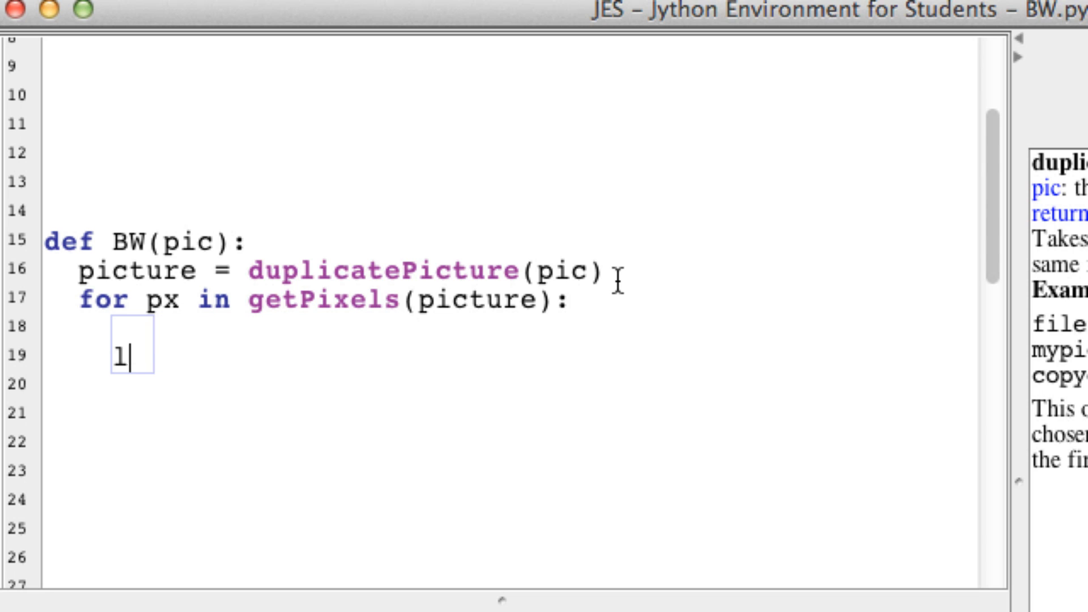
type("umin")
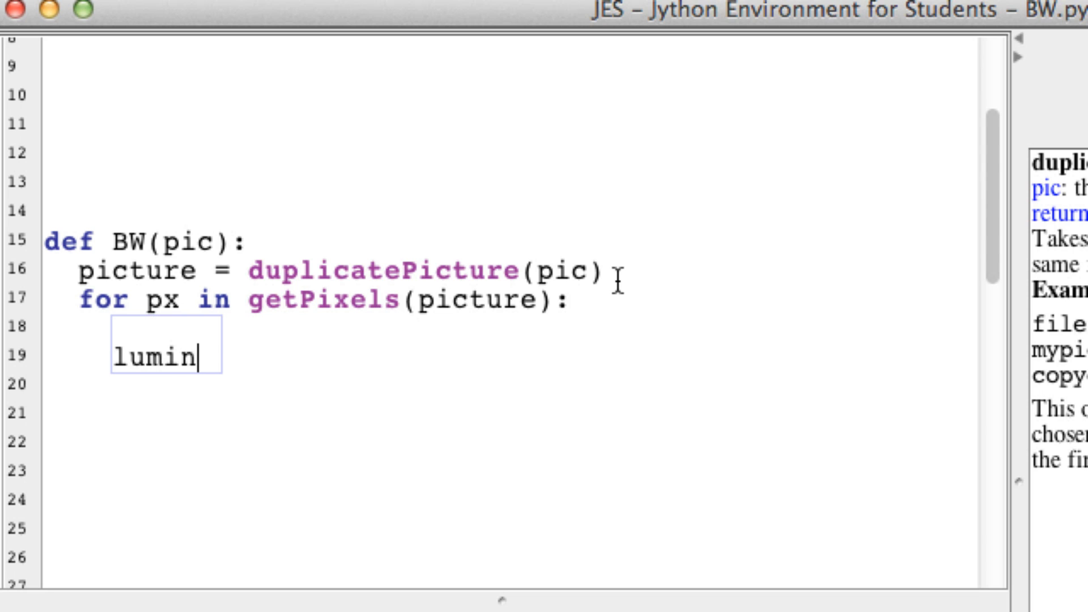
type("ance =")
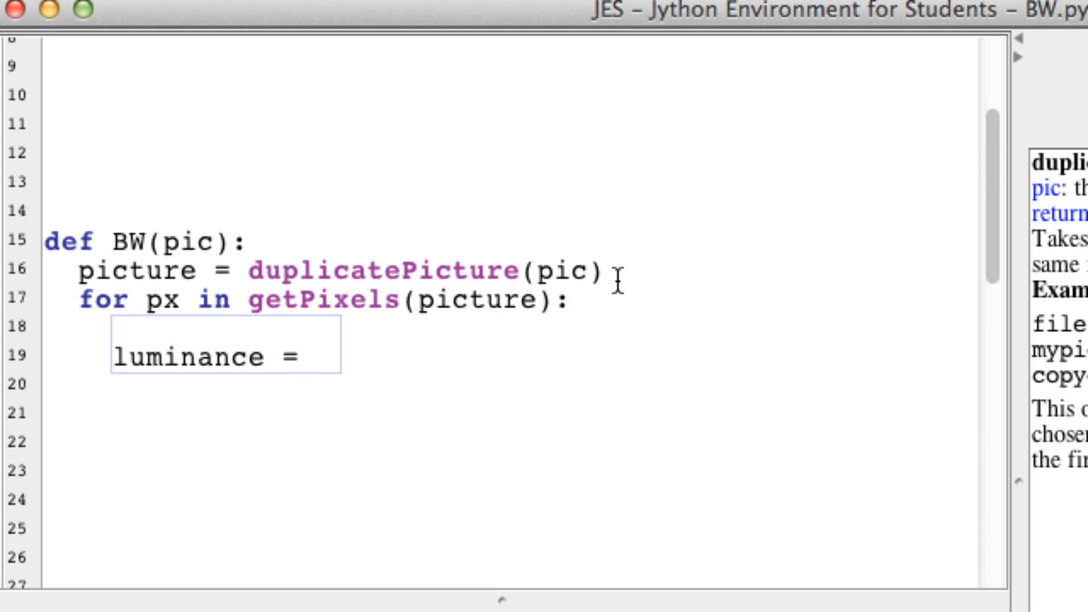
type("()")
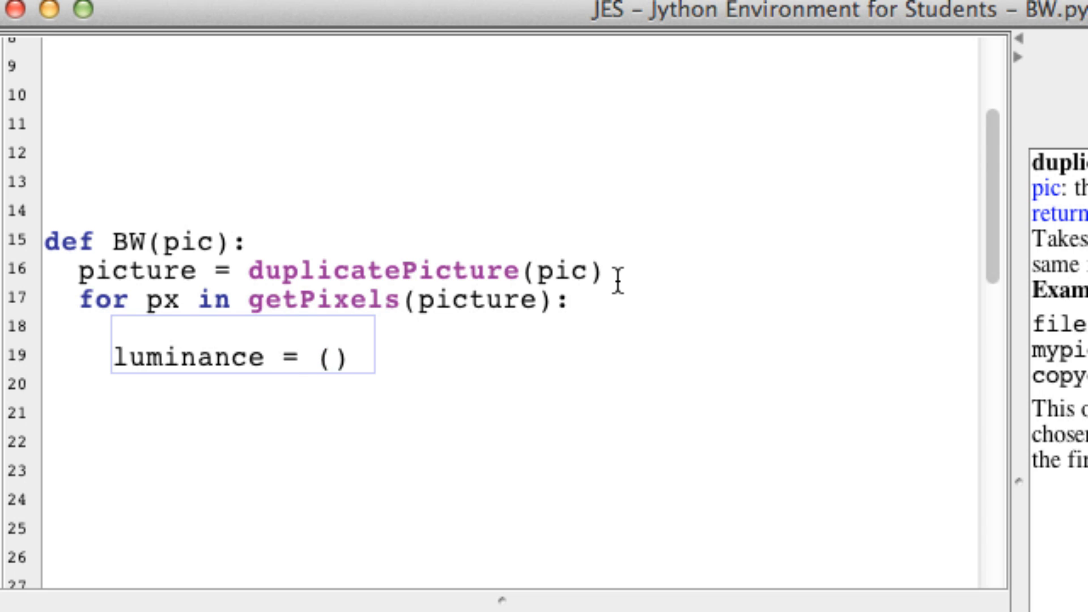
type("/3")
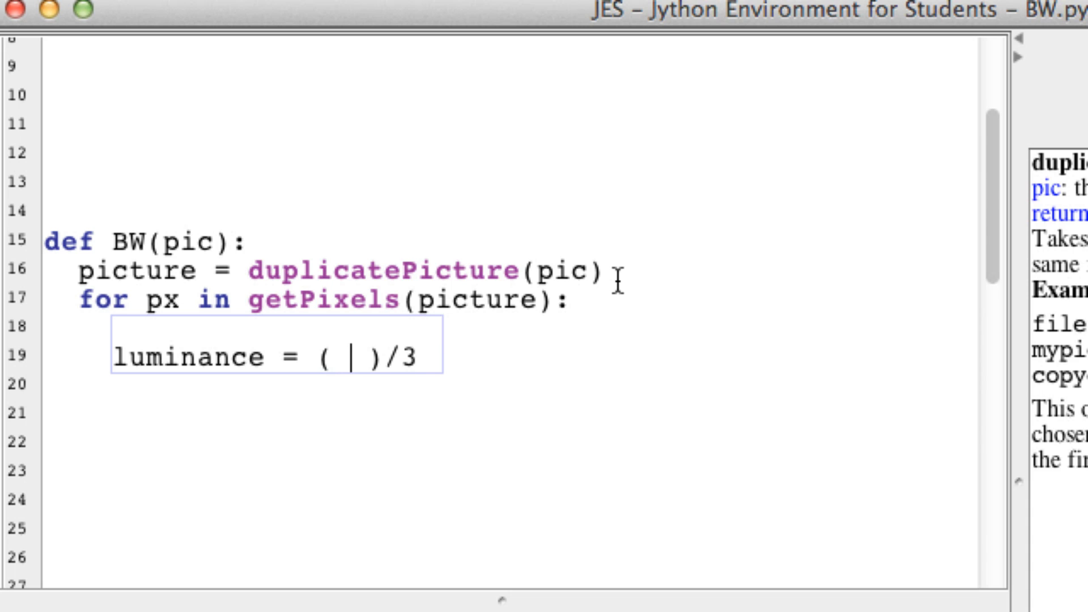
Fill the parentheses with getRed(px) + getBlue(px) + getGreen(px)
type("get")
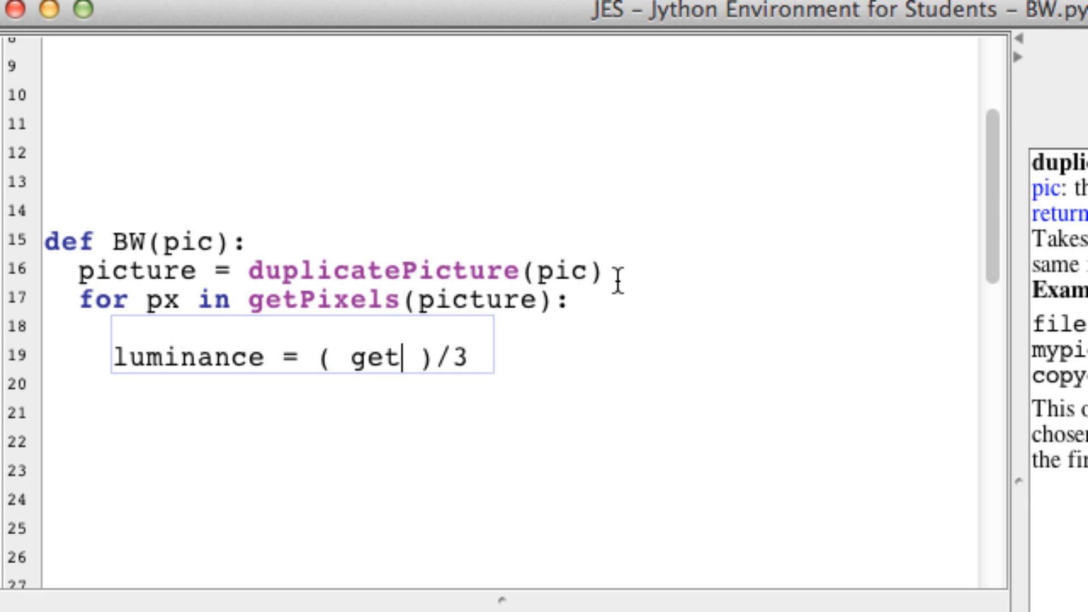
type("R")
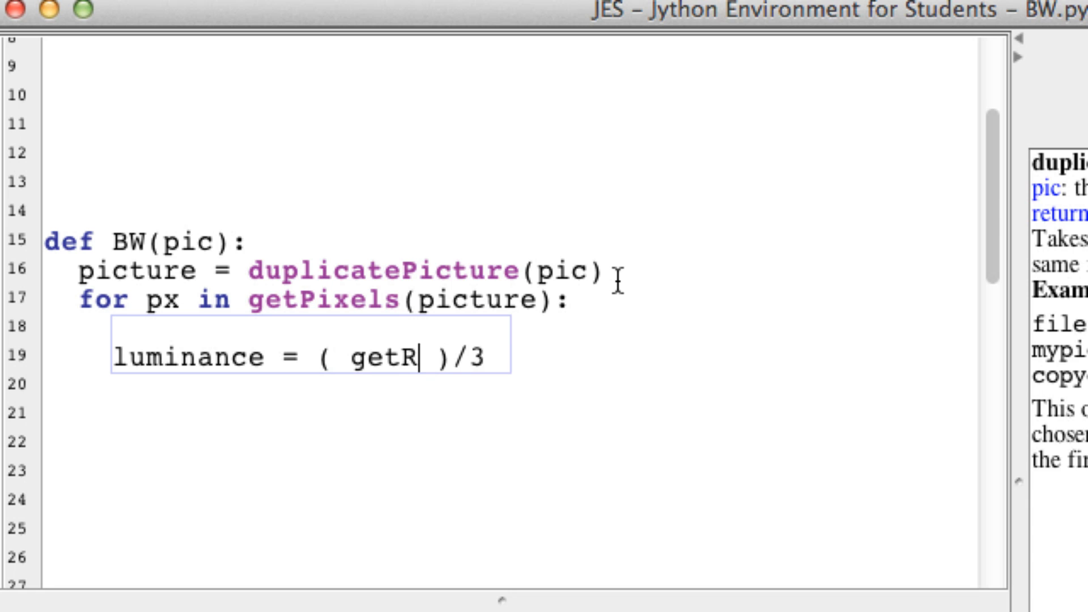
type("ed(")
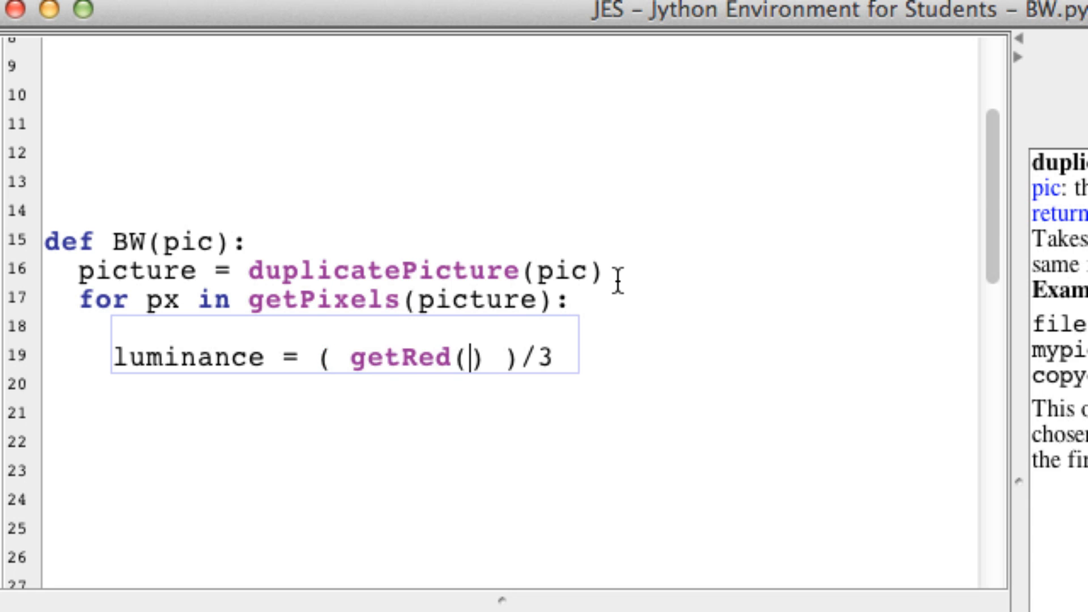
type("px")
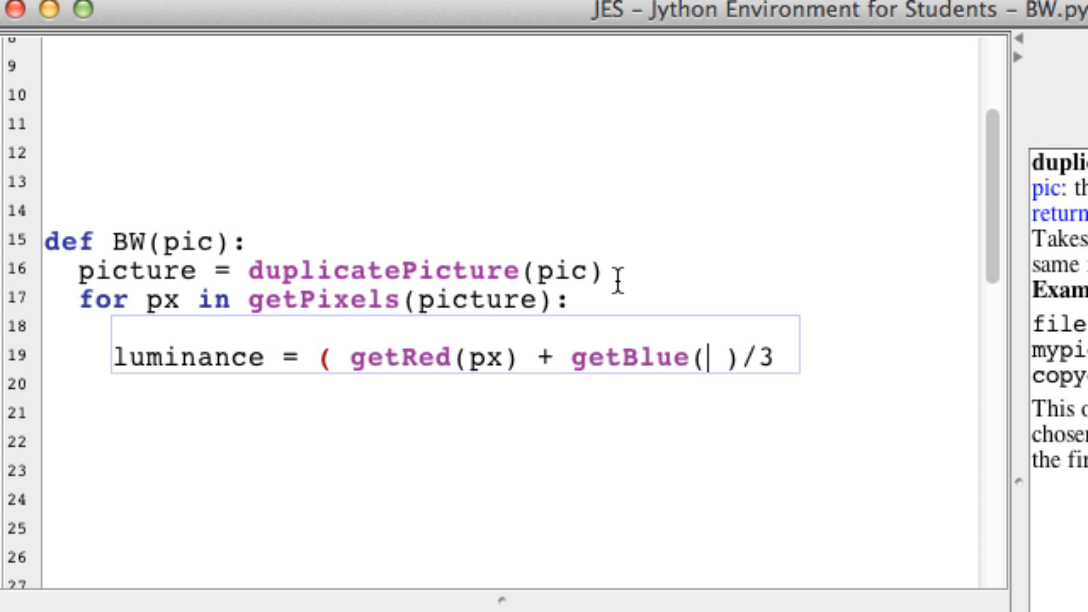
type("px")
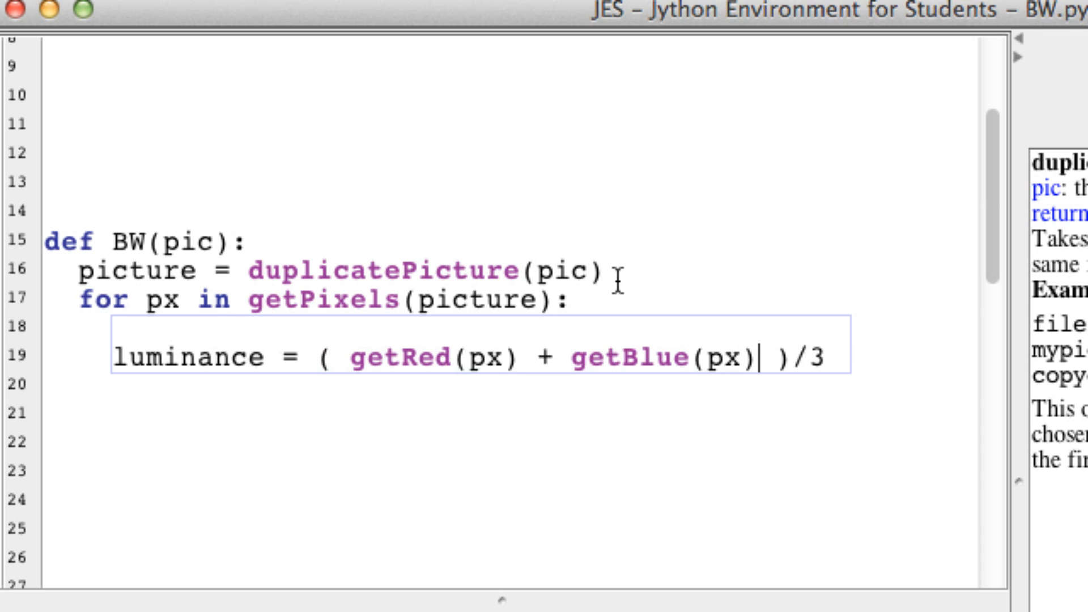
type("+ getGre")
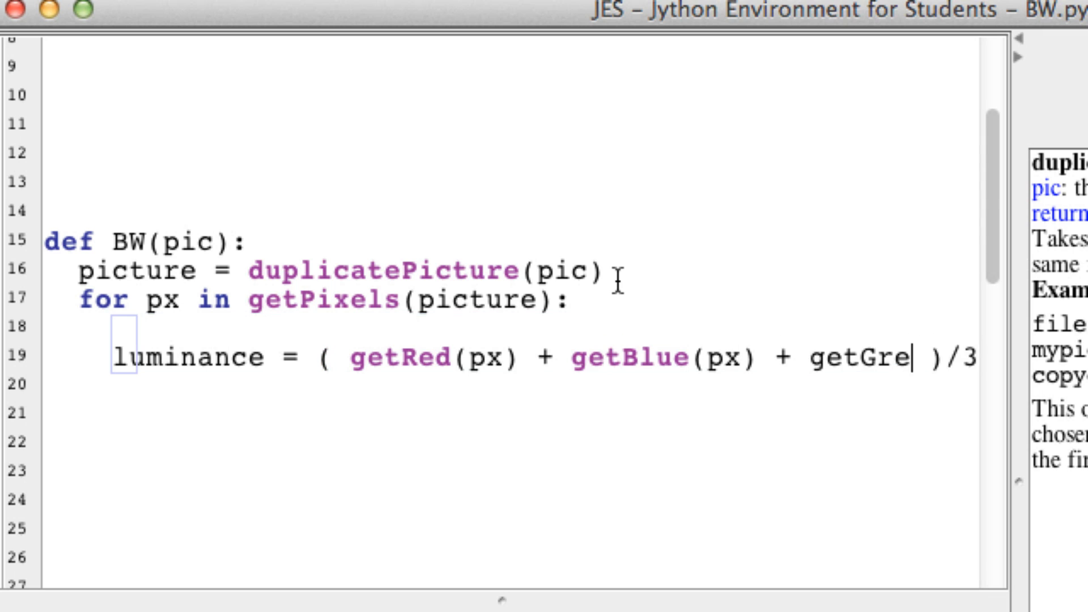
type("en(px")
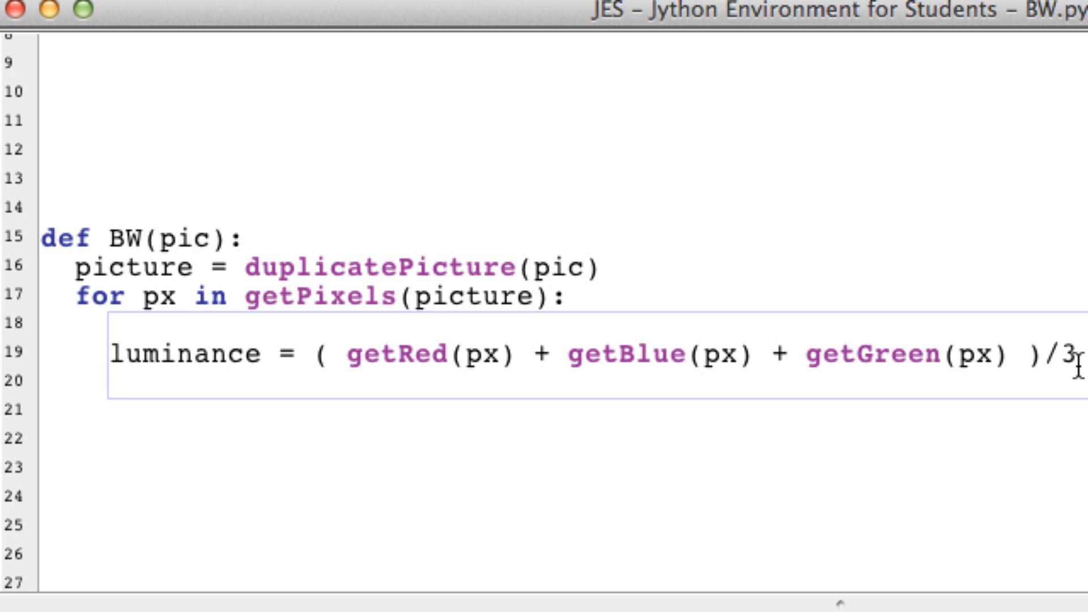
Add if luminance < 50: setColor(px, makeColor(50, 50, 50))
type("if")
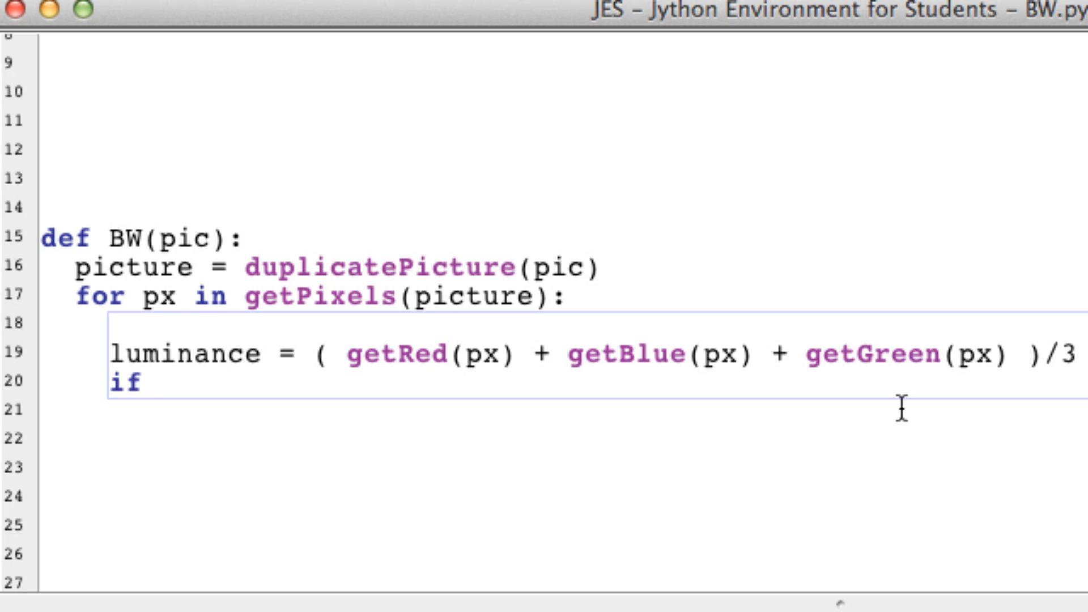
double_click(184, 354)
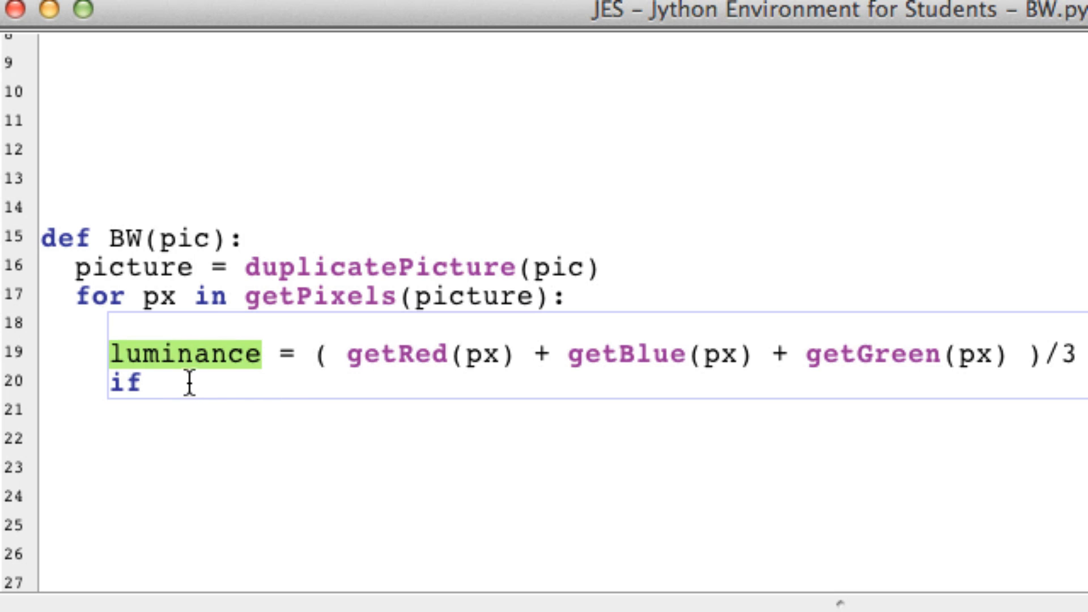
type("luminance")
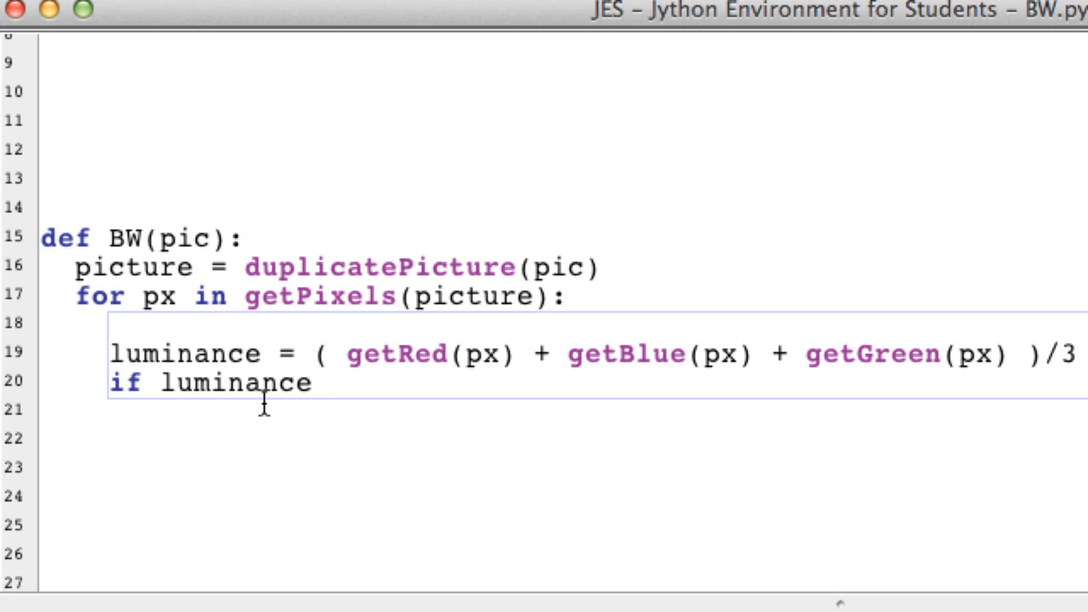
type("< 50:")
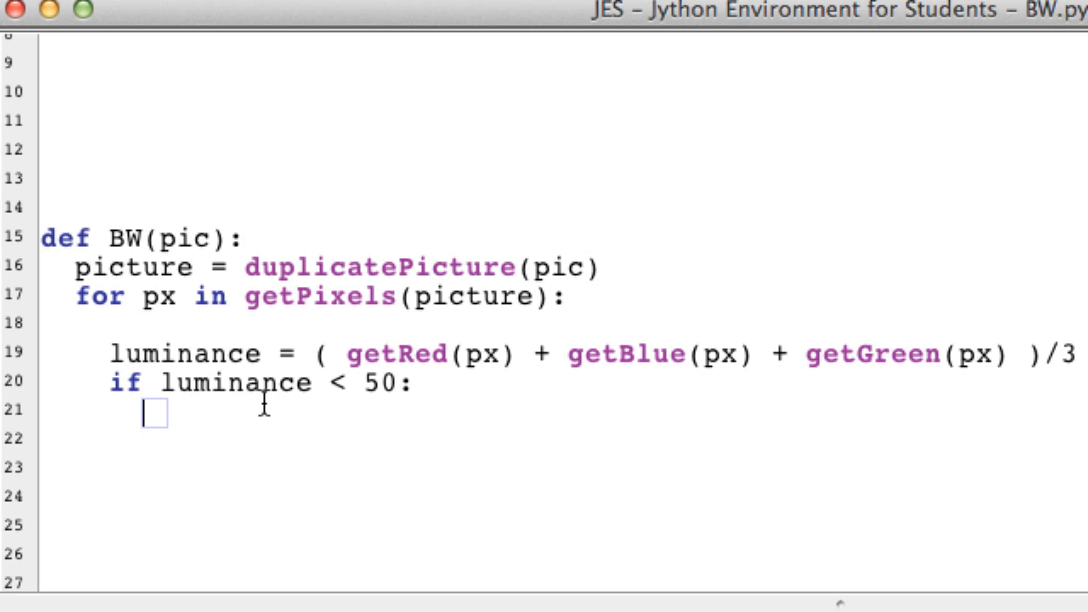
type("setColor")
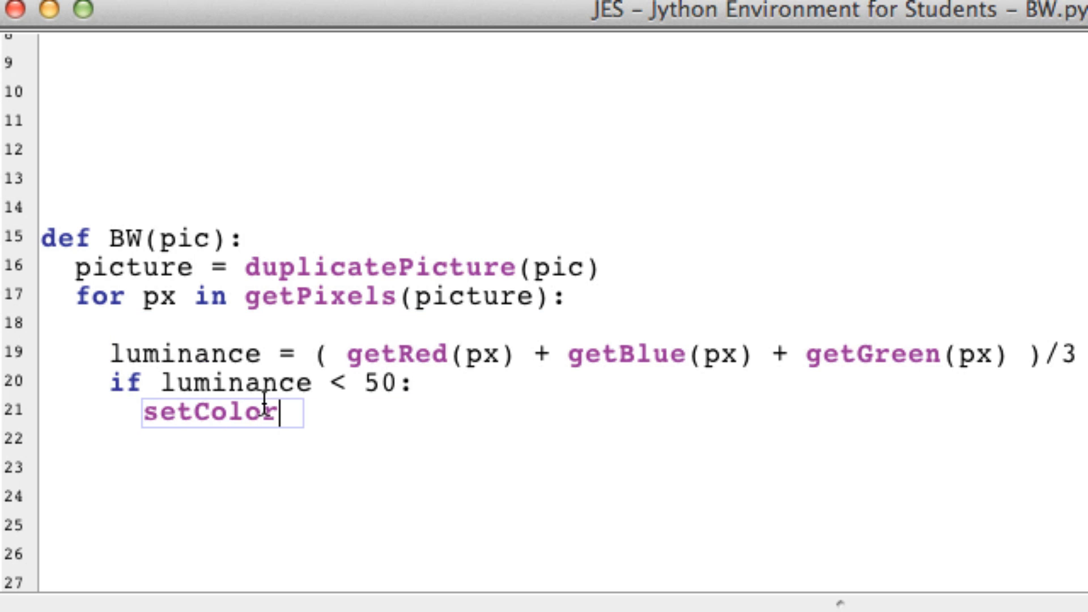
type("()")
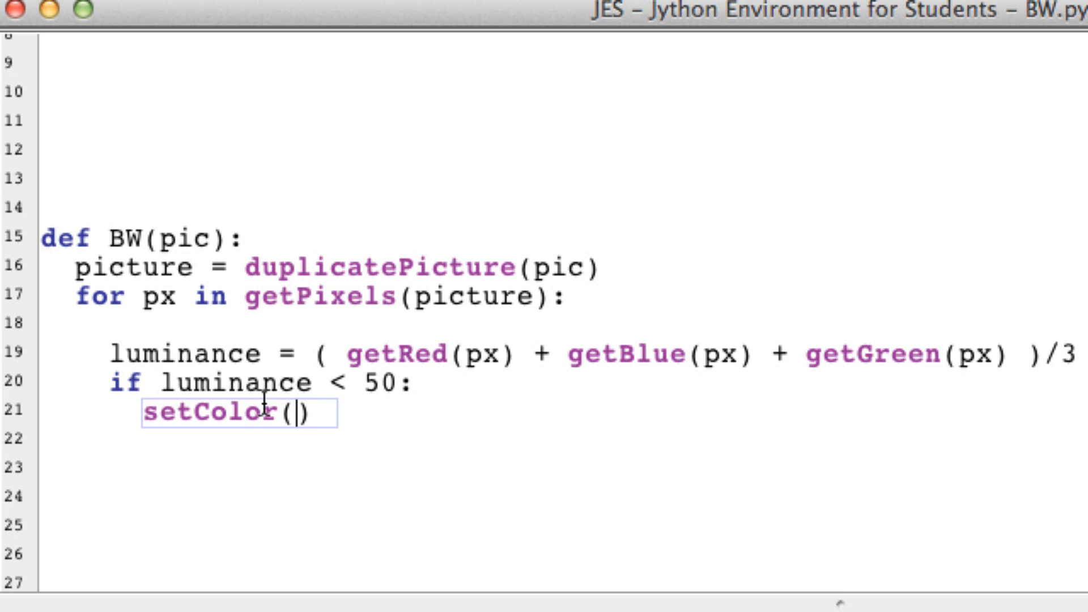
type("px,")
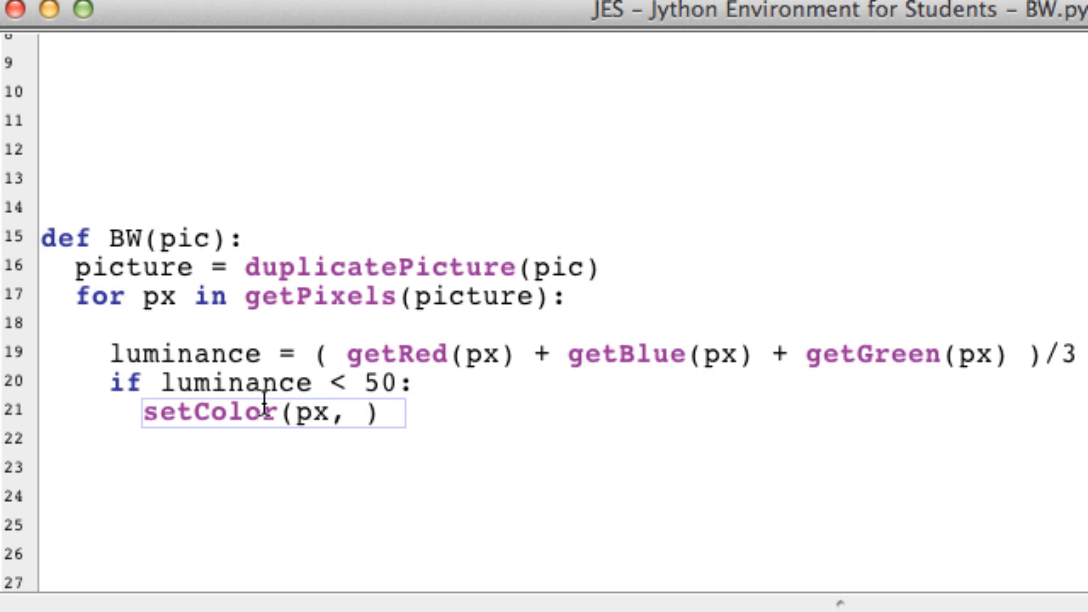
type("makeColor(50")
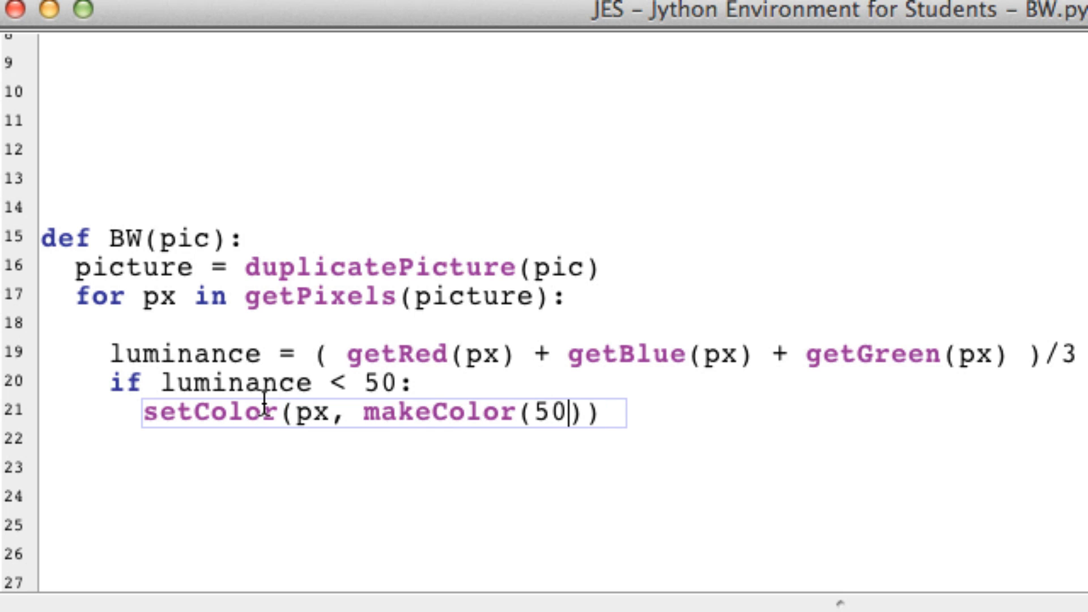
type(", 50, 50")
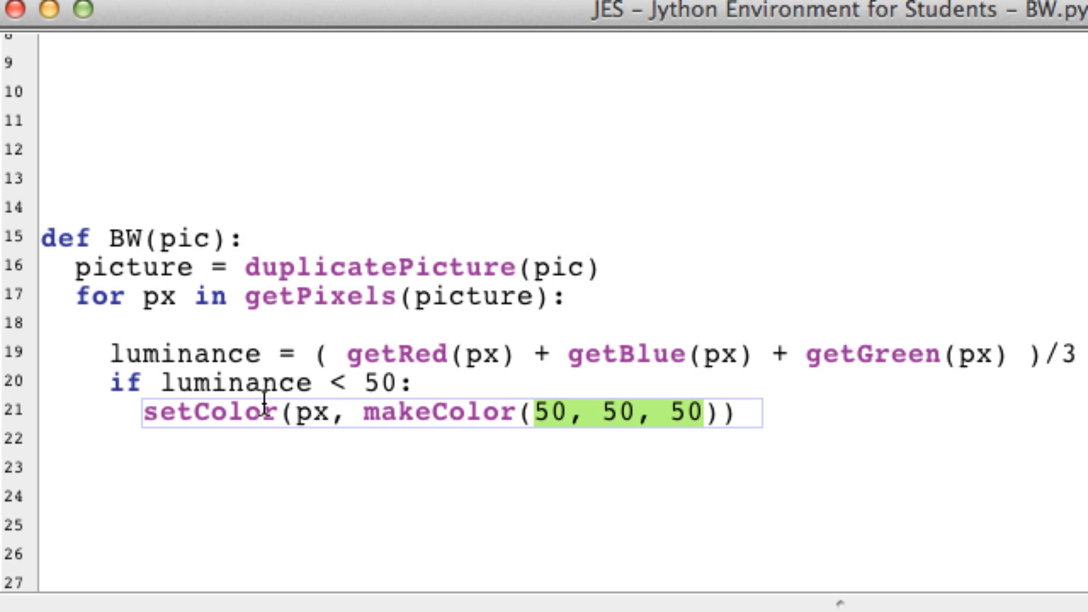
type("0,0,0")
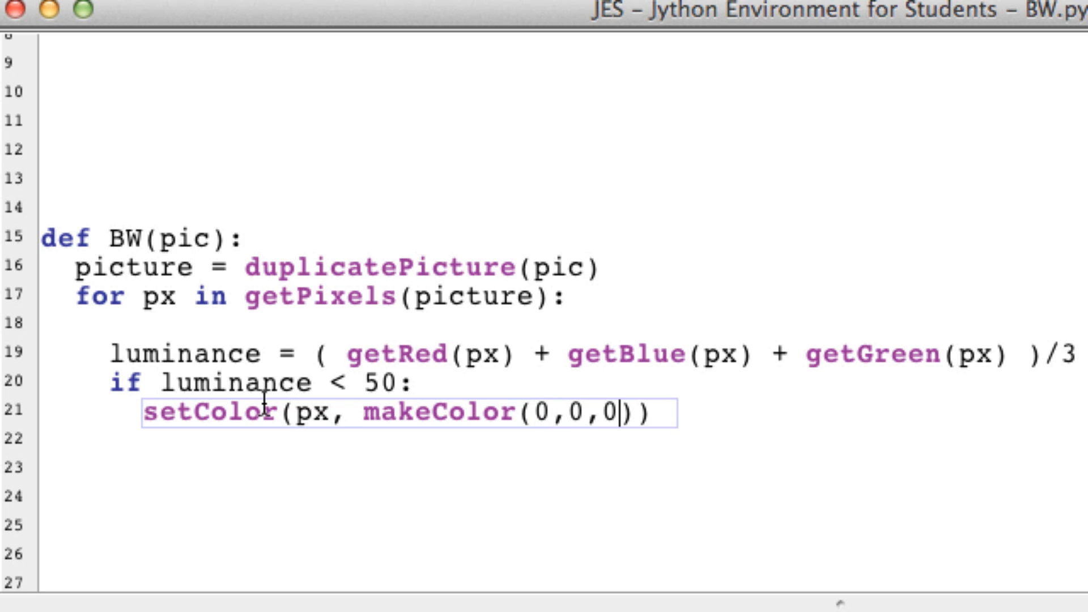
key("Backspace")
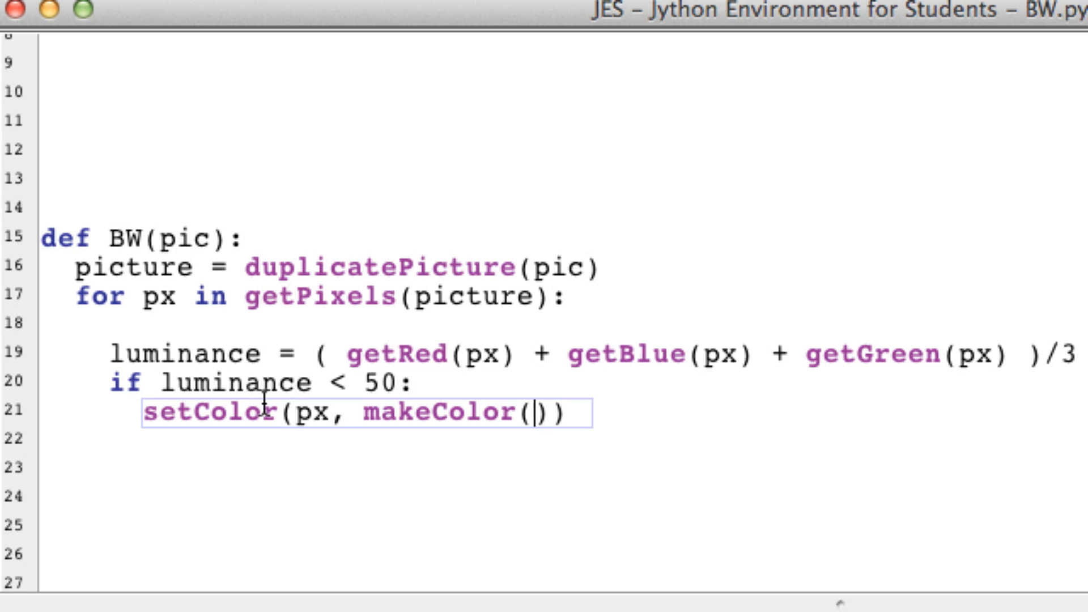
type("255,2")
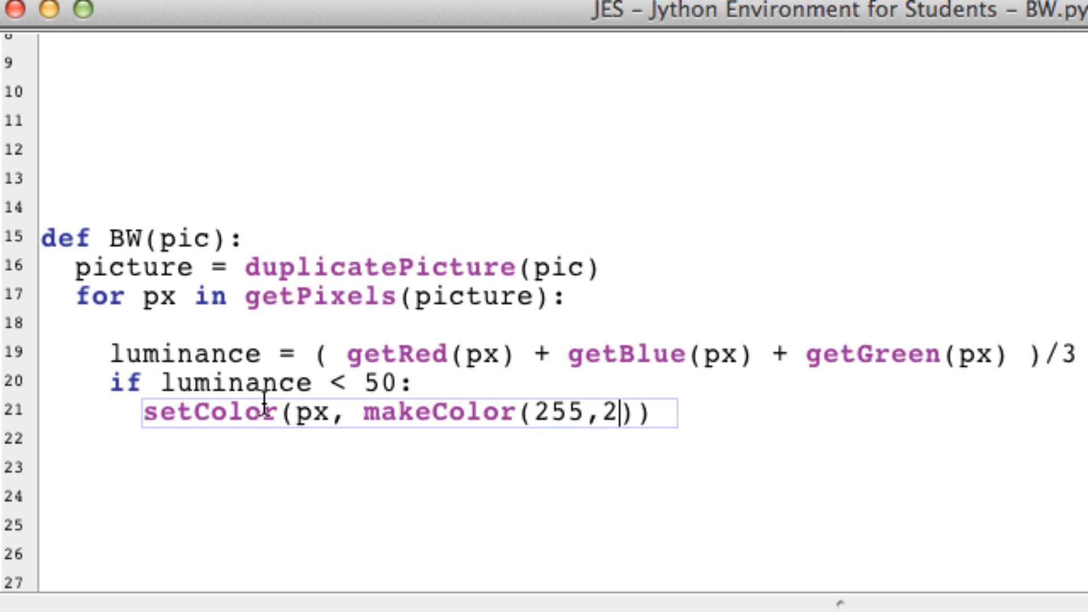
type("55,255")
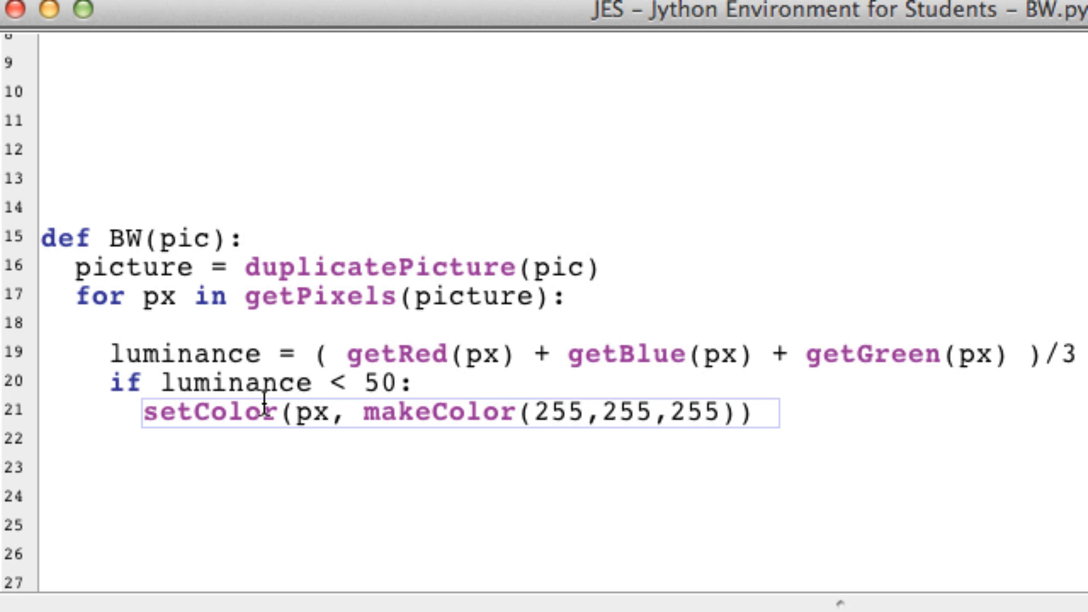
key("Backspace")
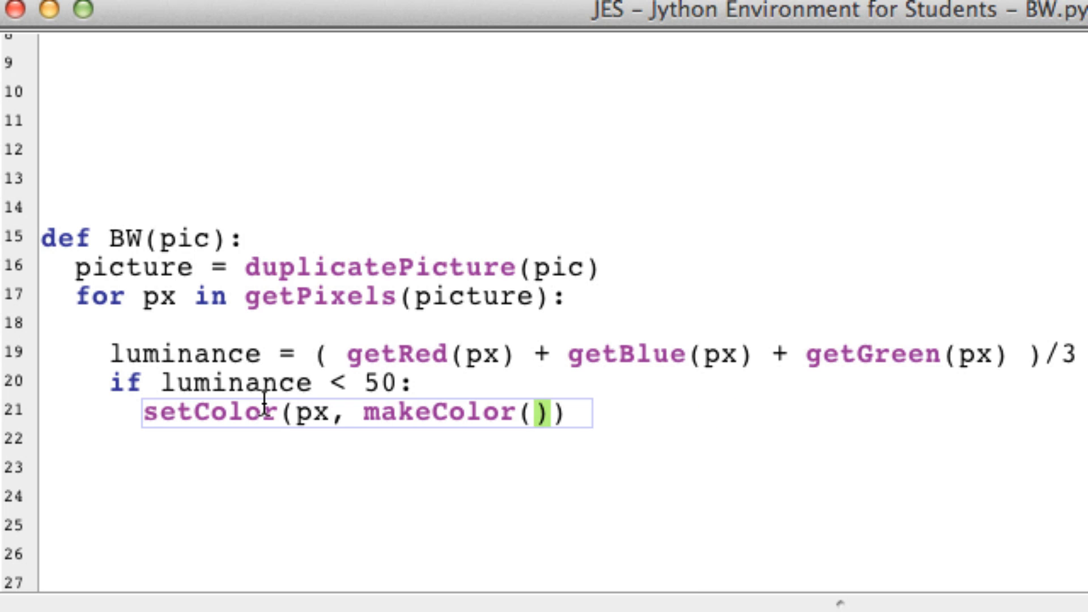
double_click(444, 413)
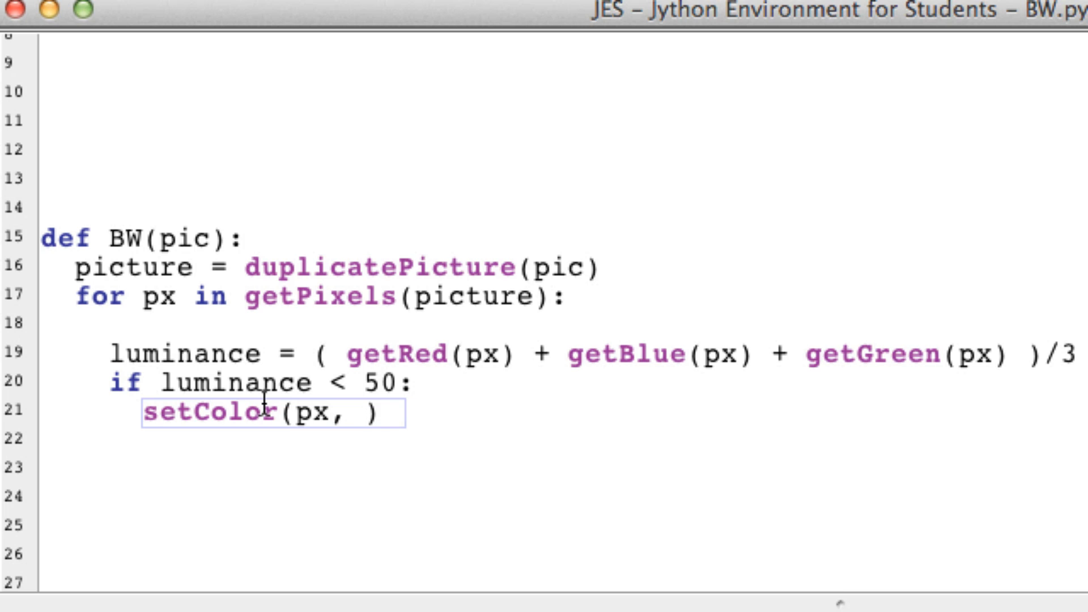
type("bl")
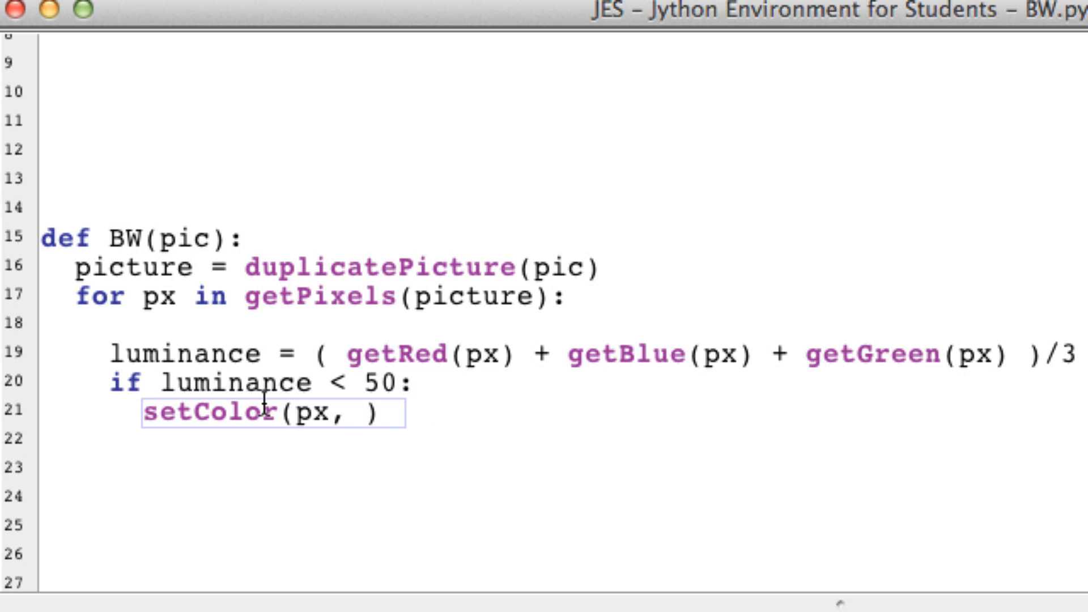
type("w")
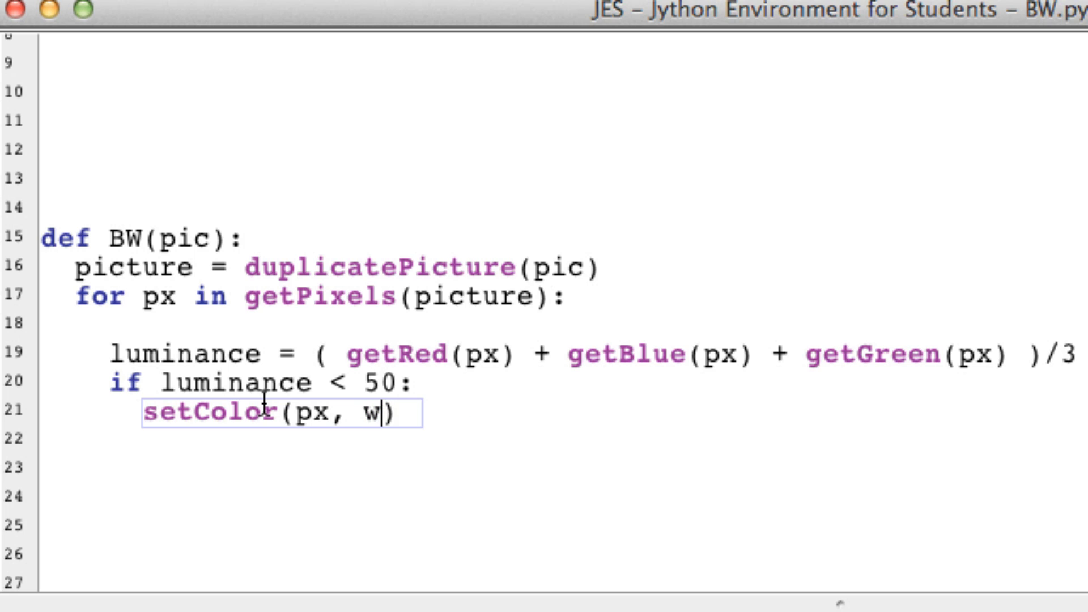
key("backspace")
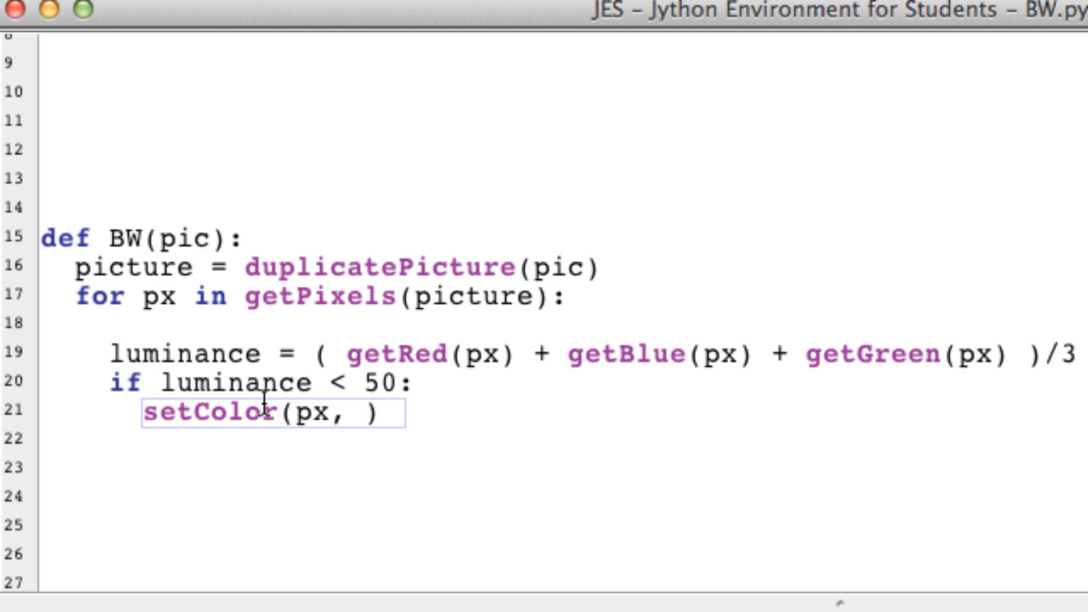
type("makeColor()")
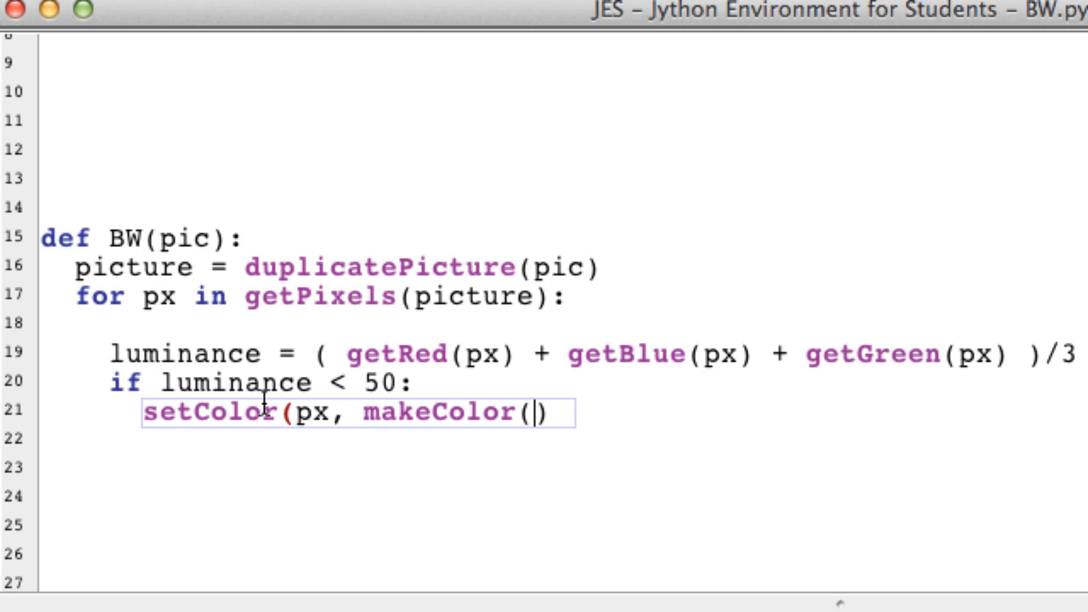
type("50, 50, 50")
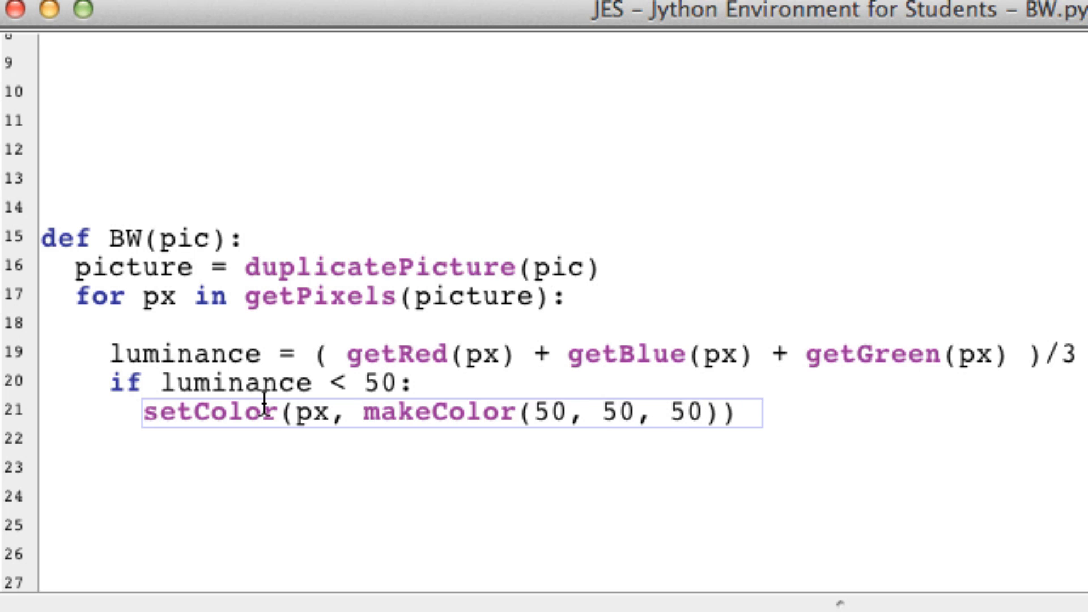
Add elif luminance < 100: setting pixels to makeColor(100, 100, 100), then begin another elif
key("enter")
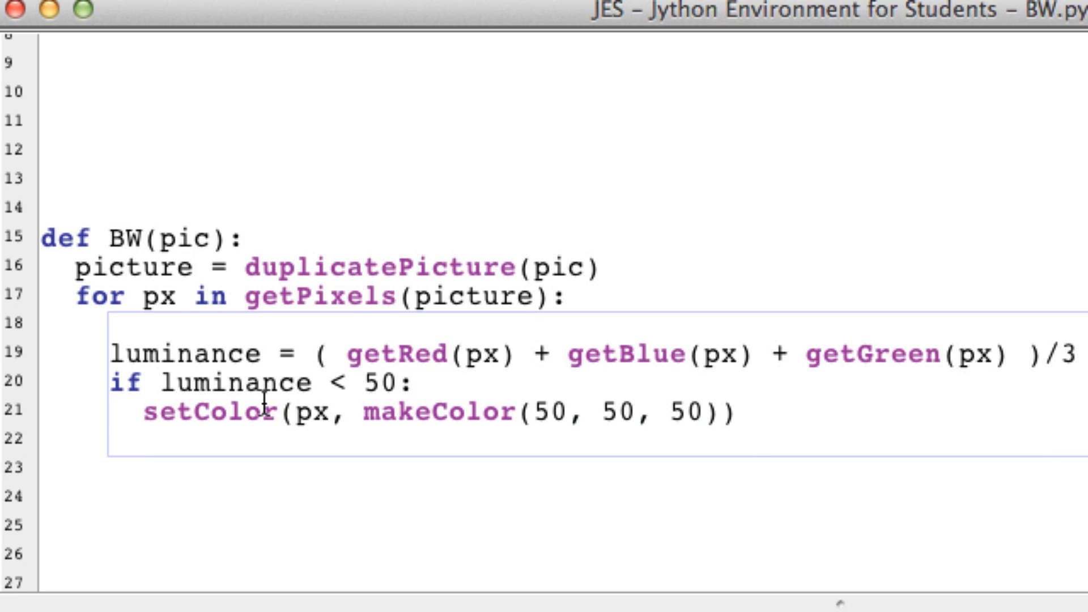
type("elif")
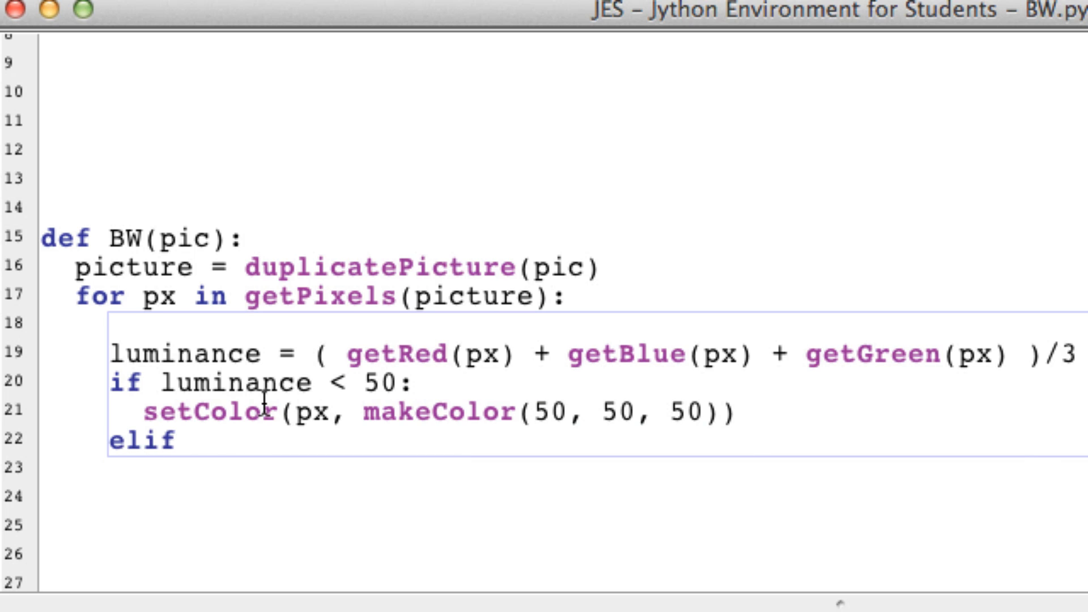
type("luminance")
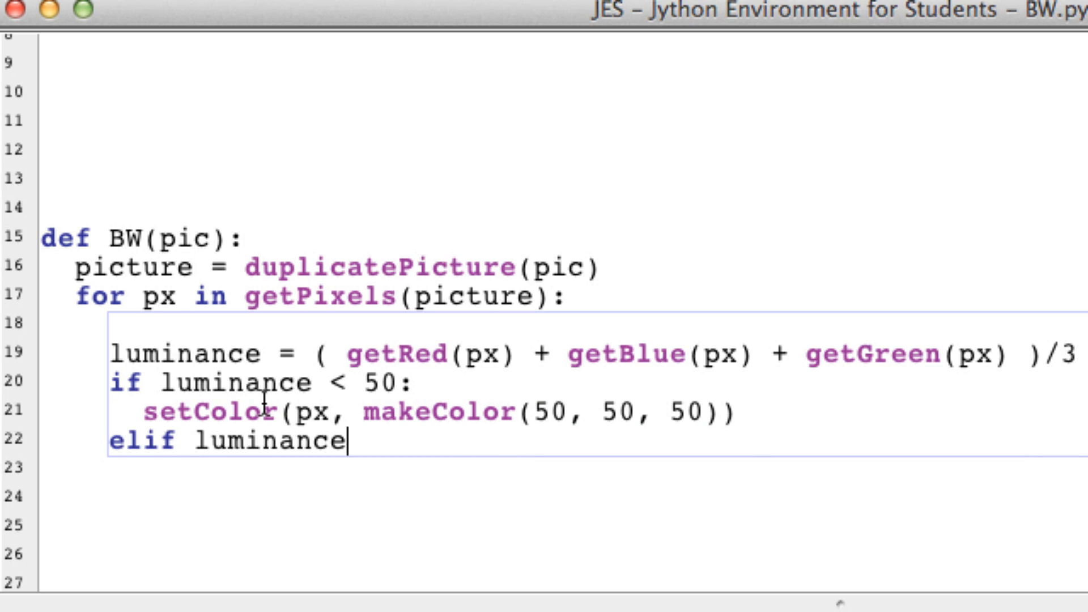
type("< 100:")
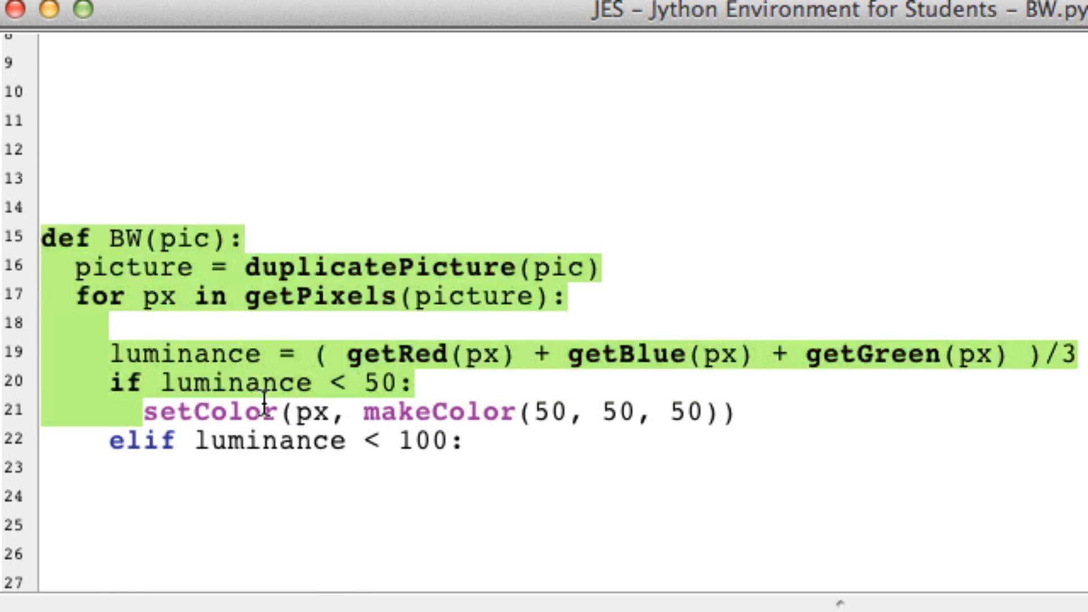
scroll("down", 3)
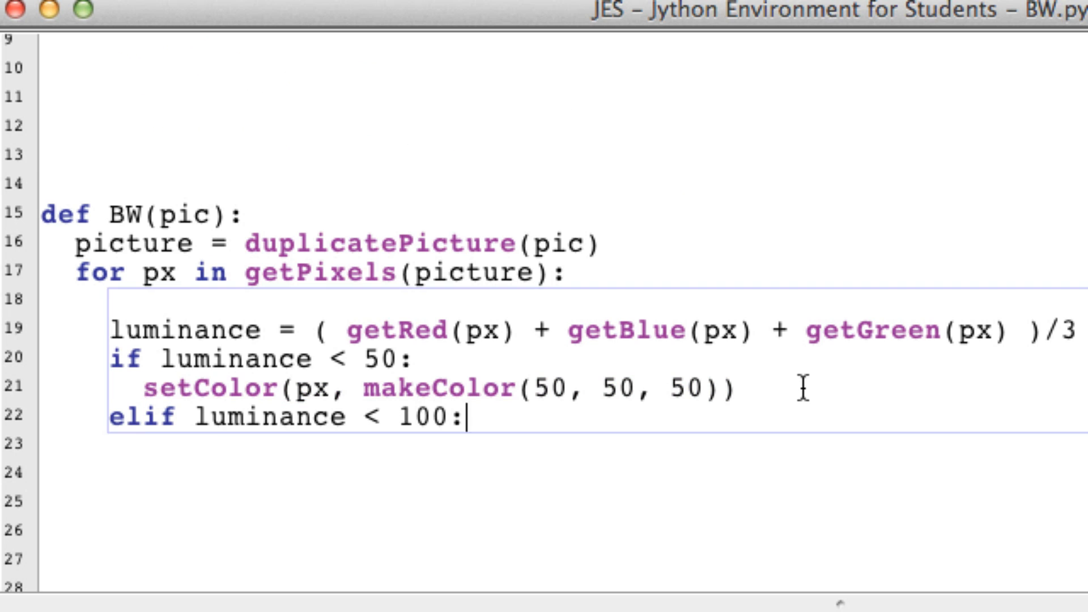
type("setColor(px, makeColor(50, 50, 50))")
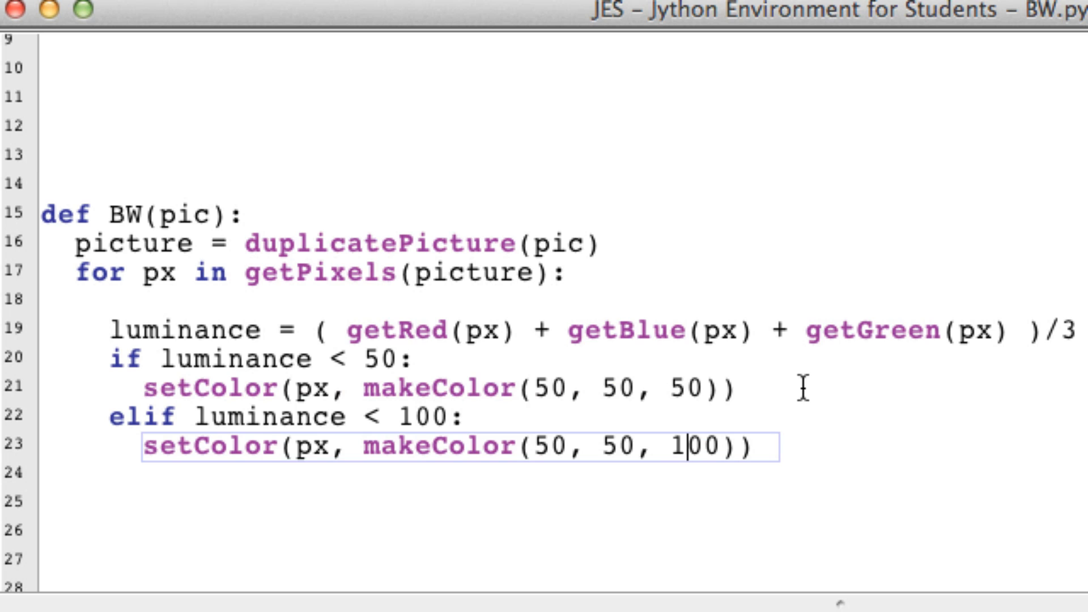
type("10")
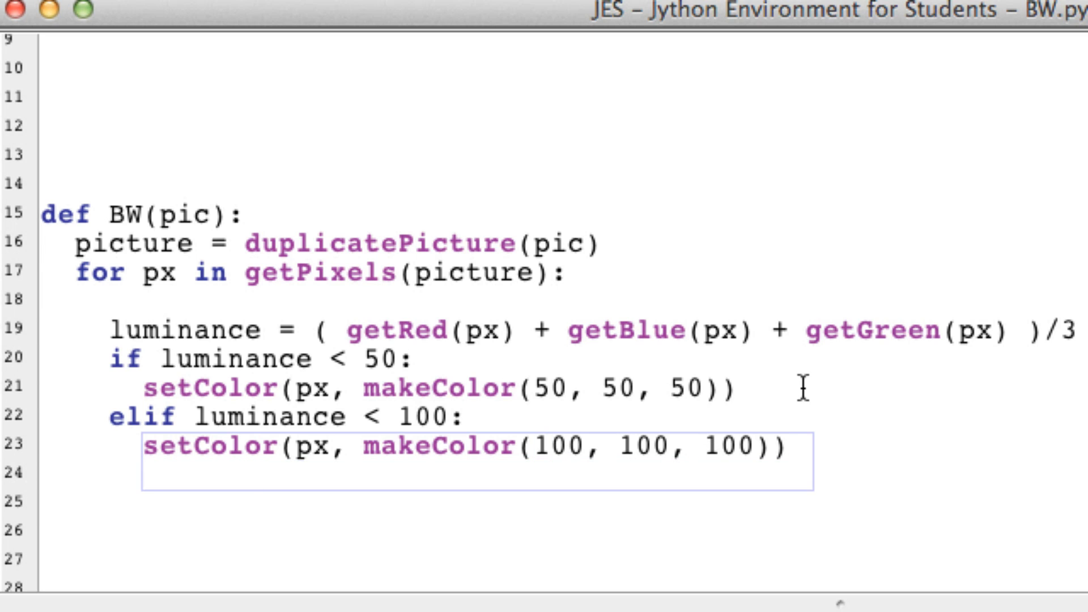
type("elif")
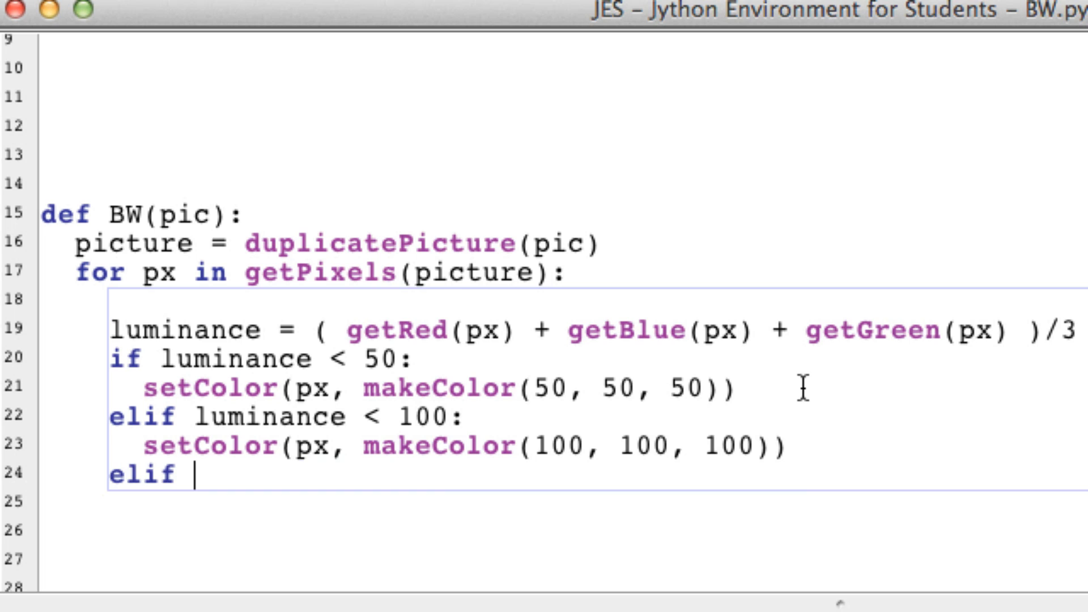
Complete the luminance < 150: branch with its gray setColor line
type("luminance")
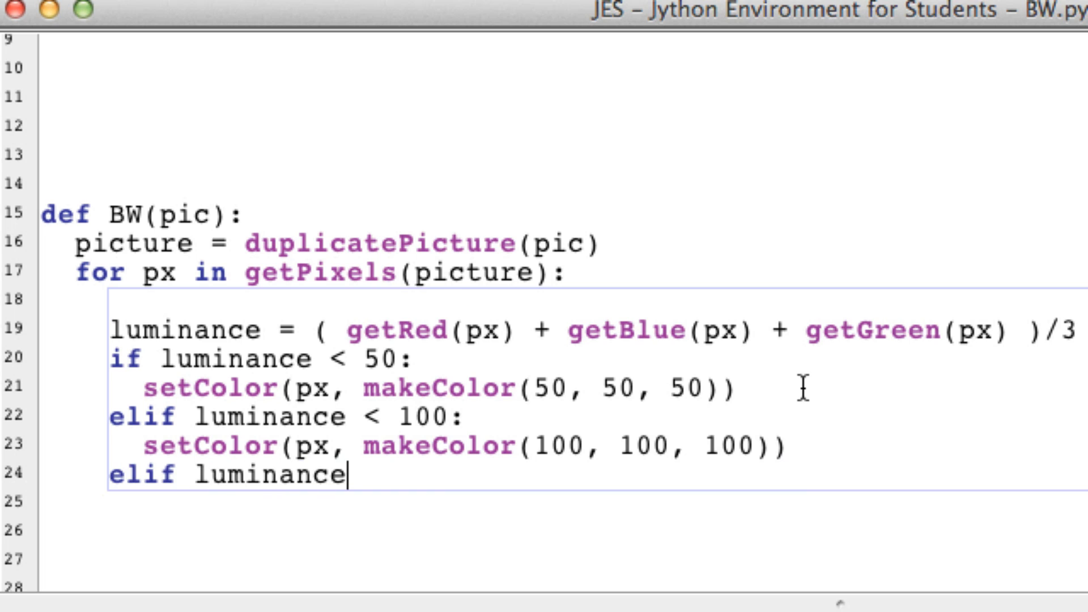
type("< 150:")
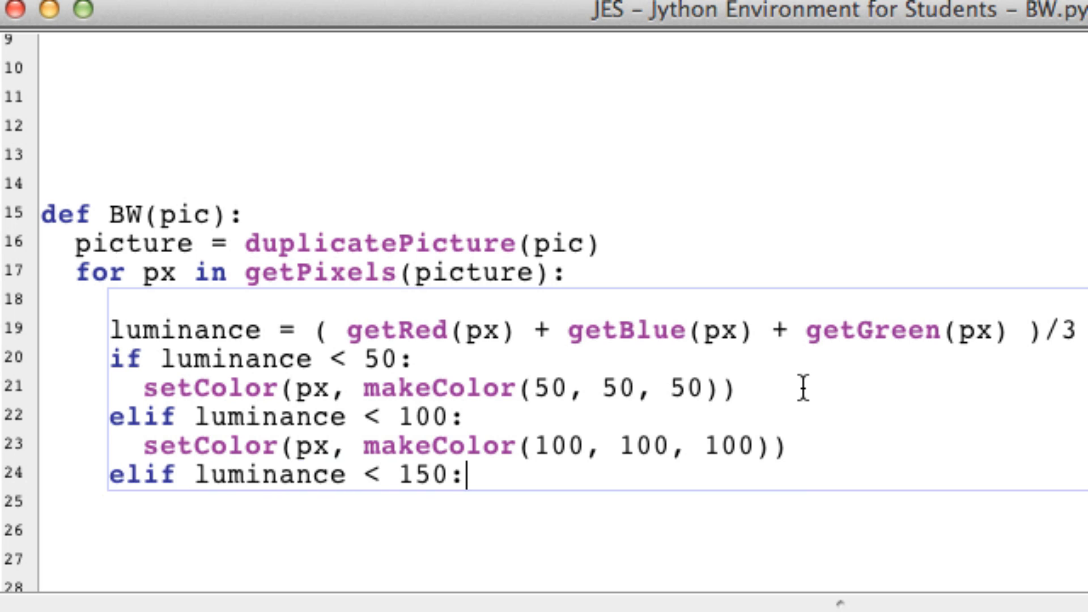
type("setColor(px, makeColor(50, 50, 50))")
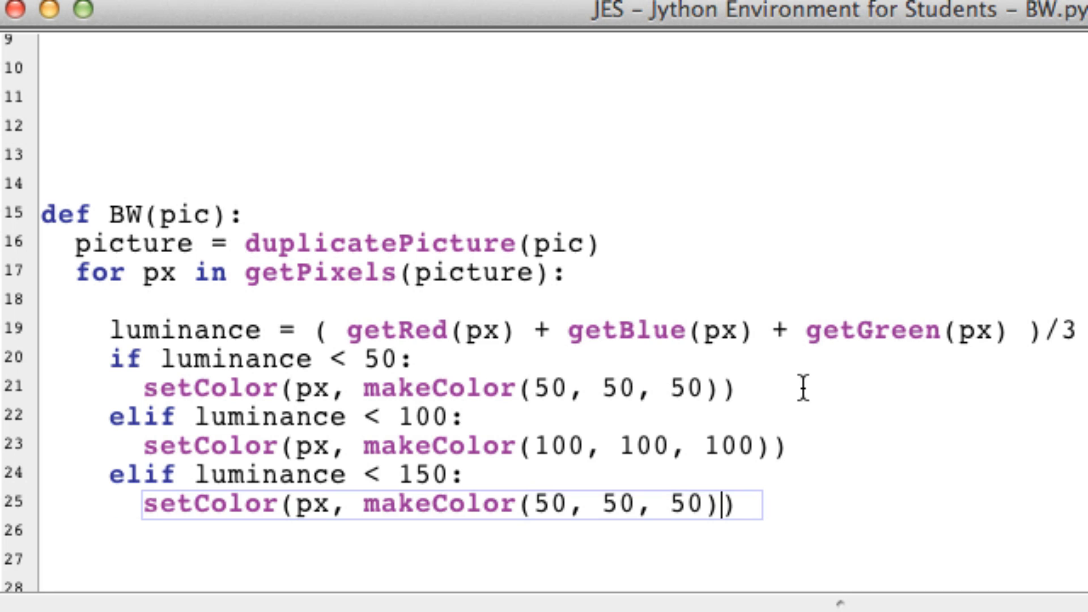
type("1")
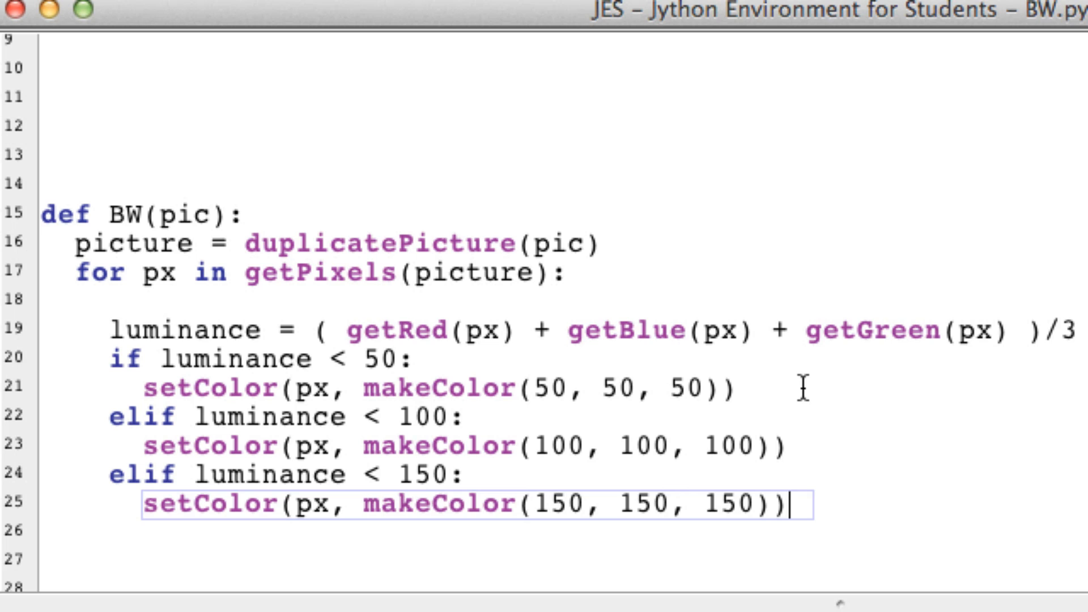
Add elif luminance < 200: setting pixels to gray makeColor(200, 200, 200)
type("elif")
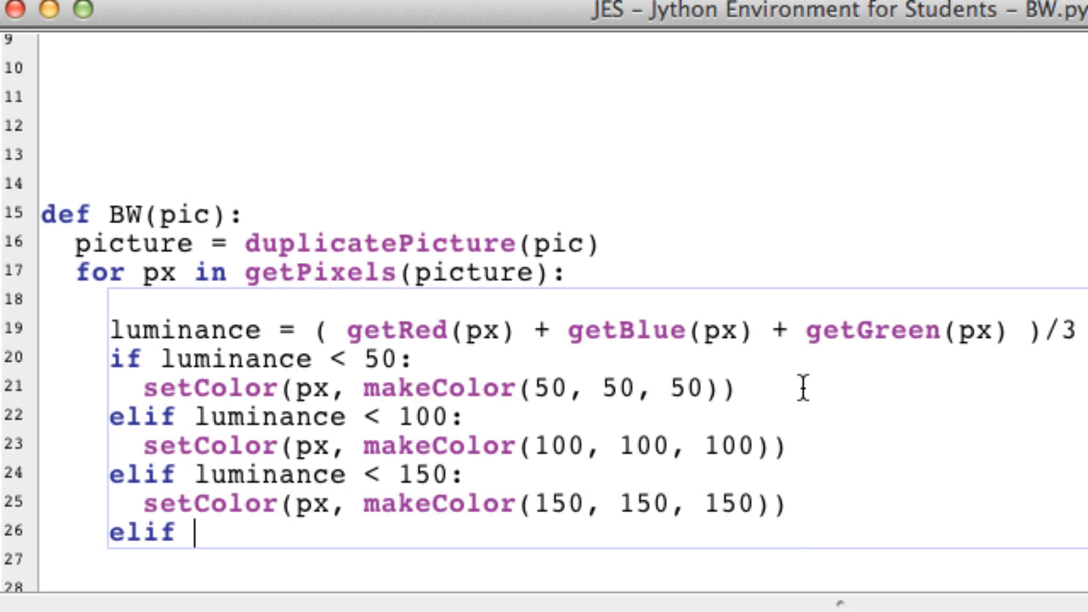
type("lu")
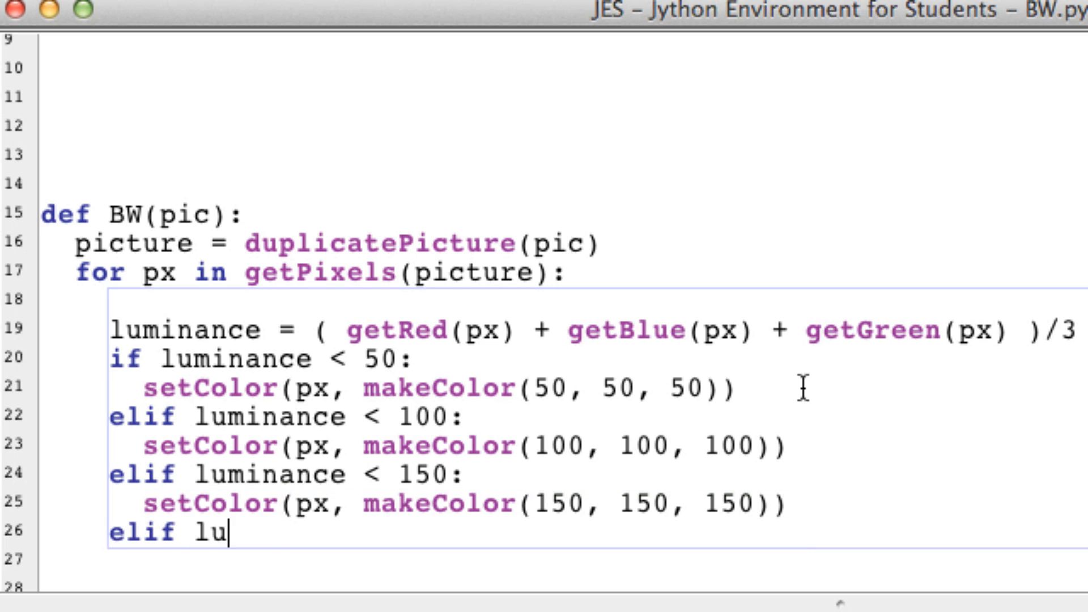
type("minance <")
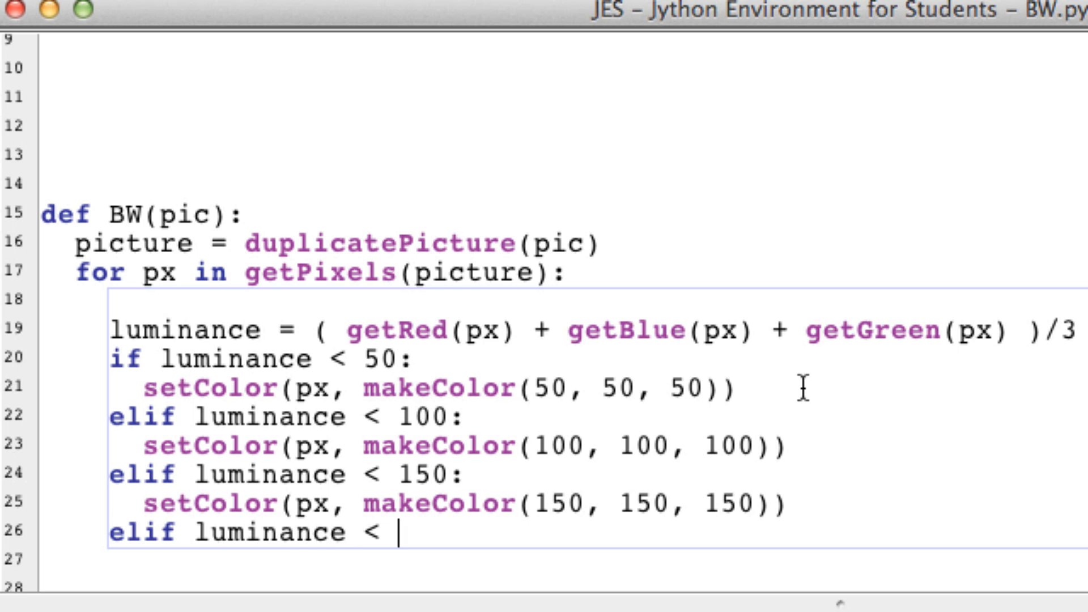
type("200:")
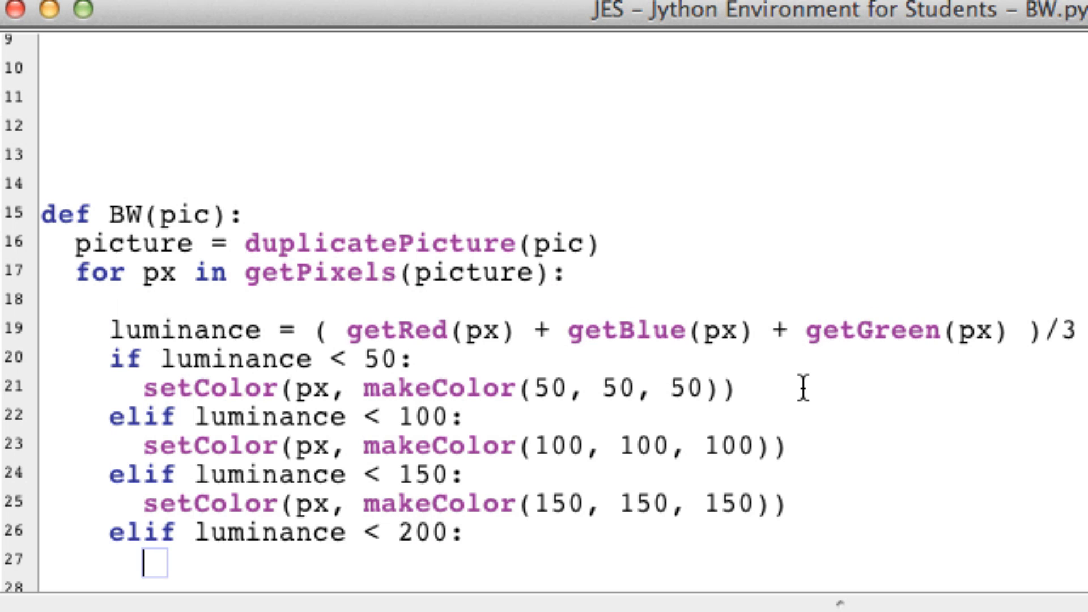
type("setColor(px, makeColor(50, 50, 50))")
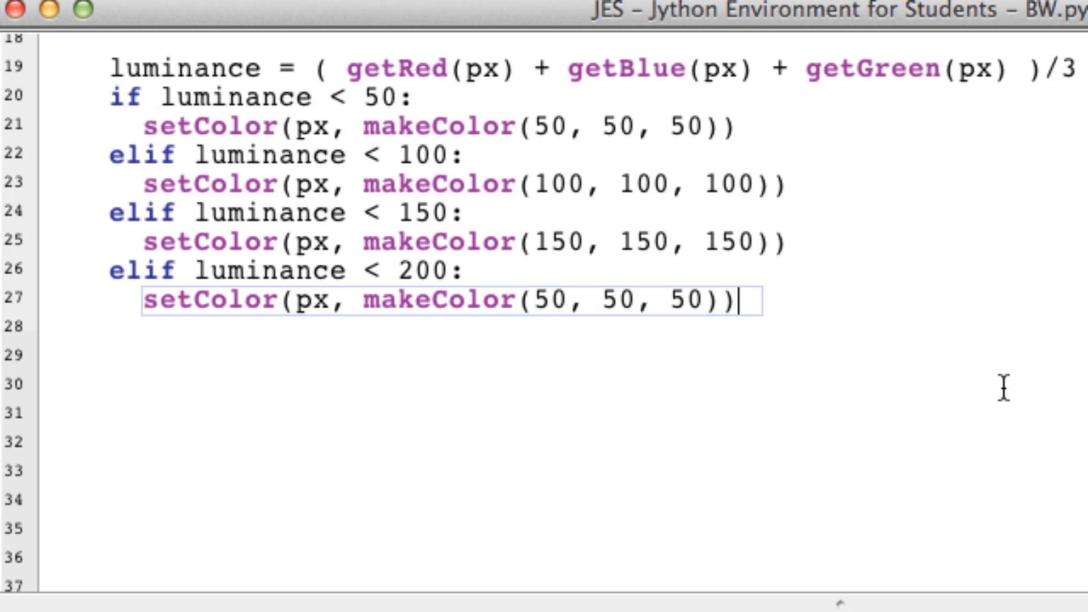
double_click(548, 300)
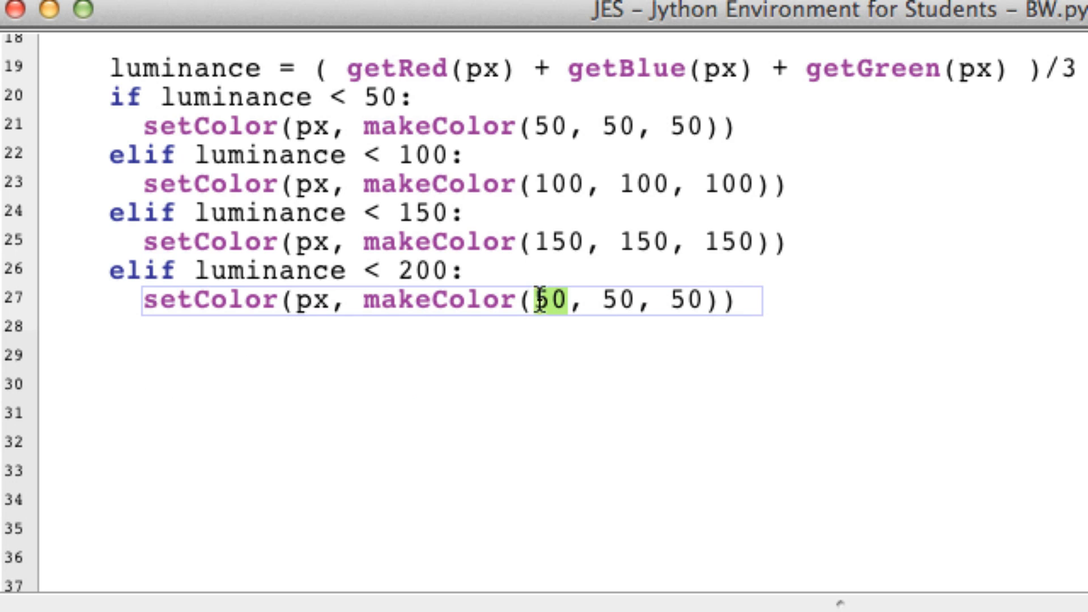
mouse_move(857, 323)
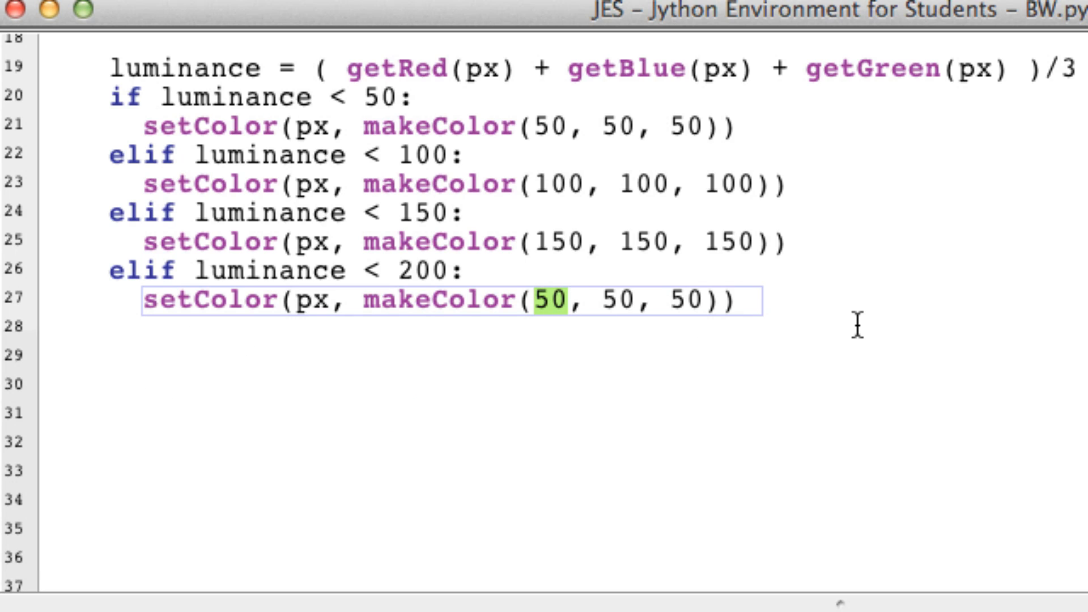
type("200")
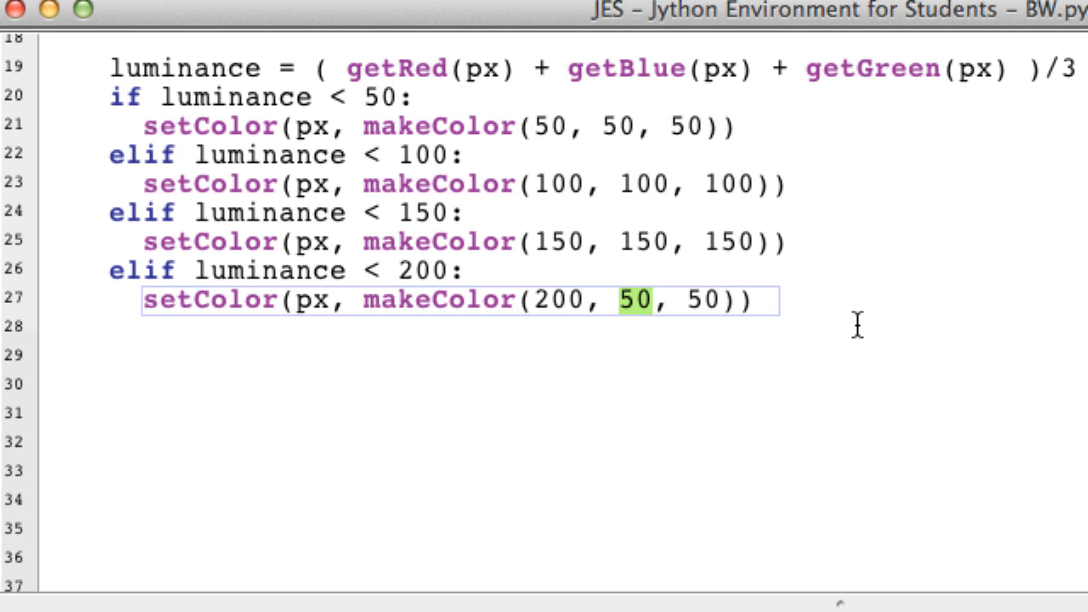
type("200")
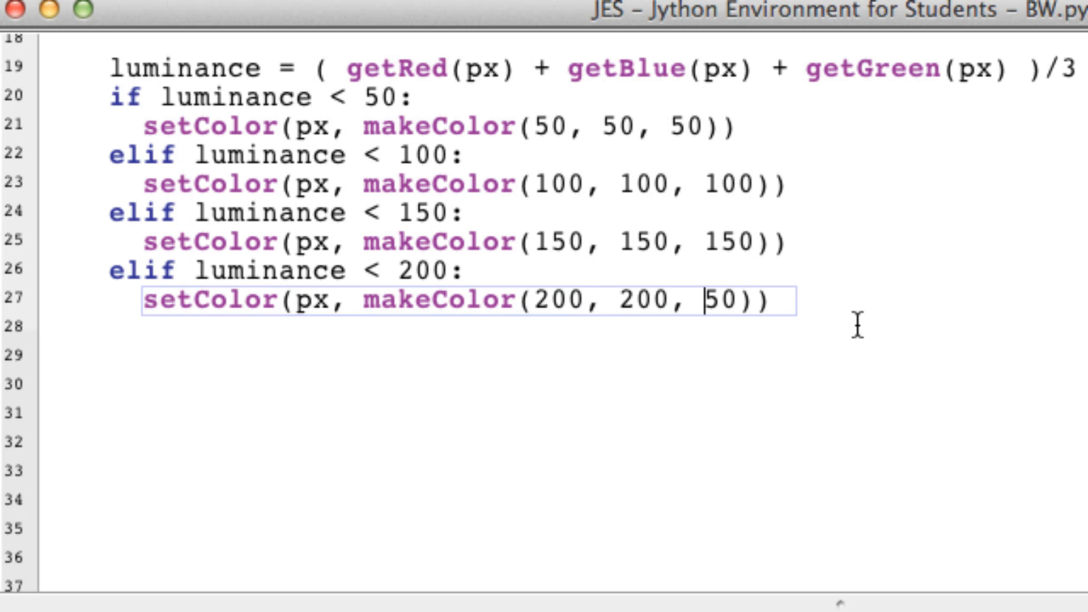
double_click(719, 300)
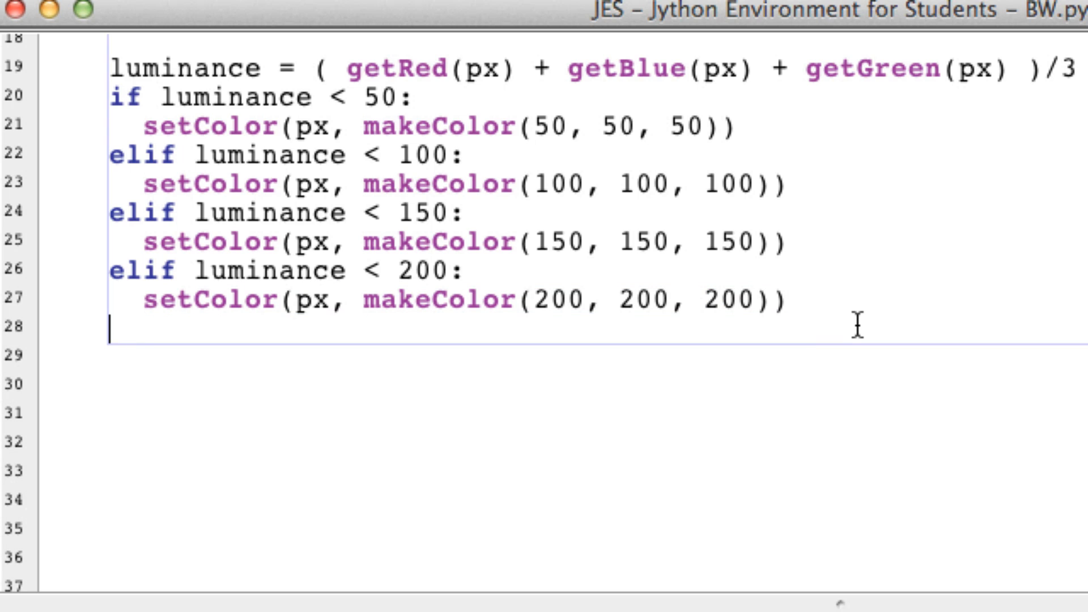
Add an else: branch setting remaining pixels to white
type("else:")
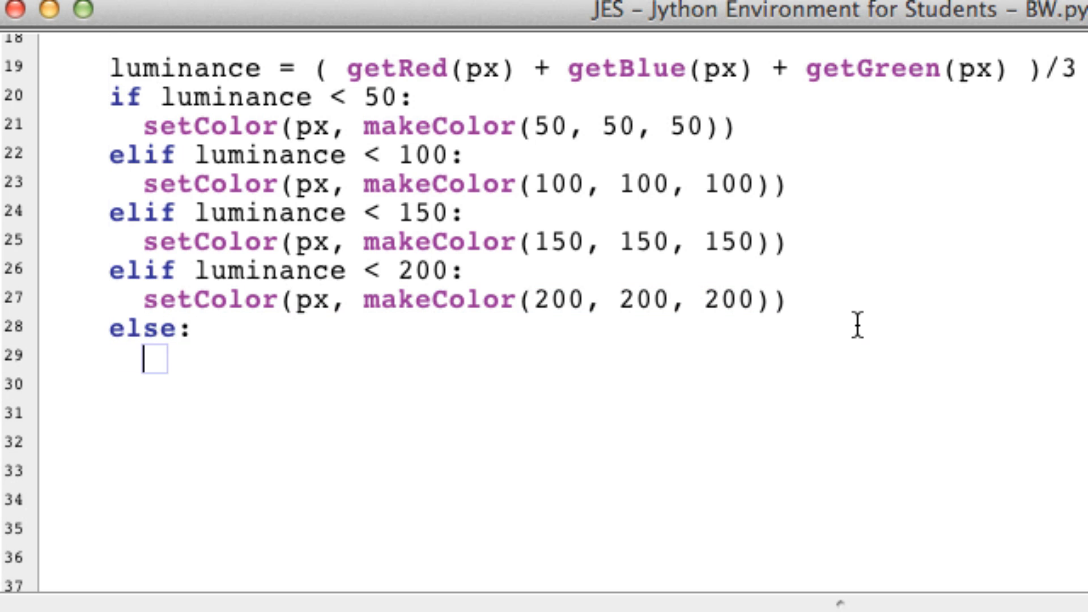
type("setColor(px, makeColor(50, 50, 50))")
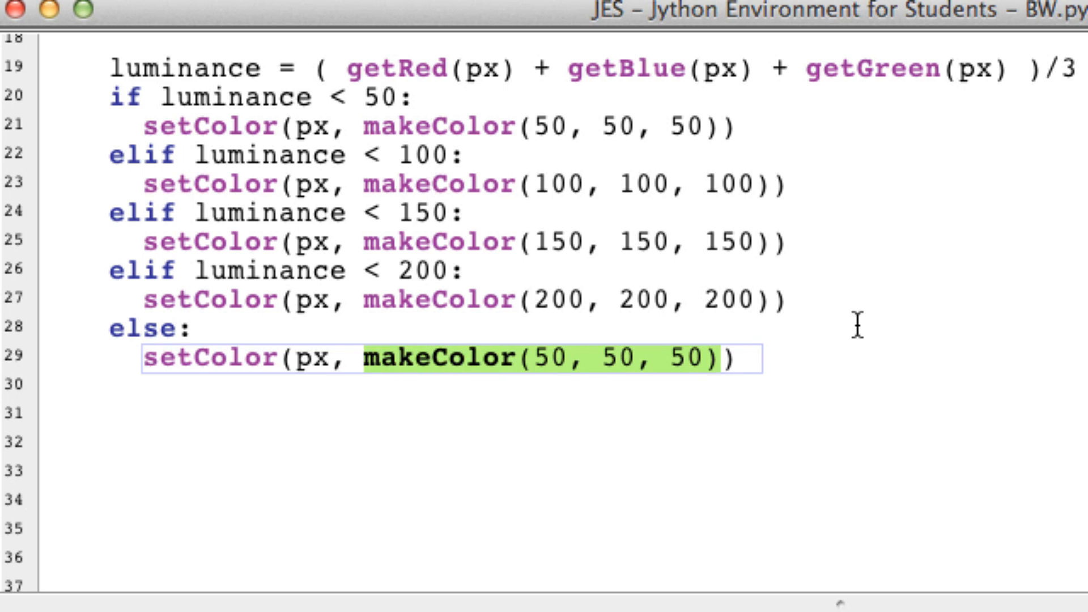
type("white)")
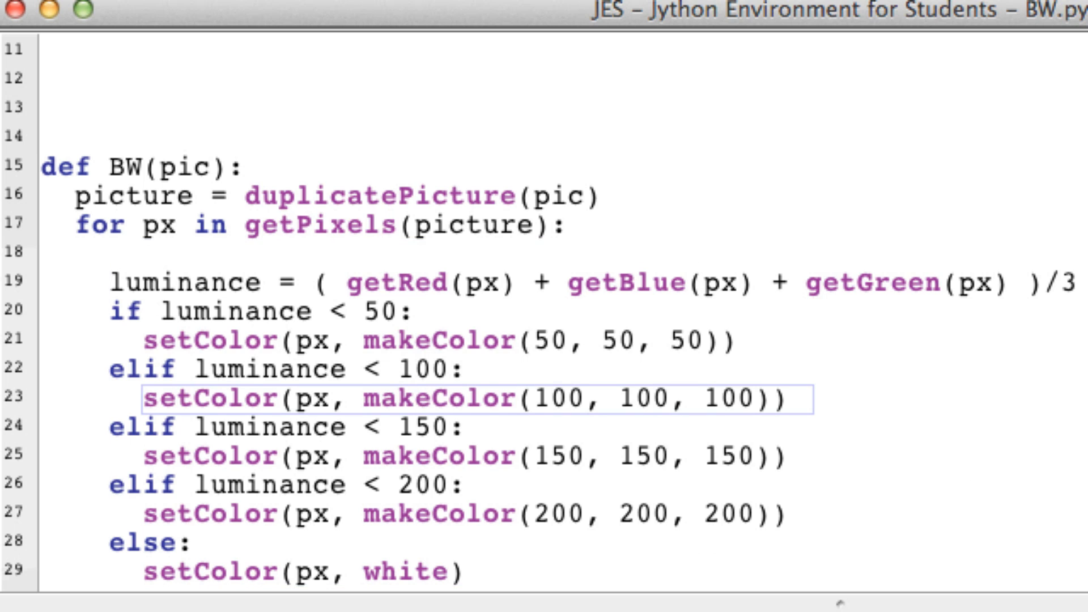
double_click(388, 517)
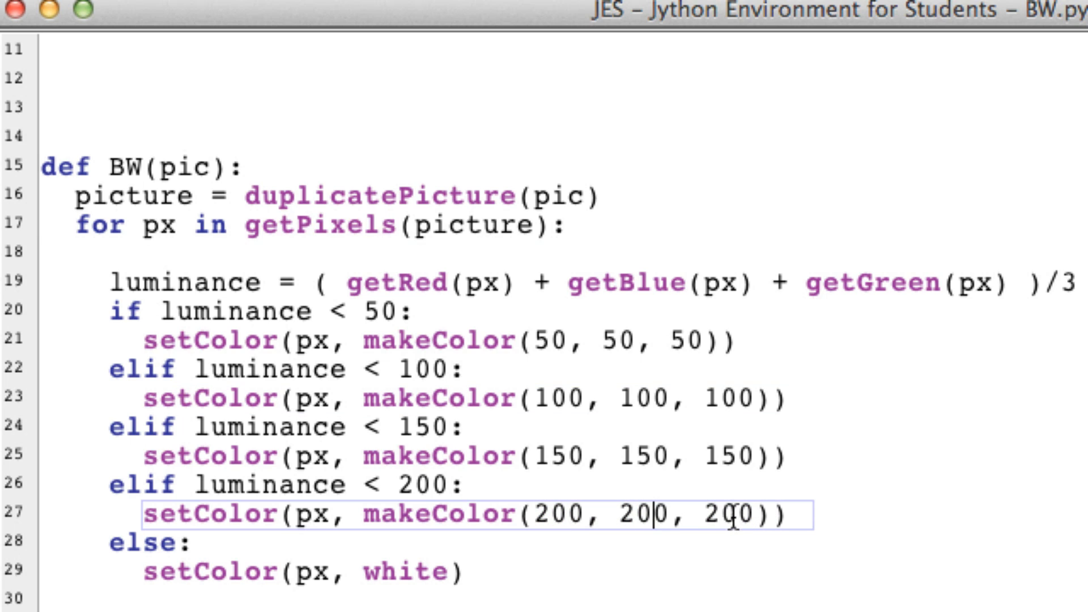
double_click(639, 516)
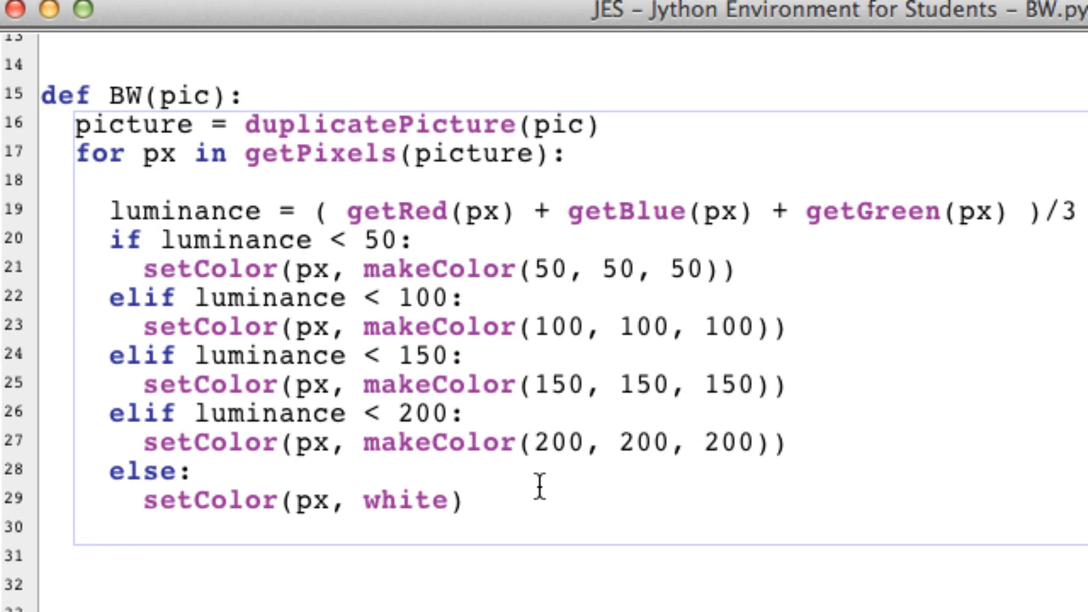
End BW with return picture and load the program
type("return")
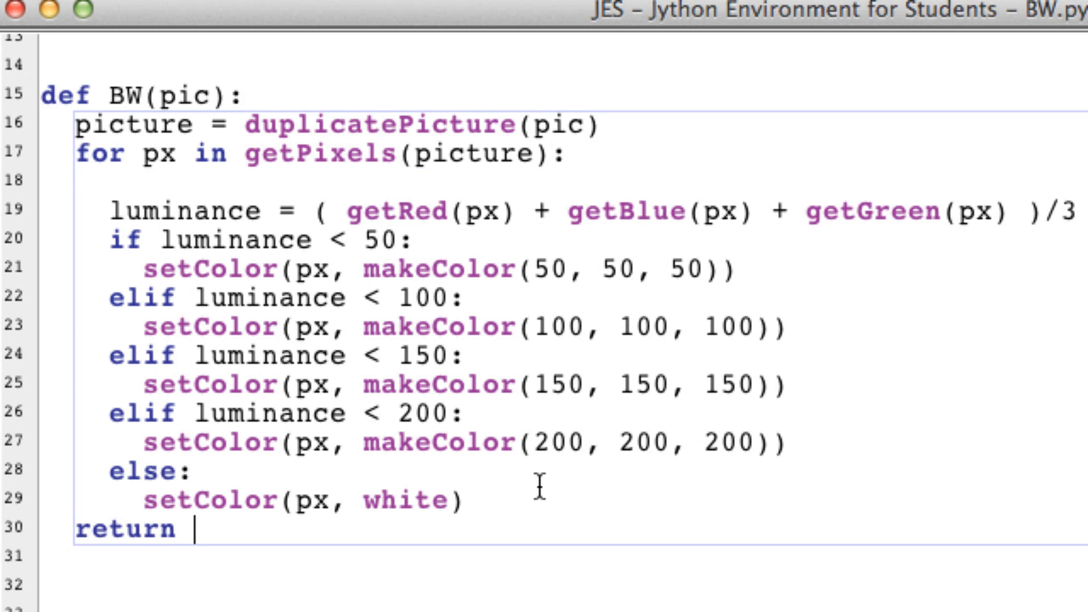
type("picture")
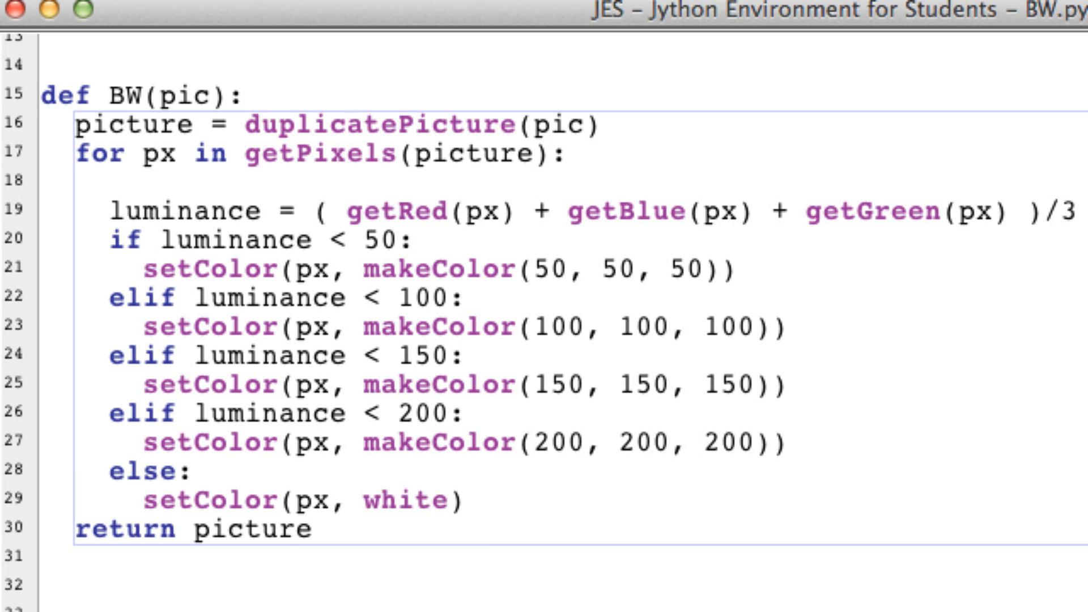
left_click(113, 176)
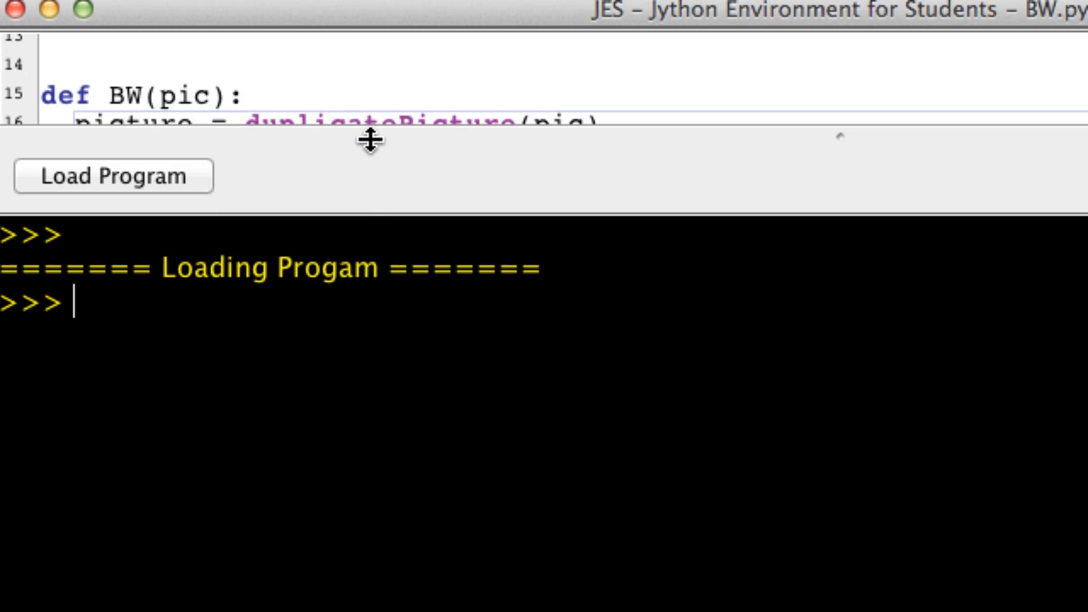
Reload BW.py and run pic = makePicture(pickAFile()), picking an image from the images folder
left_click(114, 176)
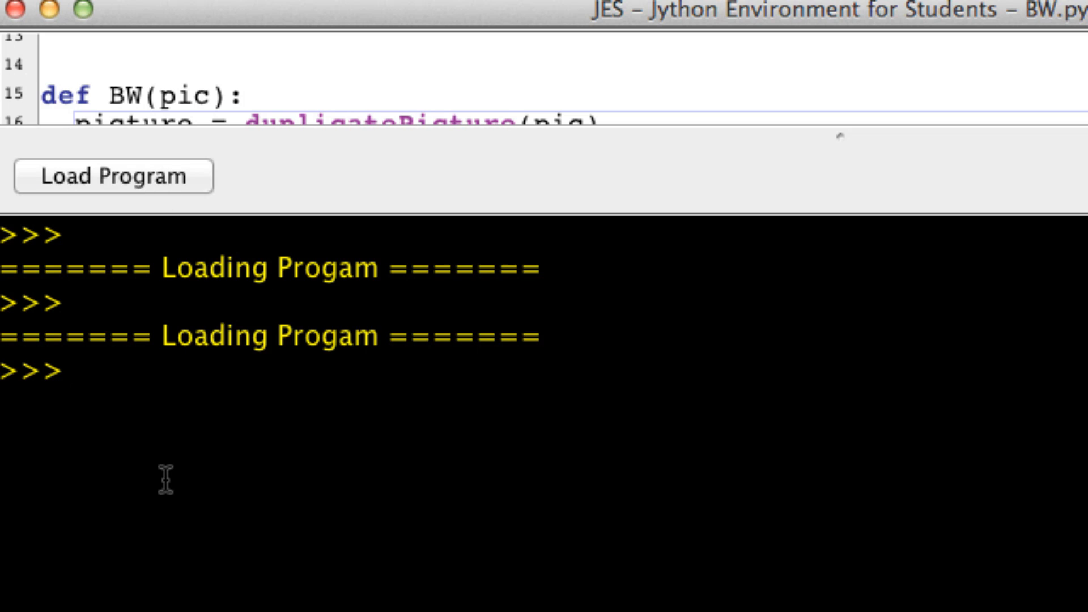
type("pic")
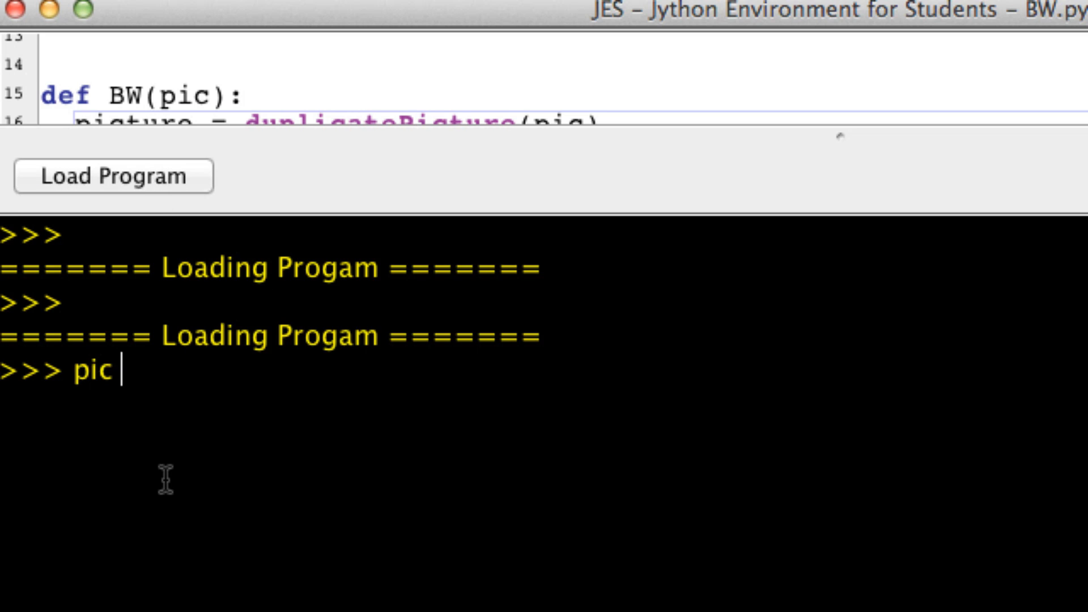
type("= make")
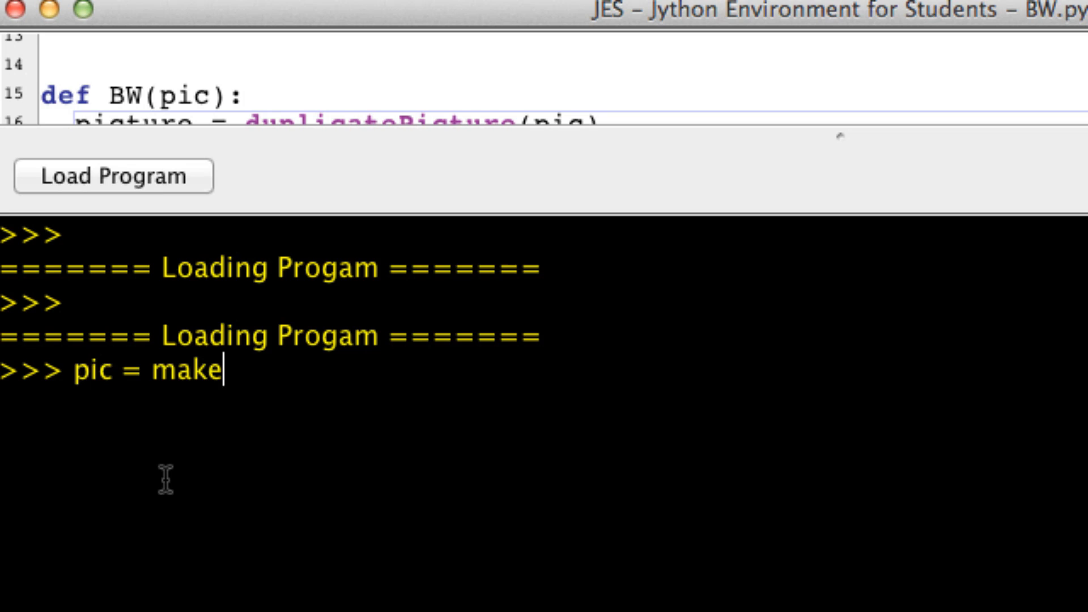
type("Pic")
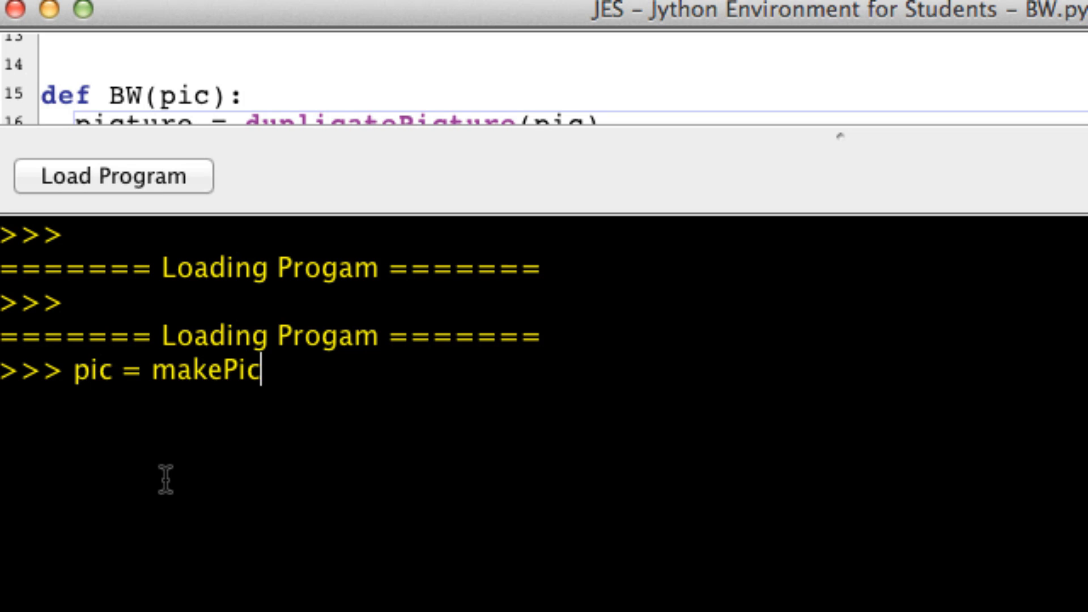
type("ture()")
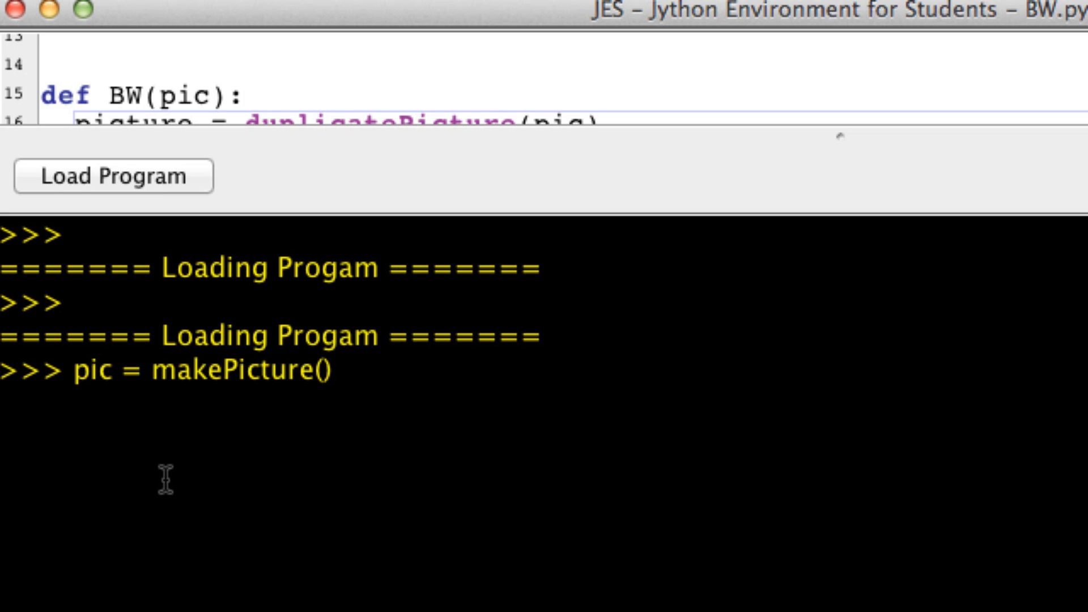
type("pickA")
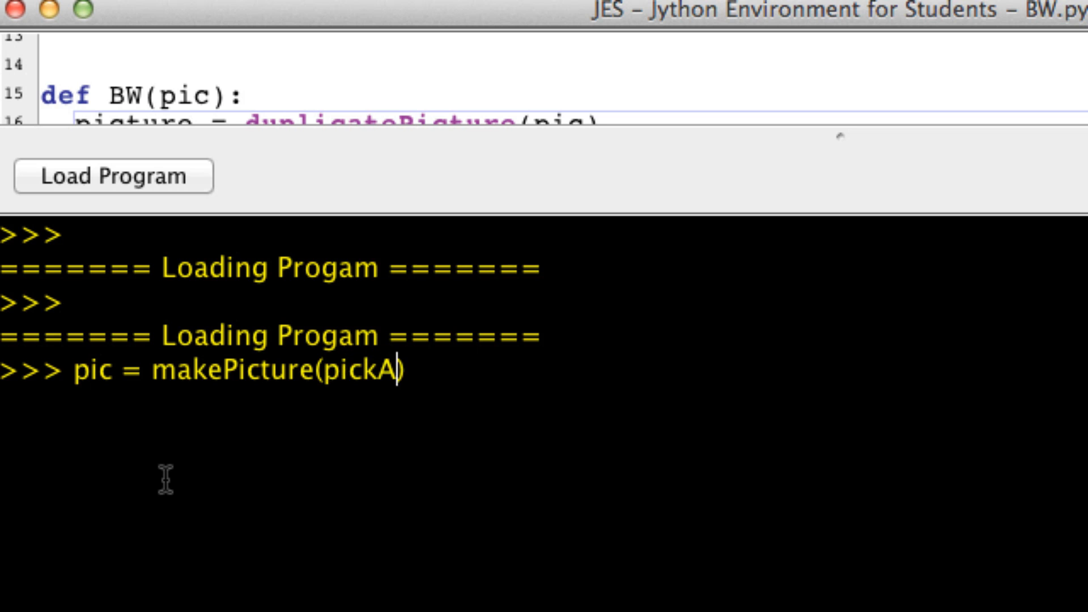
type("File())")
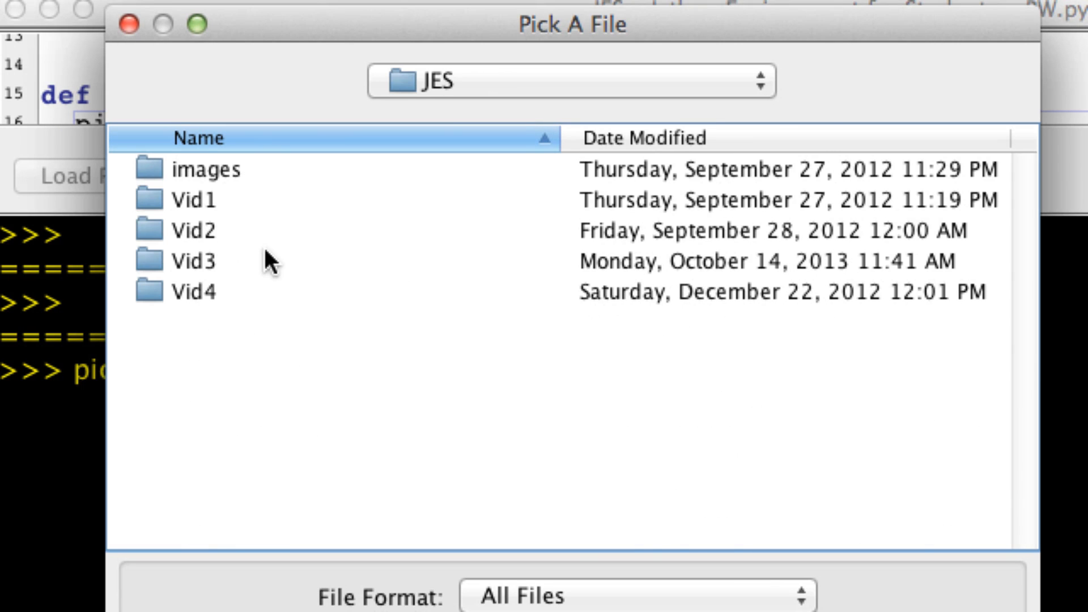
double_click(192, 169)
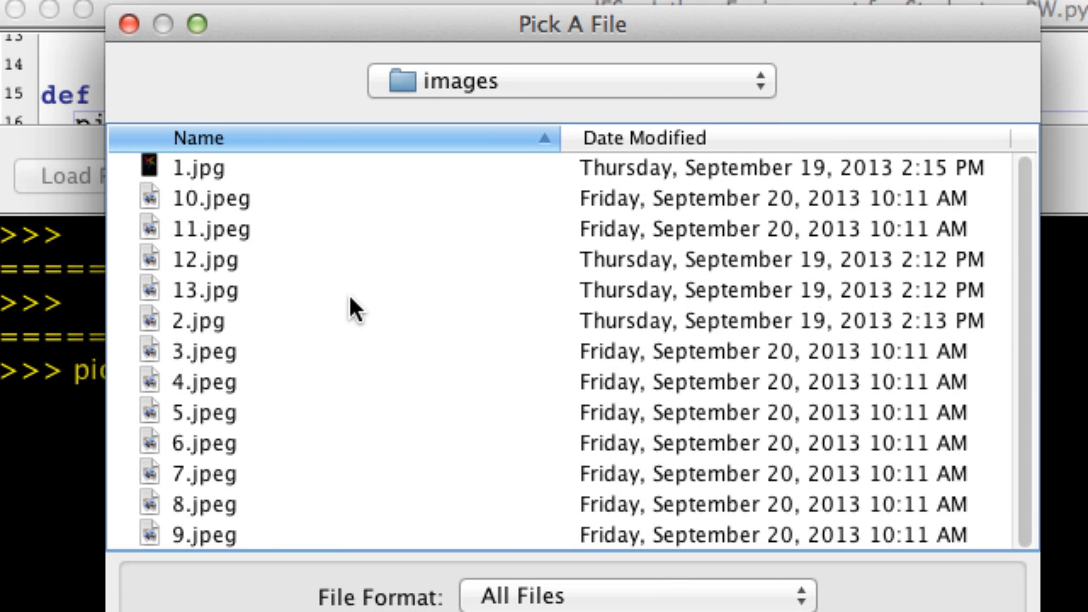
left_click(207, 443)
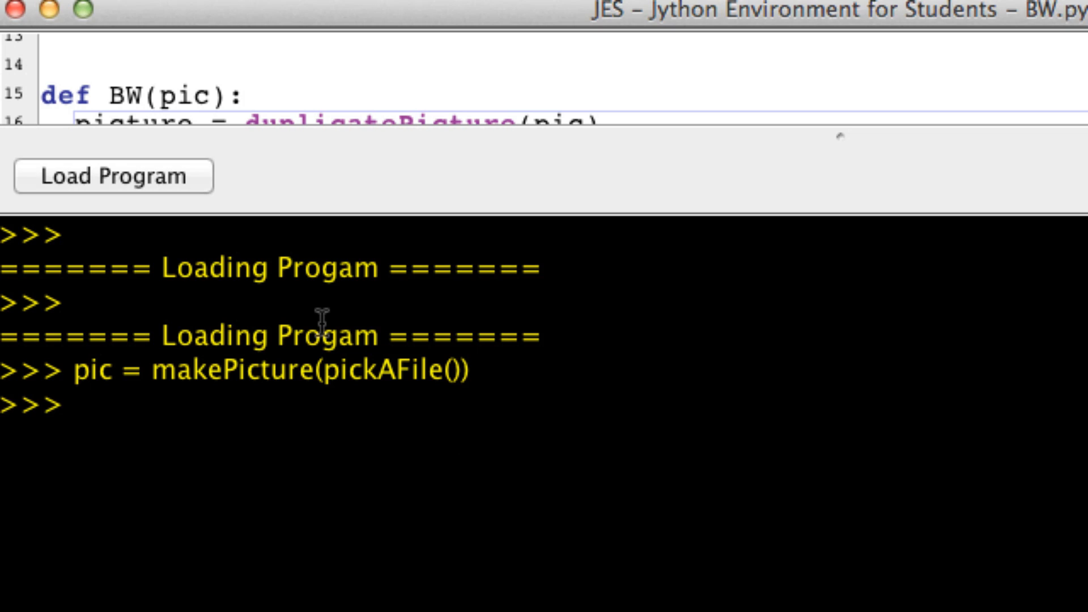
Show pic and run BWpic = BW(pic) to create the posterized copy
type("show(pic")
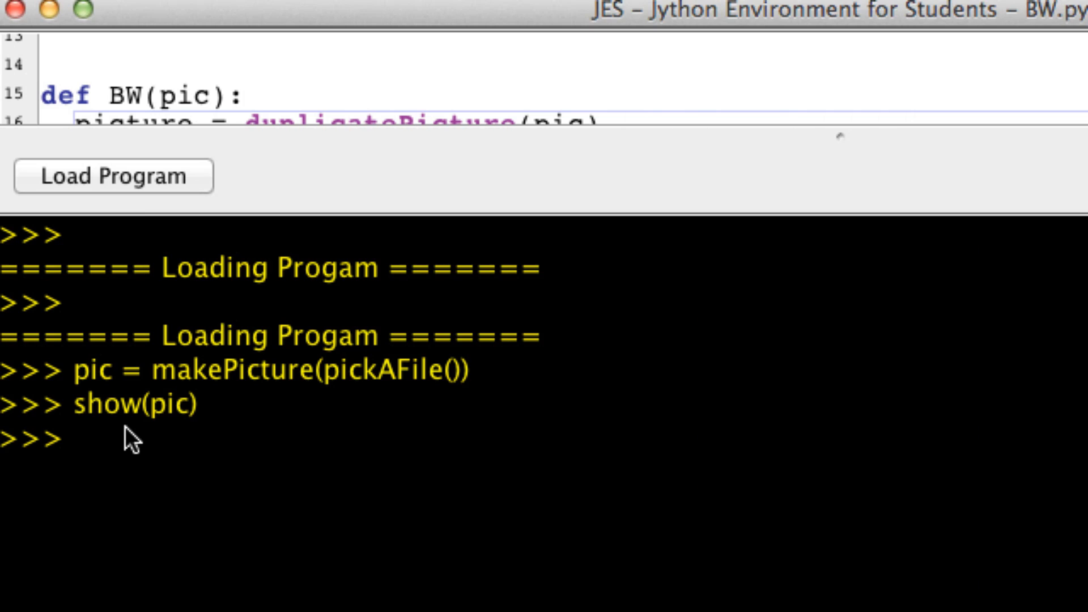
mouse_move(158, 273)
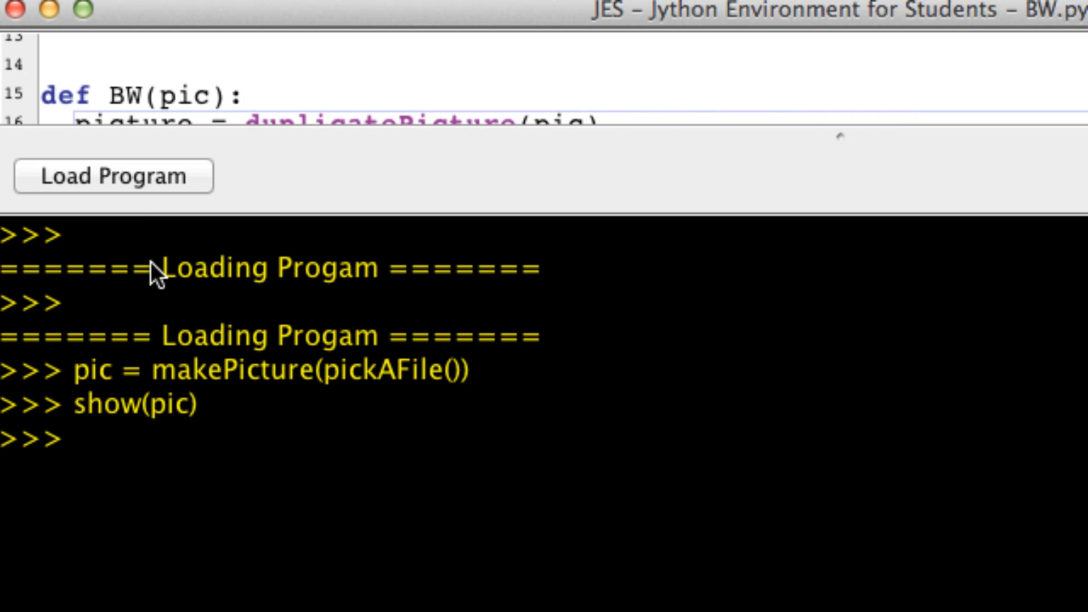
type("BWpic =")
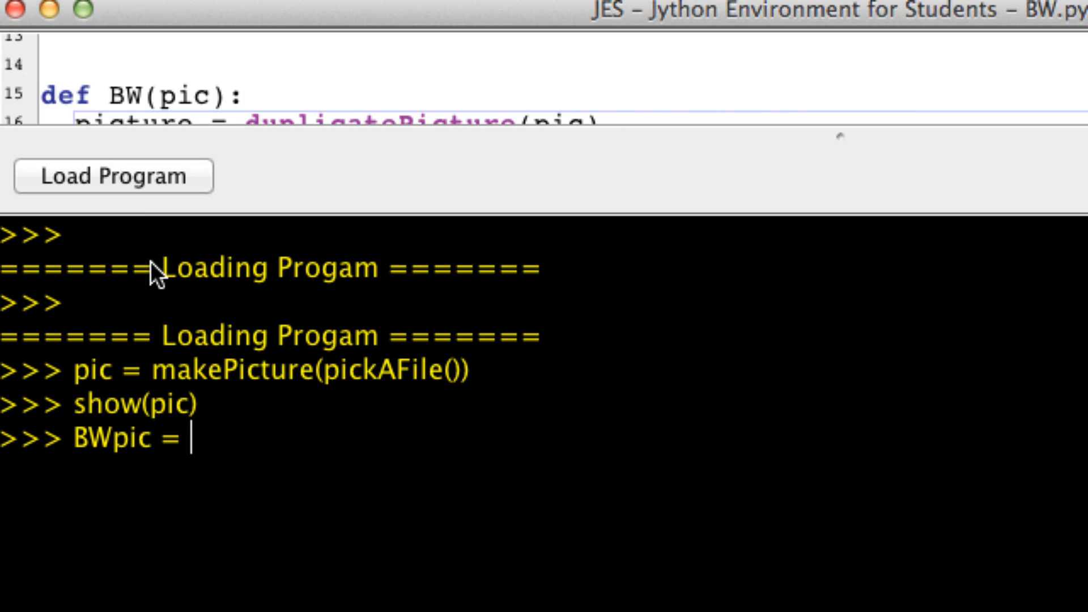
type("BW(")
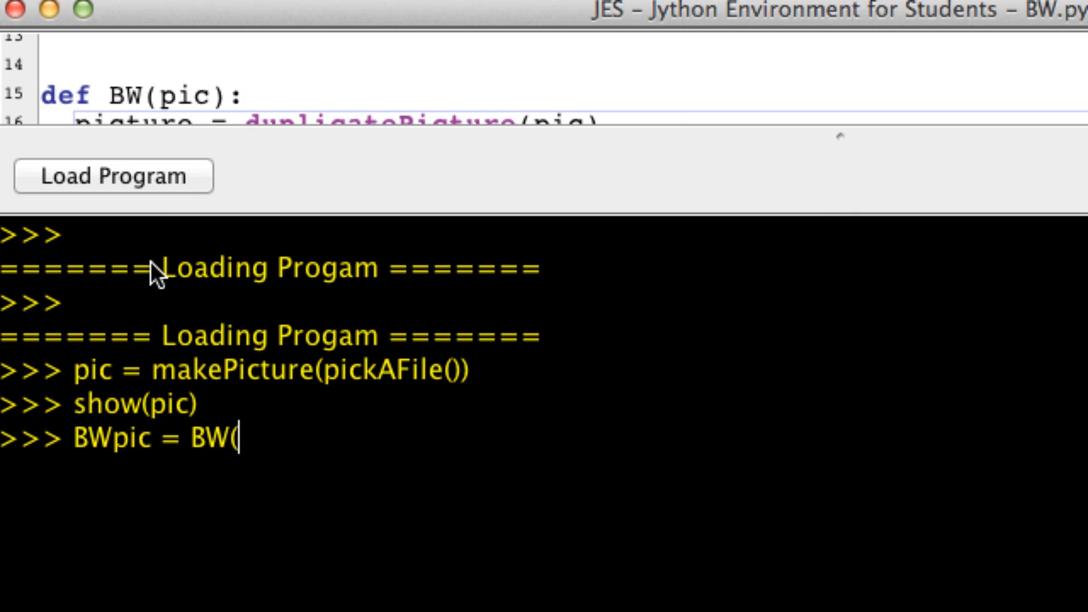
type("pic)")
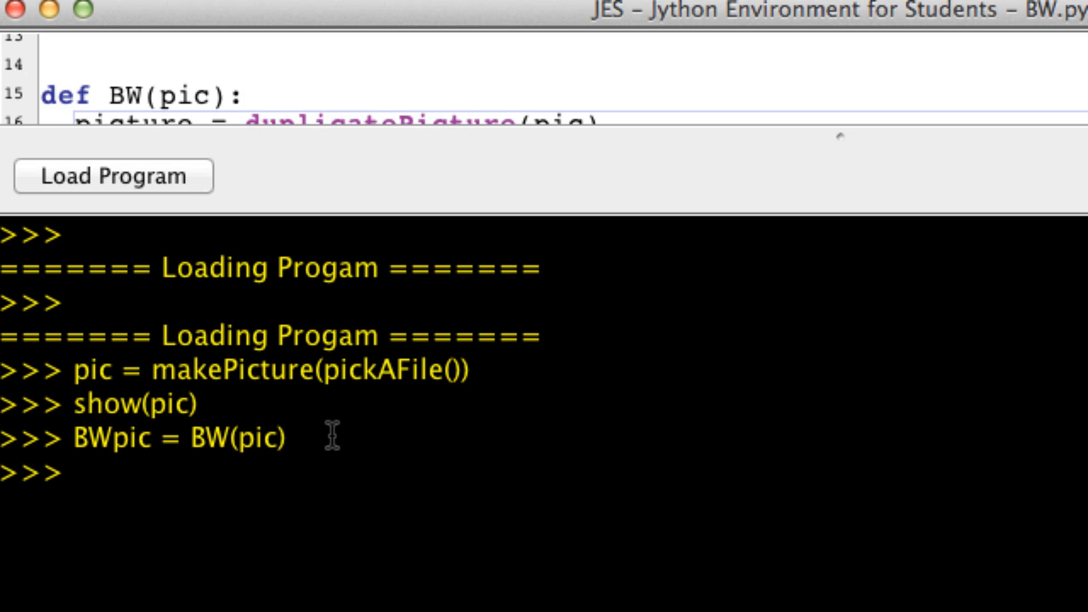
type("show(pic)")
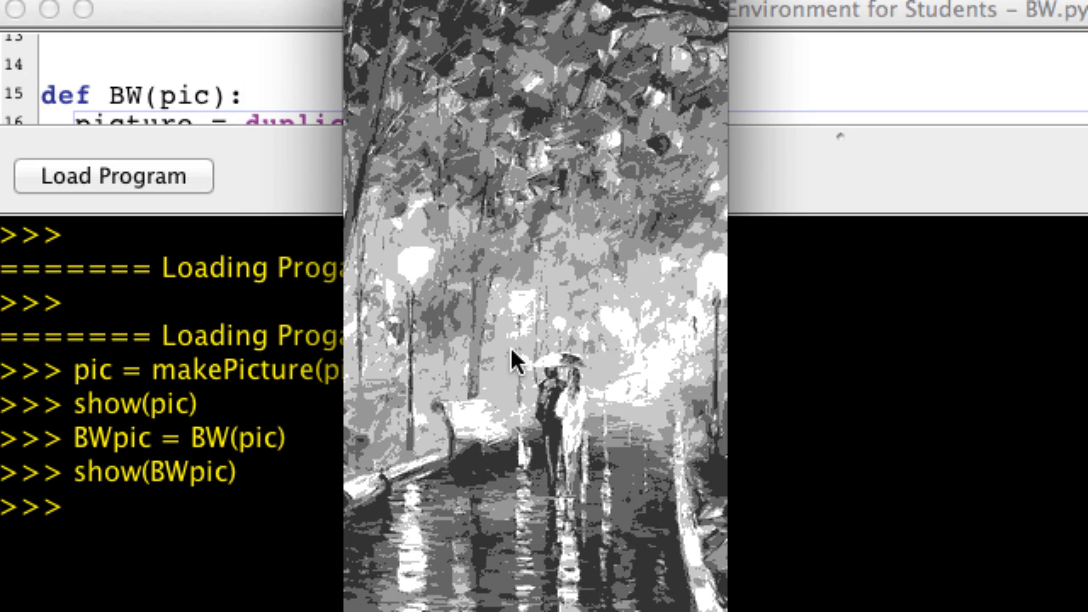
mouse_move(949, 340)
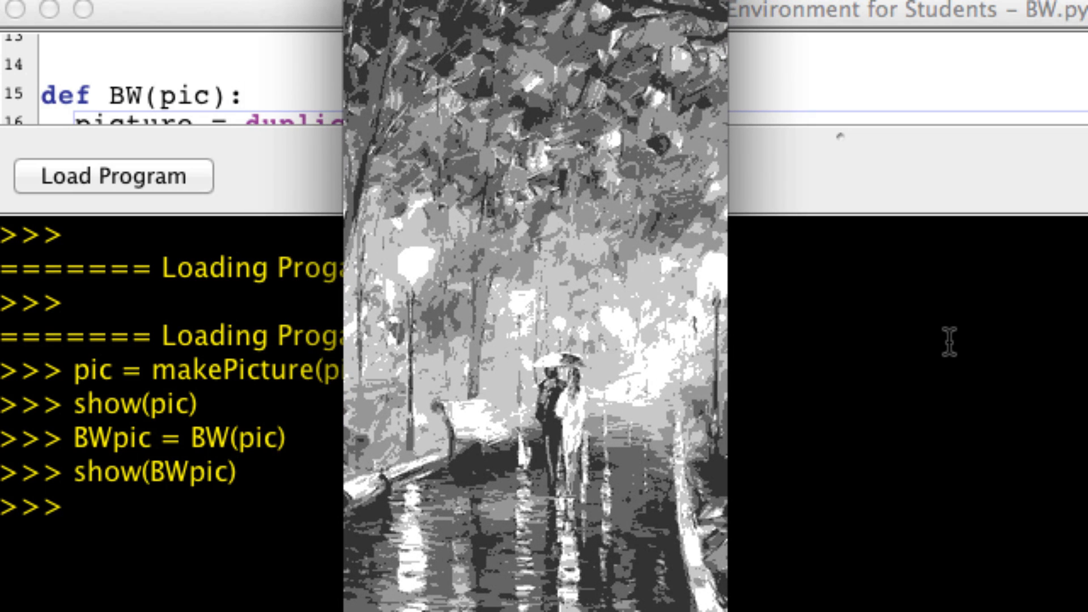
mouse_move(753, 295)
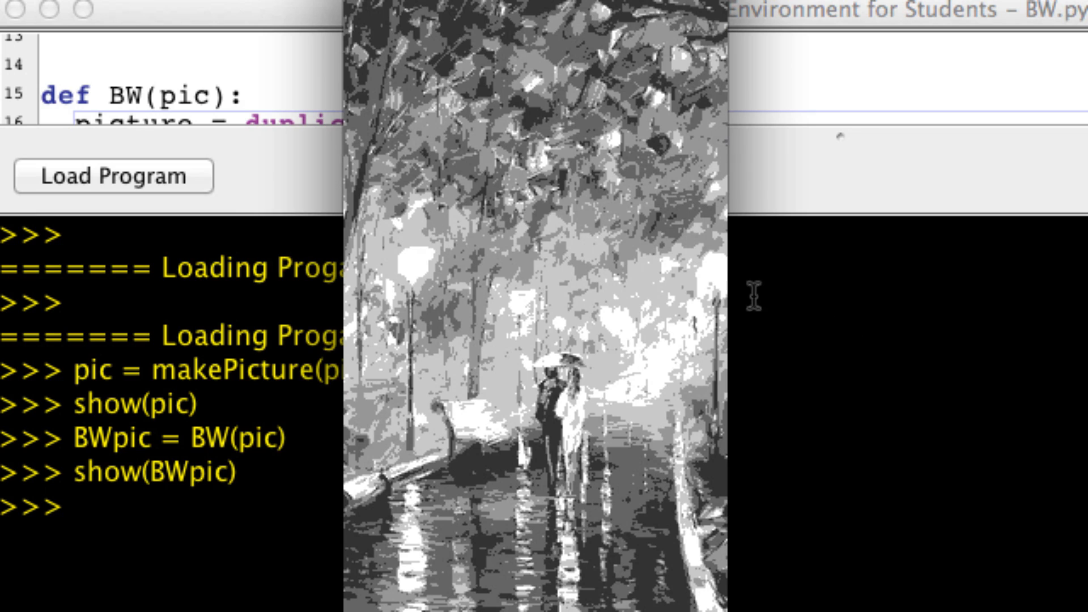
mouse_move(680, 292)
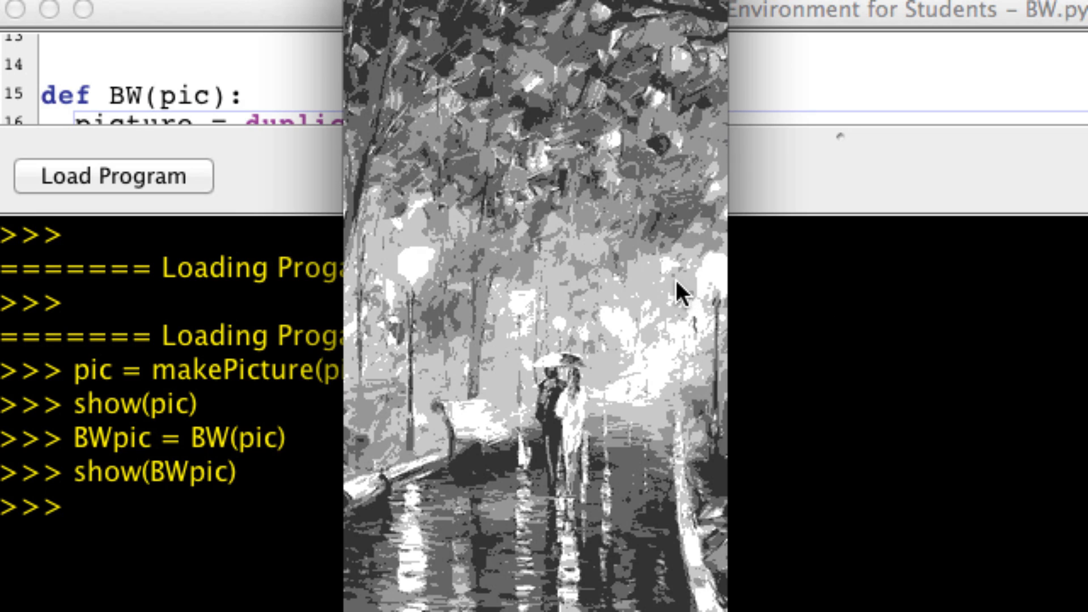
mouse_move(438, 35)
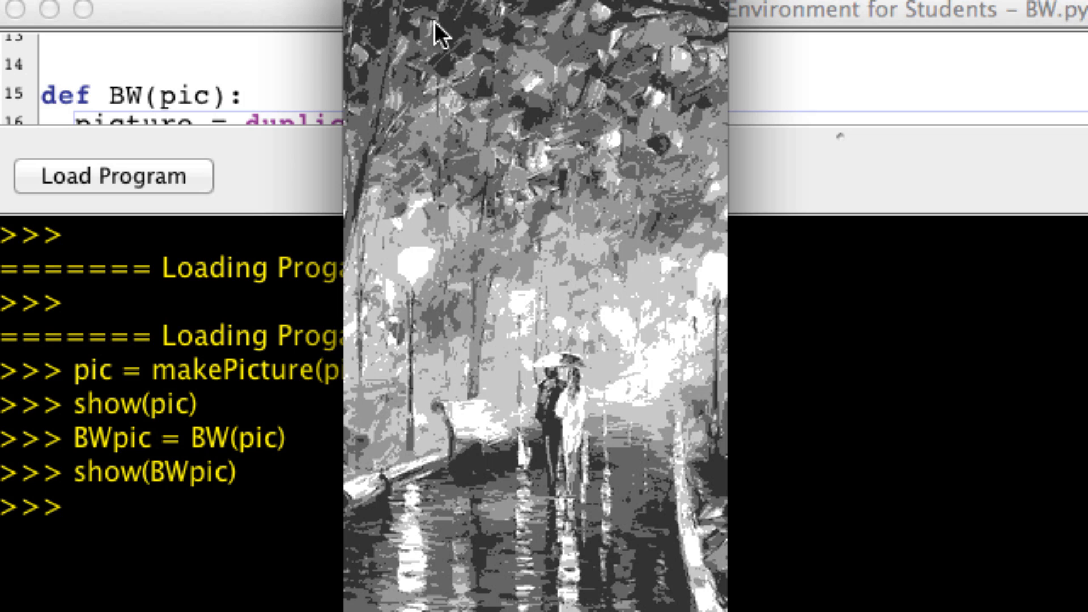
mouse_move(618, 102)
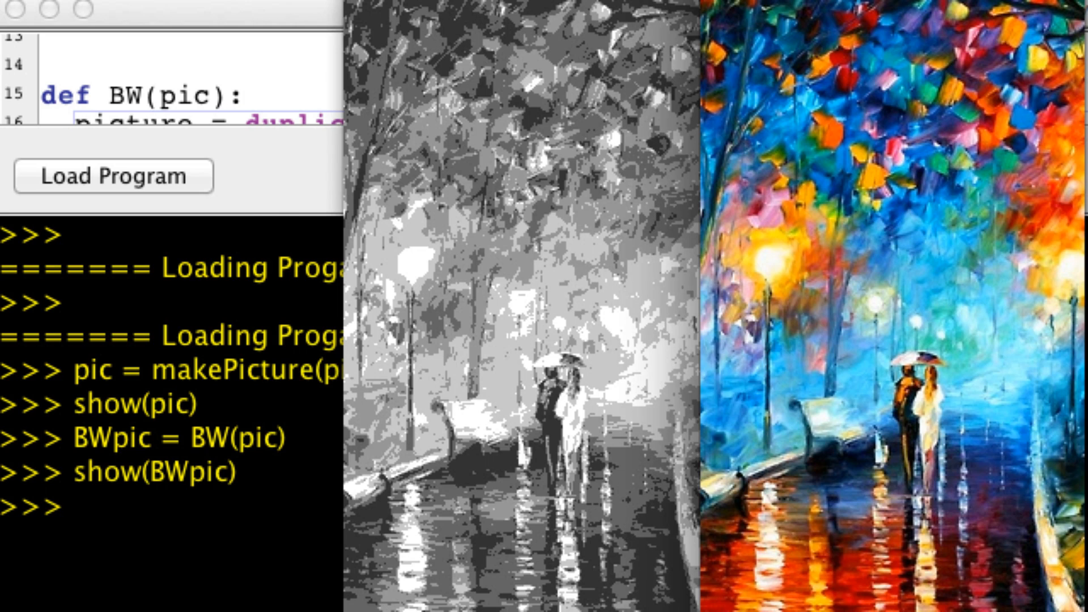
mouse_move(384, 138)
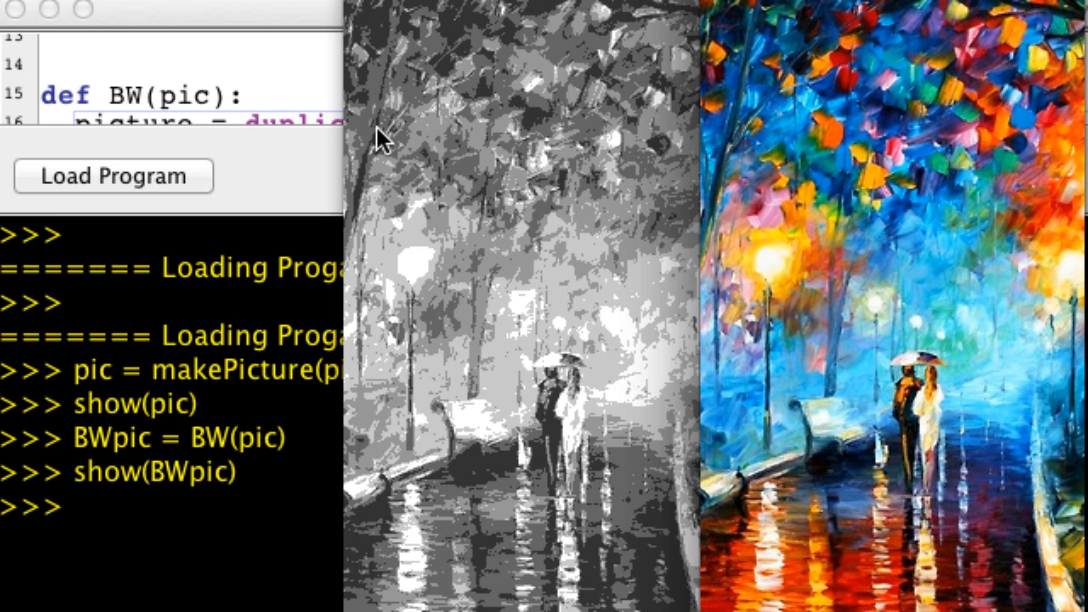
mouse_move(469, 344)
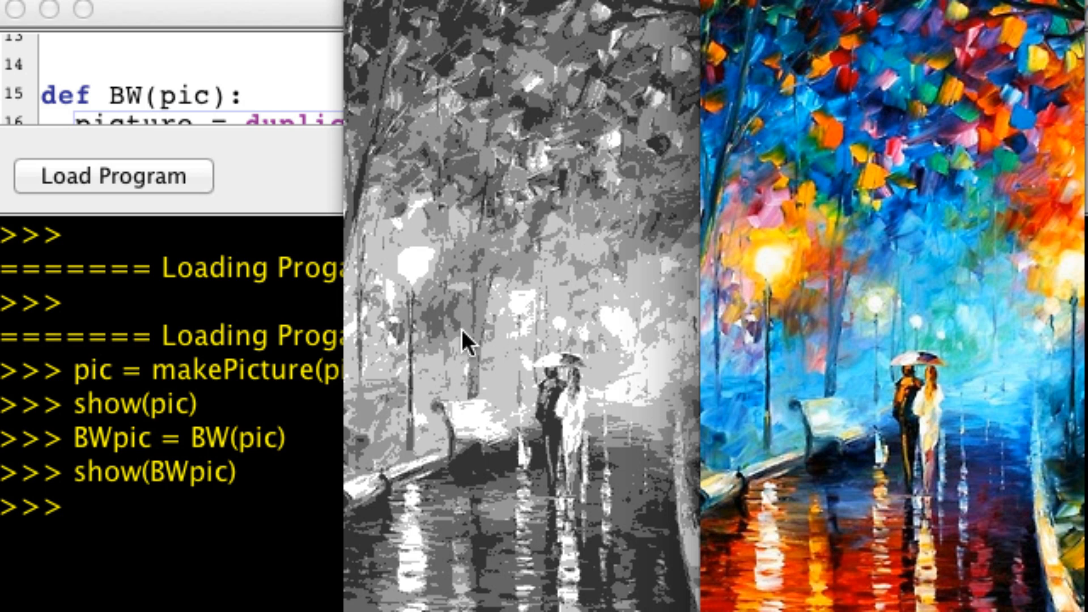
mouse_move(631, 337)
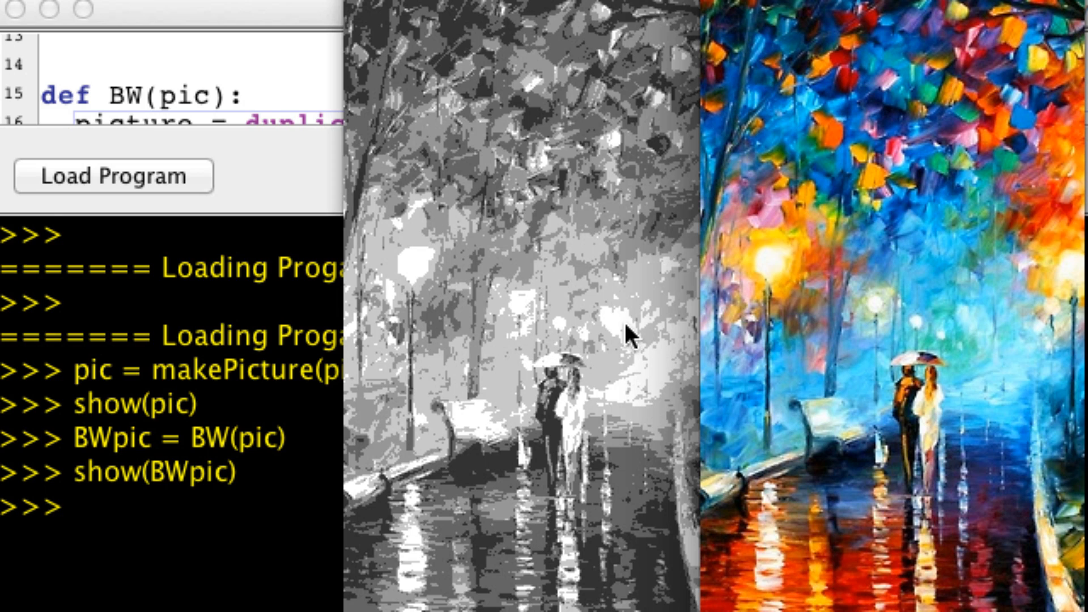
mouse_move(586, 409)
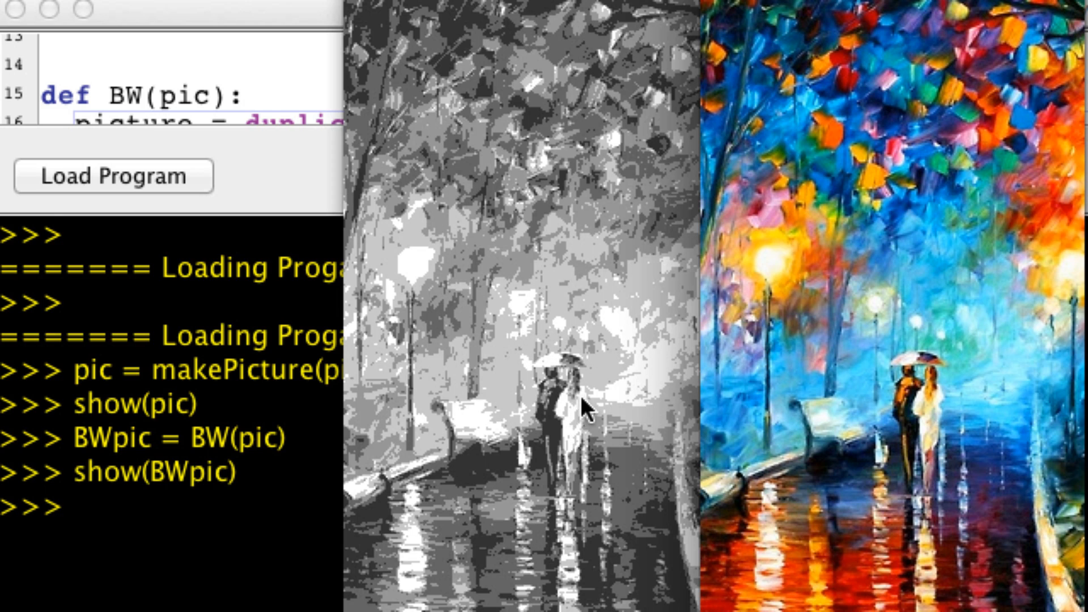
mouse_move(582, 472)
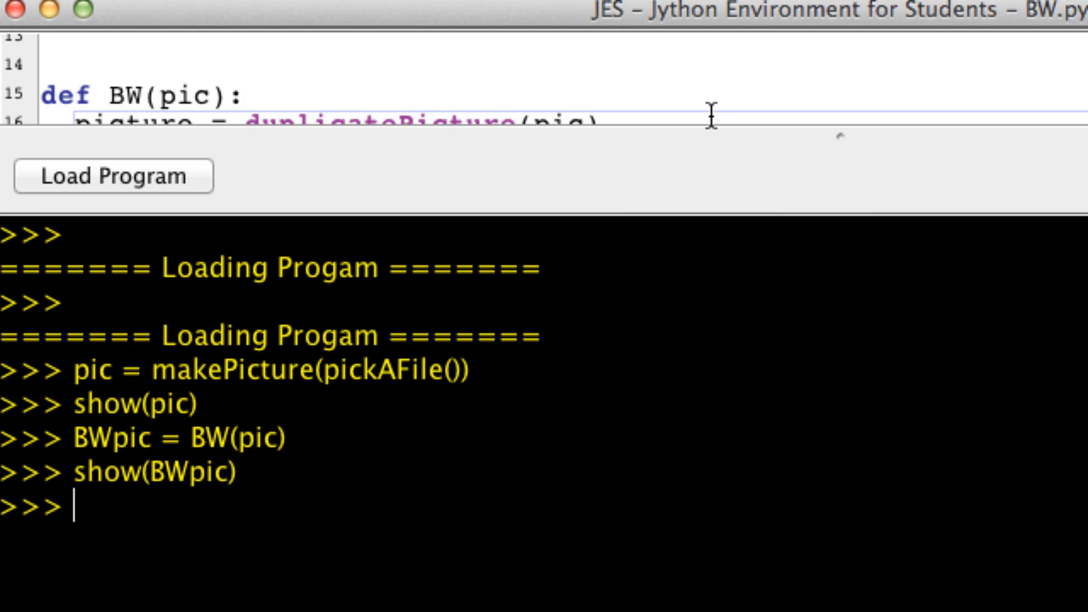
Drag the divider down to enlarge the editor showing the BW function
left_click_drag(744, 139, 744, 503)
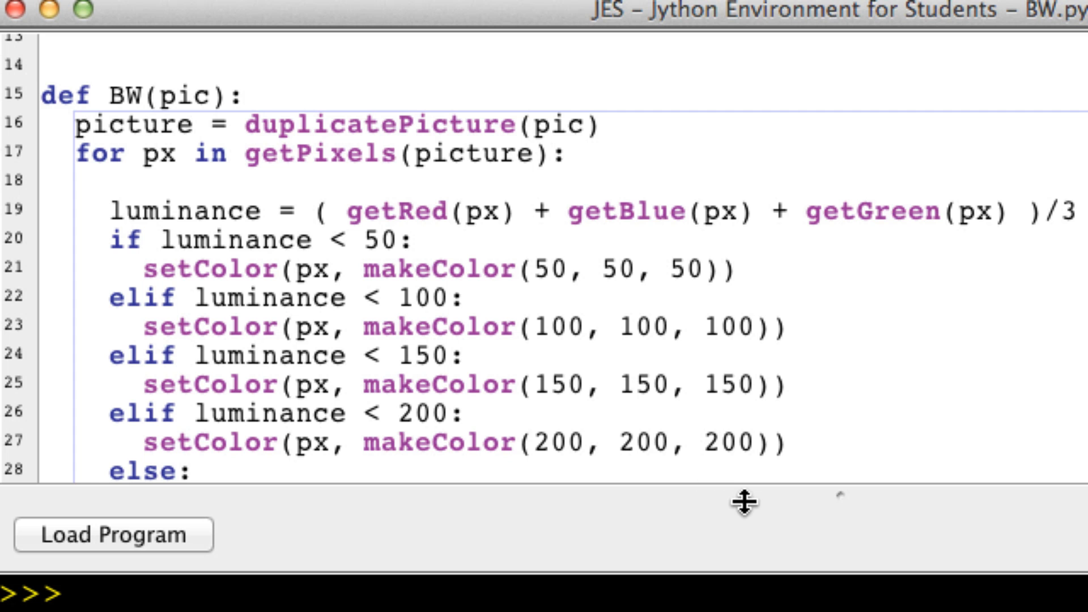